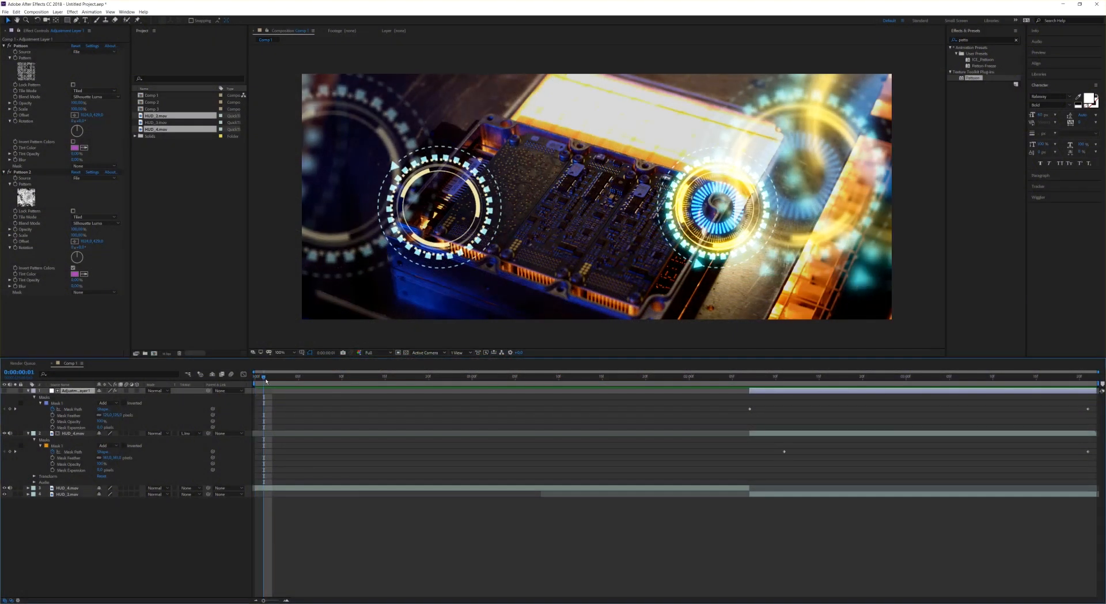
- Preview the finished halftone transition at several points along the timeline
{"action": "left_click", "coordinate": [413, 376]}
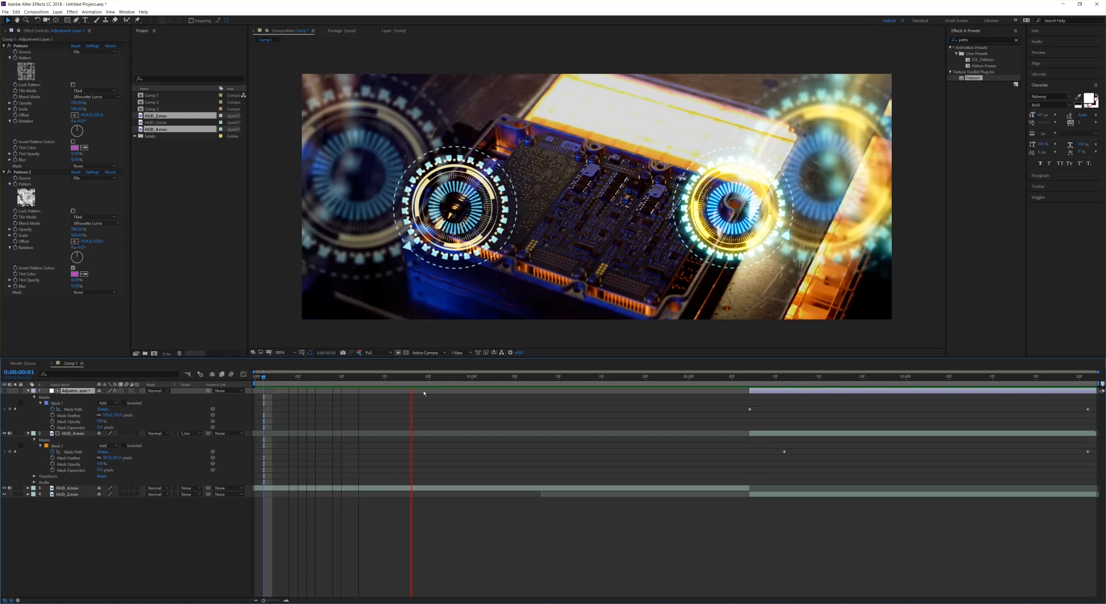
{"action": "left_click", "coordinate": [695, 376]}
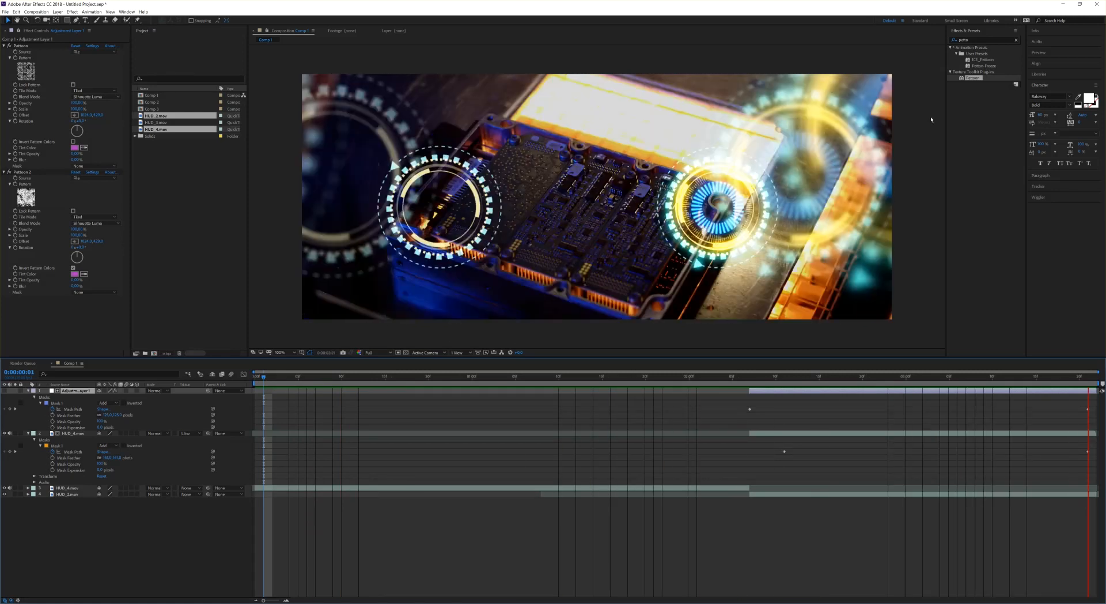
{"action": "left_click", "coordinate": [594, 376]}
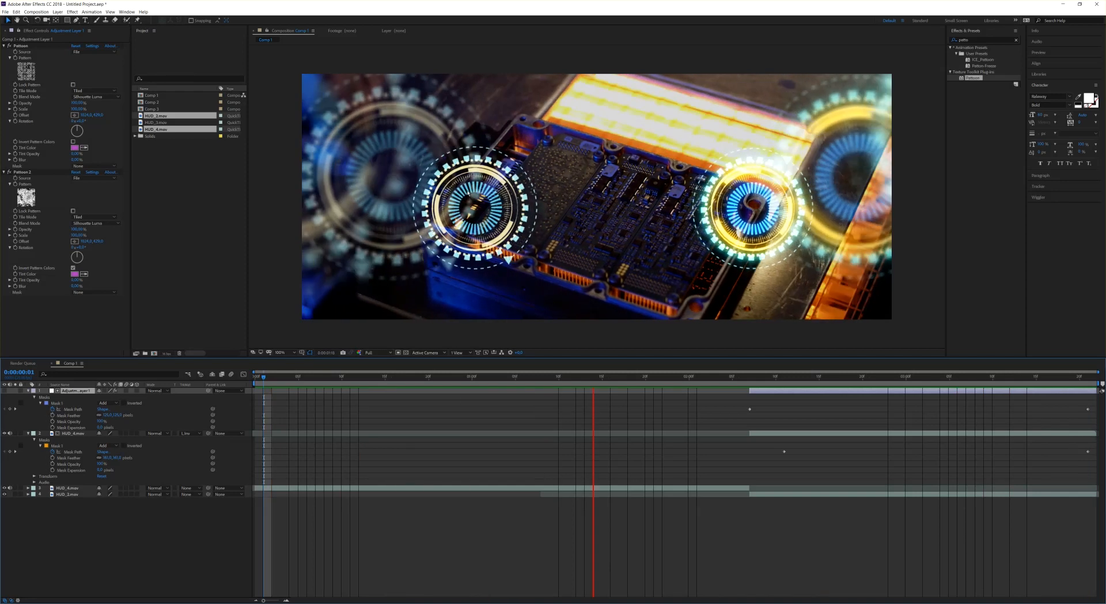
{"action": "left_click", "coordinate": [956, 376]}
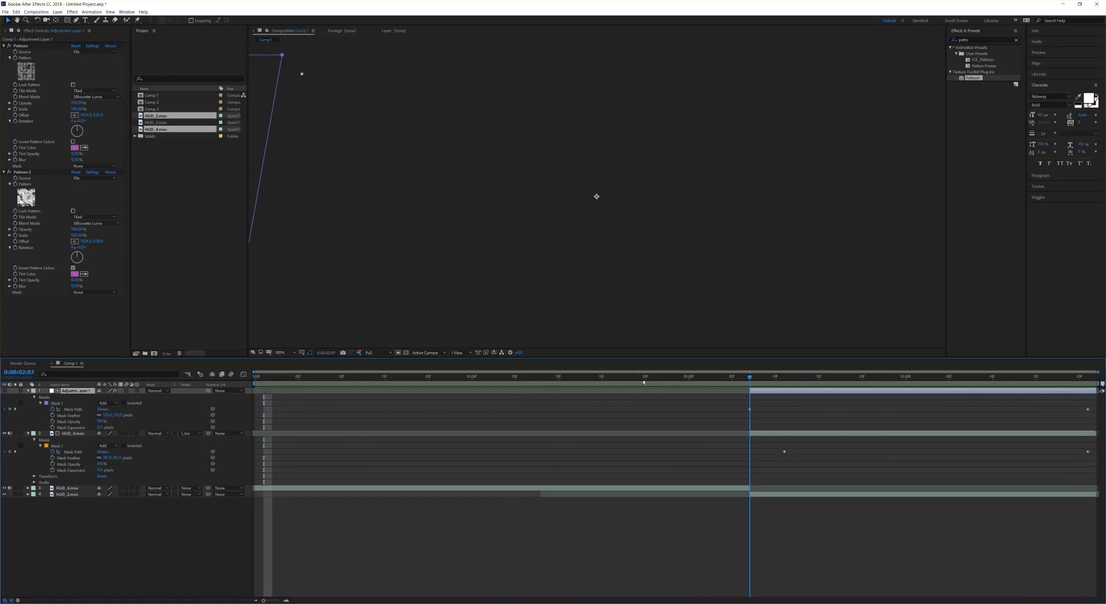
{"action": "left_click", "coordinate": [542, 376]}
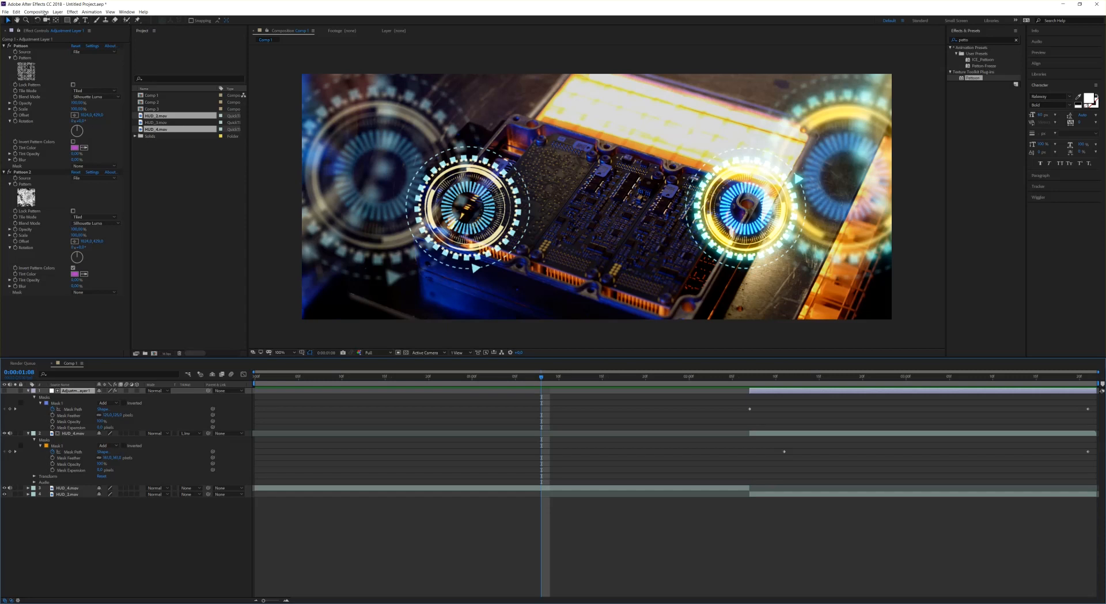
{"action": "left_click", "coordinate": [35, 12]}
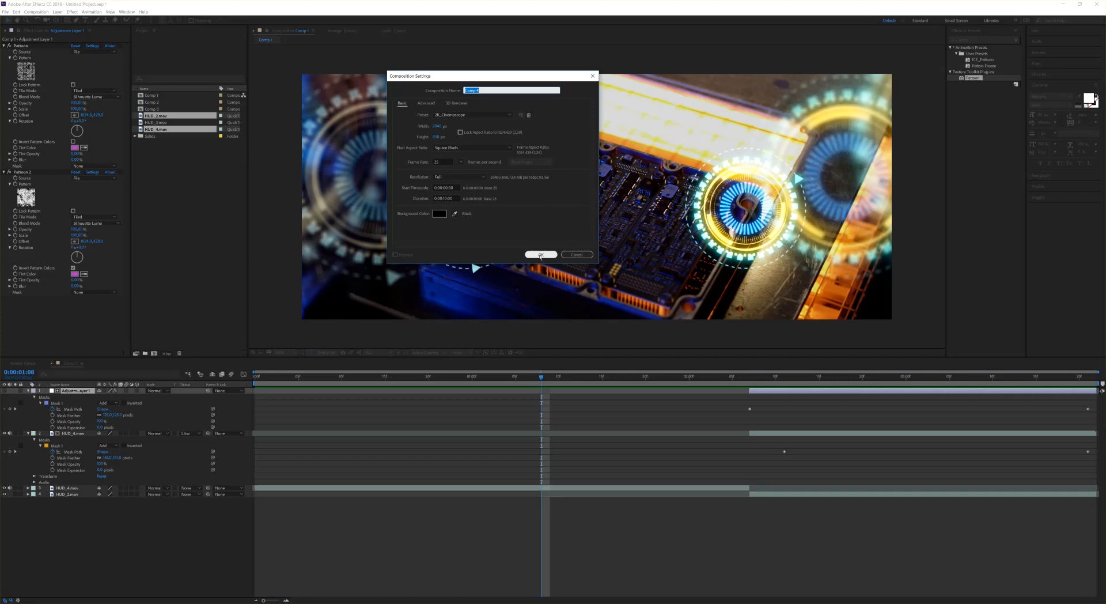
- Create Comp 4 with both HUD circuit-board clips, the second clip starting later
{"action": "left_click", "coordinate": [541, 253]}
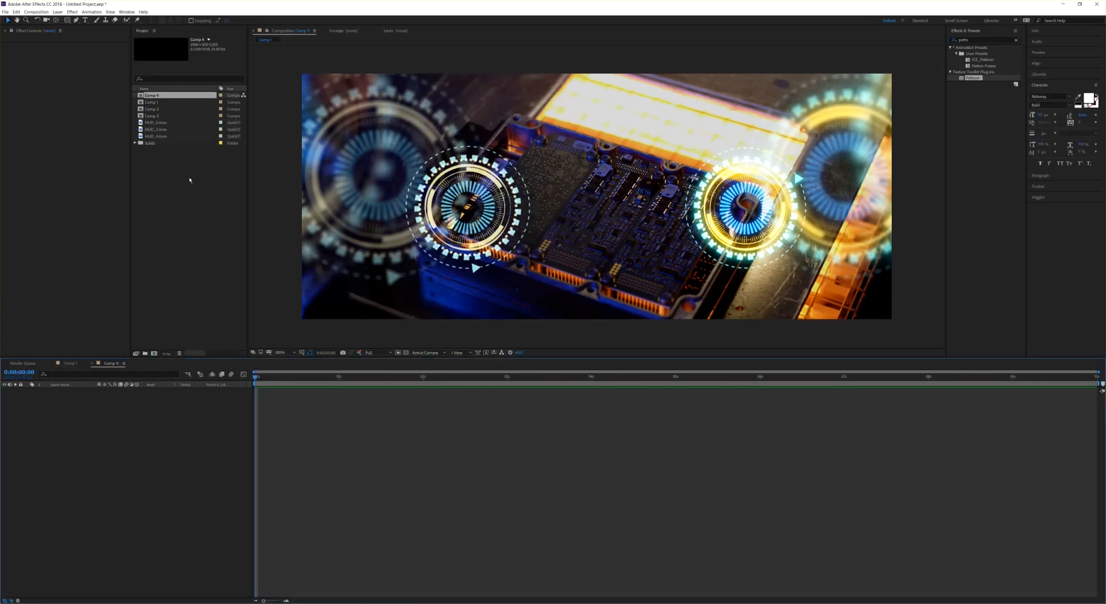
{"action": "left_click", "coordinate": [155, 136]}
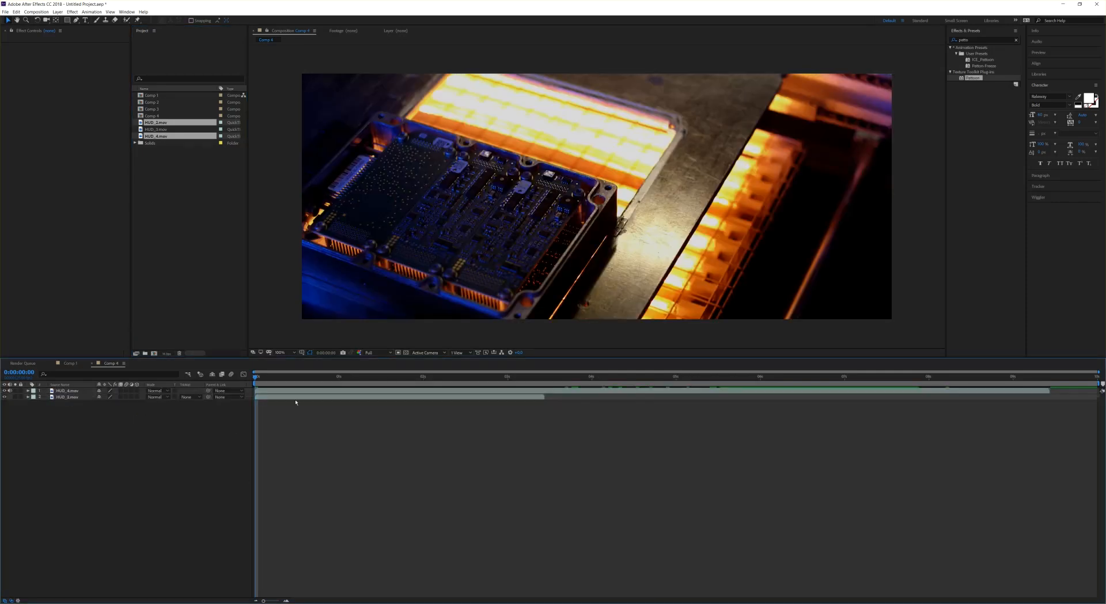
{"action": "left_click", "coordinate": [67, 396]}
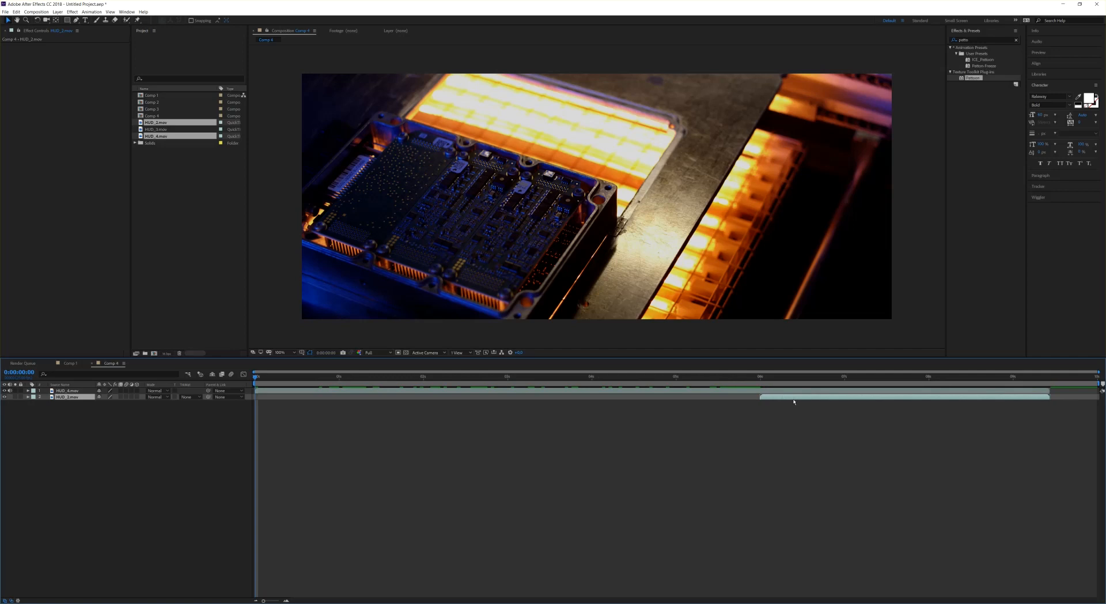
{"action": "left_click", "coordinate": [67, 390]}
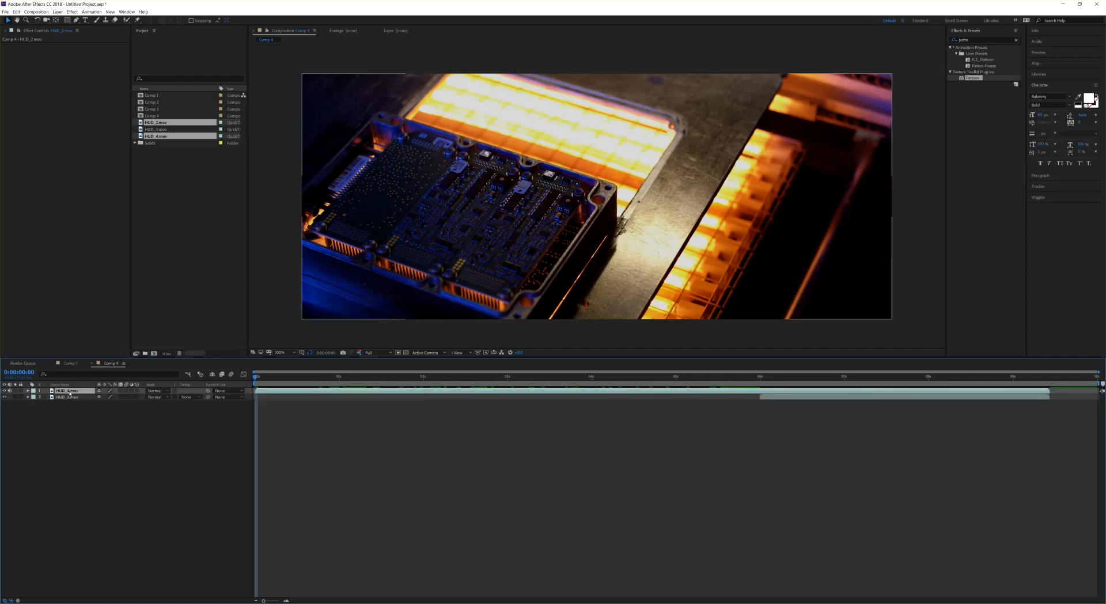
{"action": "left_click", "coordinate": [66, 390]}
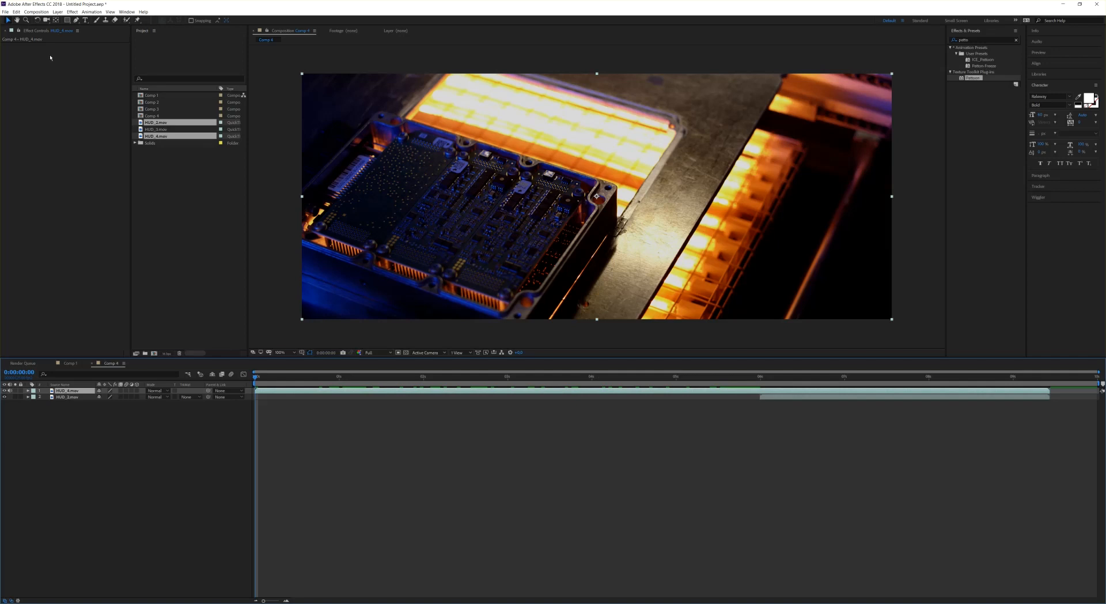
{"action": "left_click", "coordinate": [57, 11]}
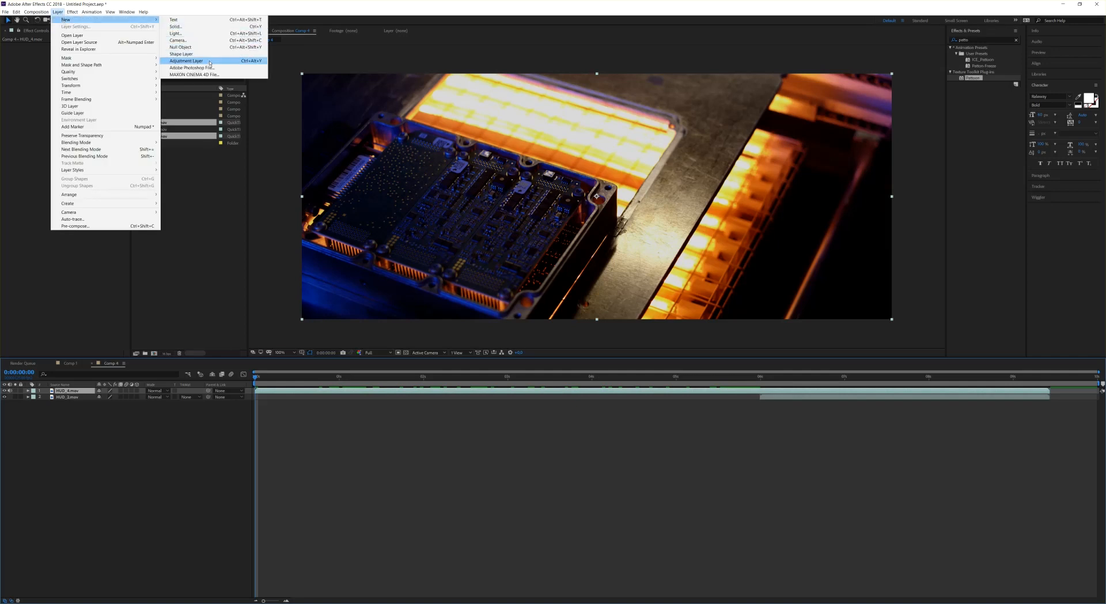
- Add an adjustment layer with a checkerboard Patterns effect blended as Screen, then Silhouette Luma
{"action": "left_click", "coordinate": [186, 60]}
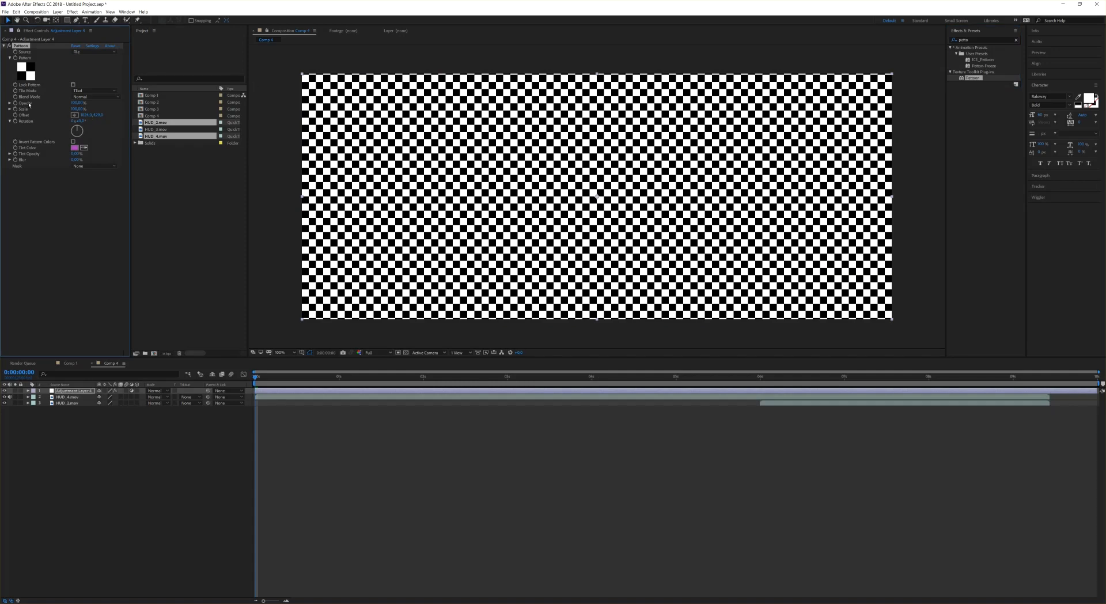
{"action": "left_click", "coordinate": [93, 96]}
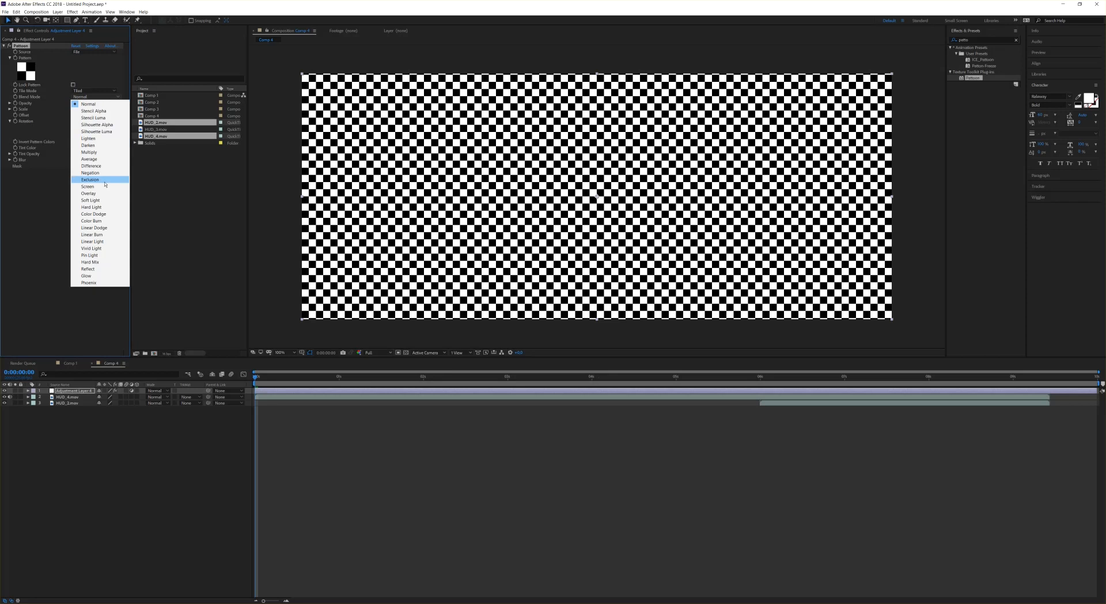
{"action": "left_click", "coordinate": [87, 187]}
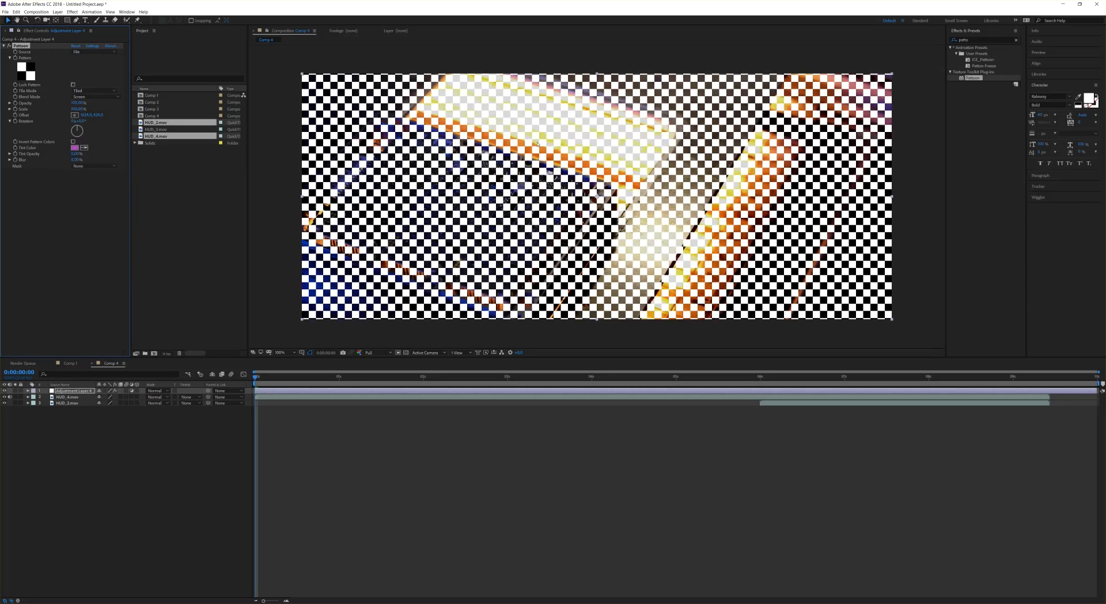
{"action": "mouse_move", "coordinate": [492, 124]}
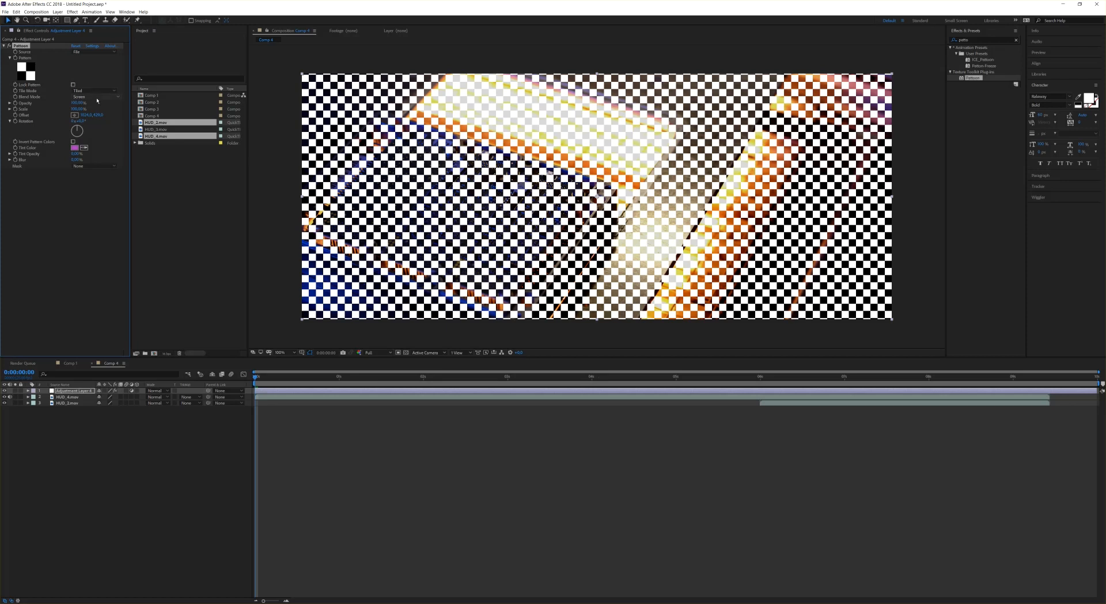
{"action": "left_click", "coordinate": [92, 97]}
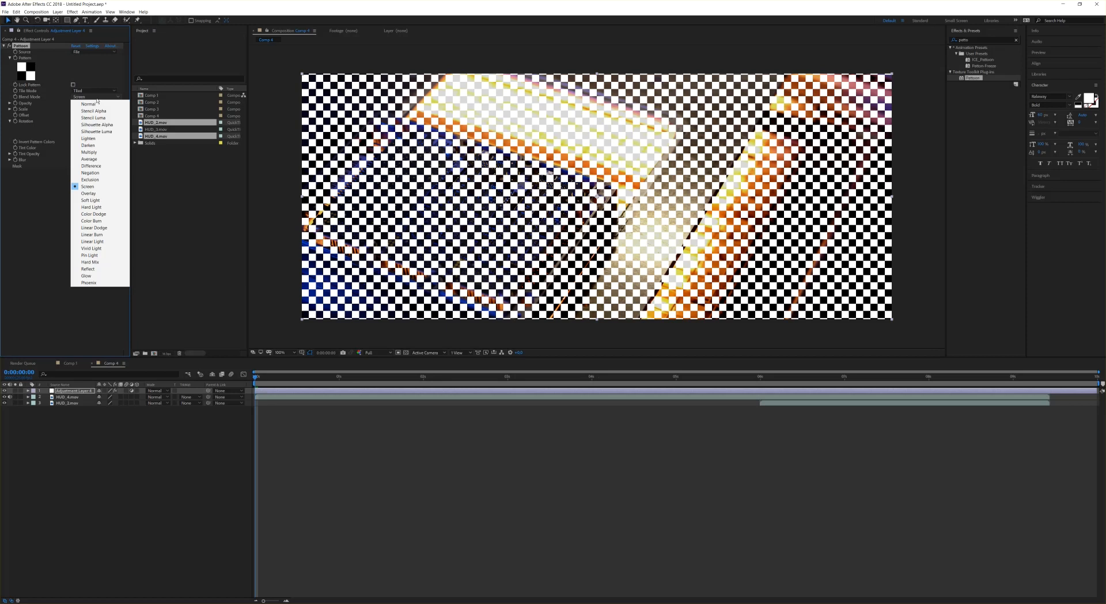
{"action": "mouse_move", "coordinate": [92, 117]}
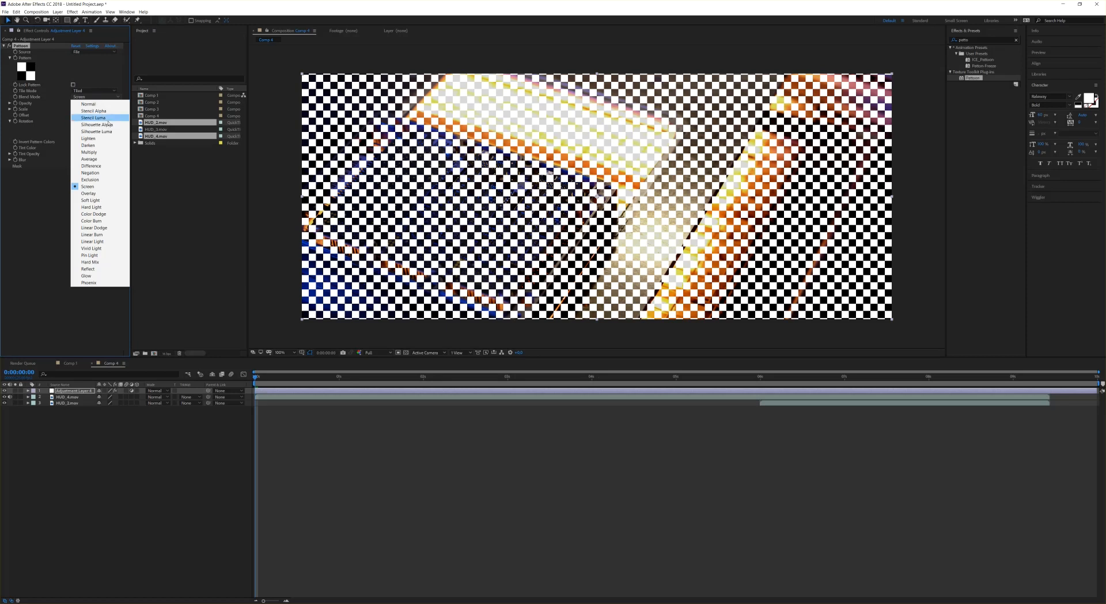
{"action": "left_click", "coordinate": [93, 124]}
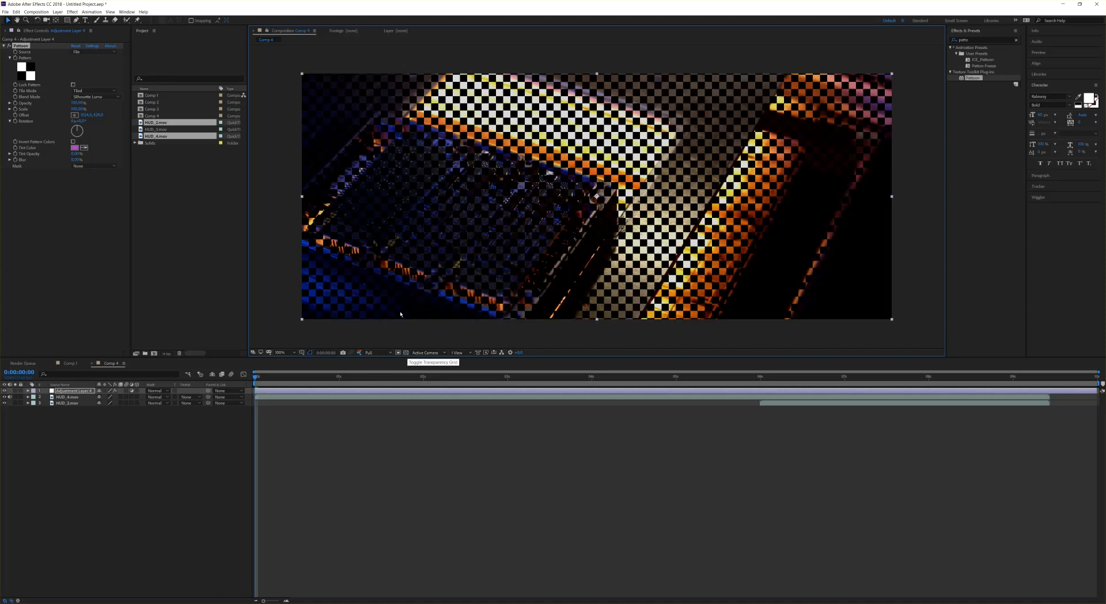
- Choose the Halftone texture for the pattern and a grunge texture for a second pattern
{"action": "left_click", "coordinate": [76, 52]}
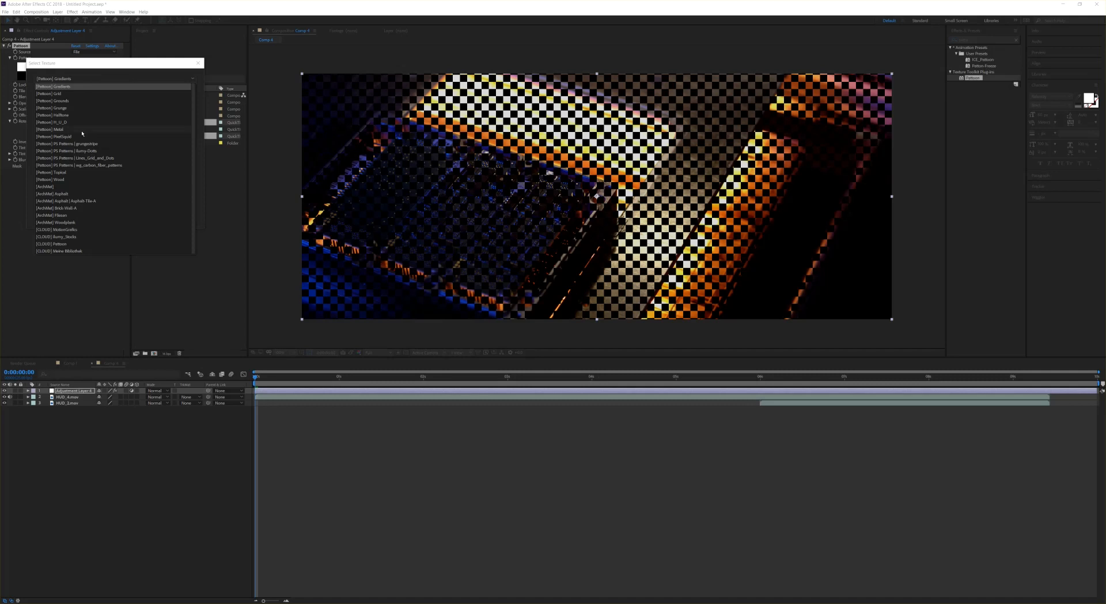
{"action": "left_click", "coordinate": [54, 116]}
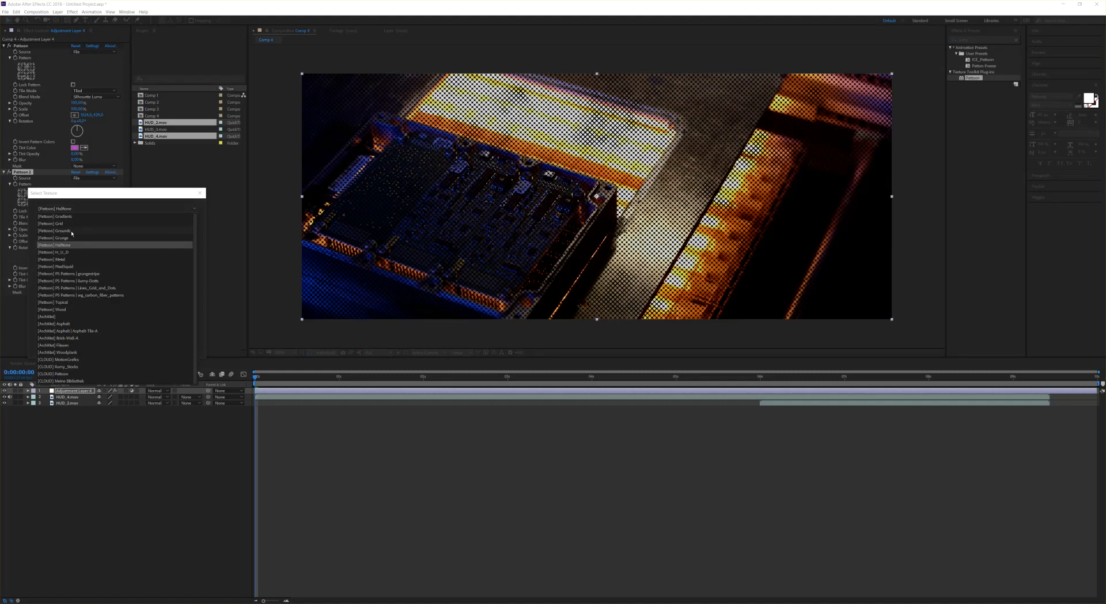
{"action": "left_click", "coordinate": [57, 238]}
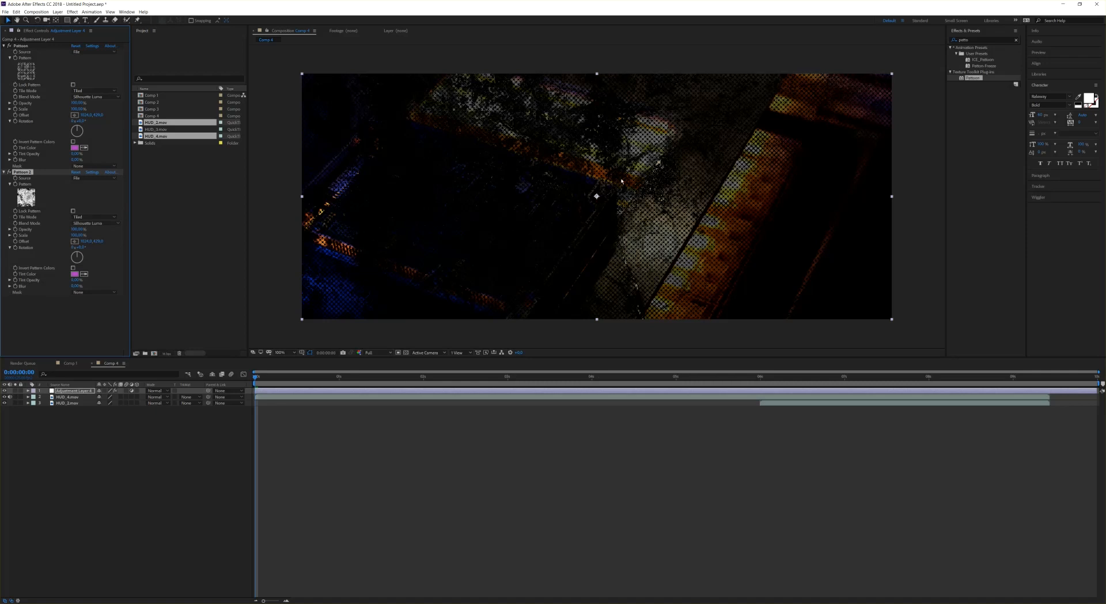
{"action": "mouse_move", "coordinate": [577, 123]}
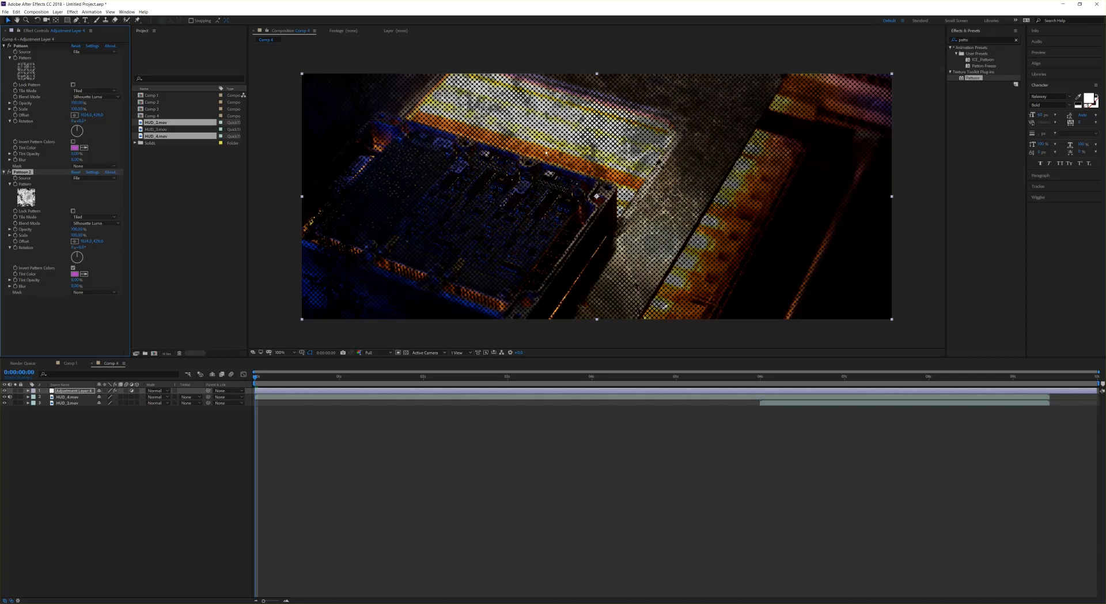
{"action": "mouse_move", "coordinate": [387, 293]}
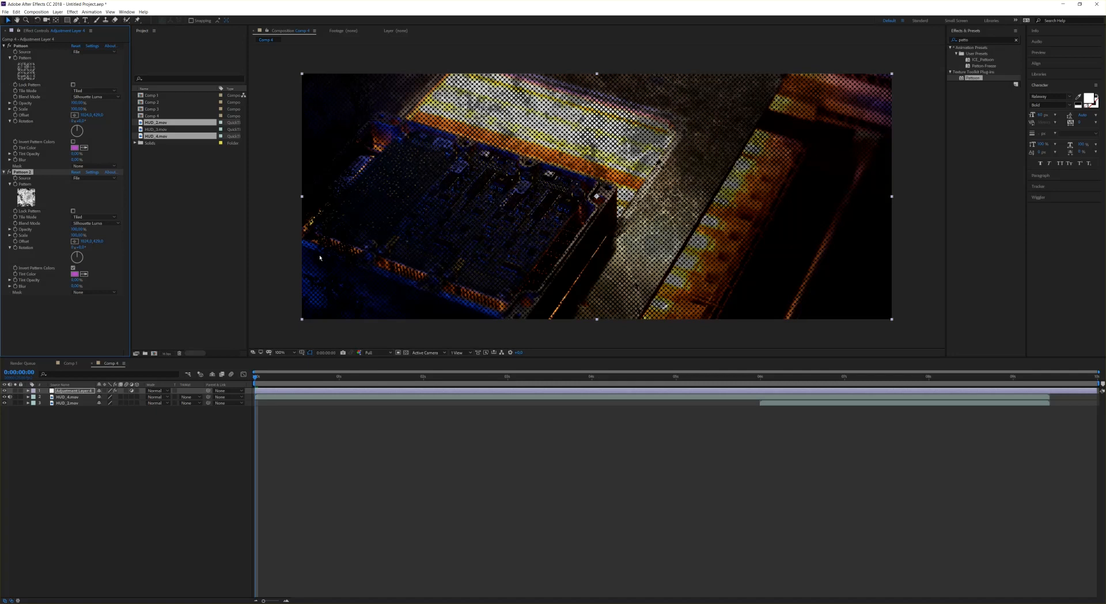
{"action": "mouse_move", "coordinate": [319, 258]}
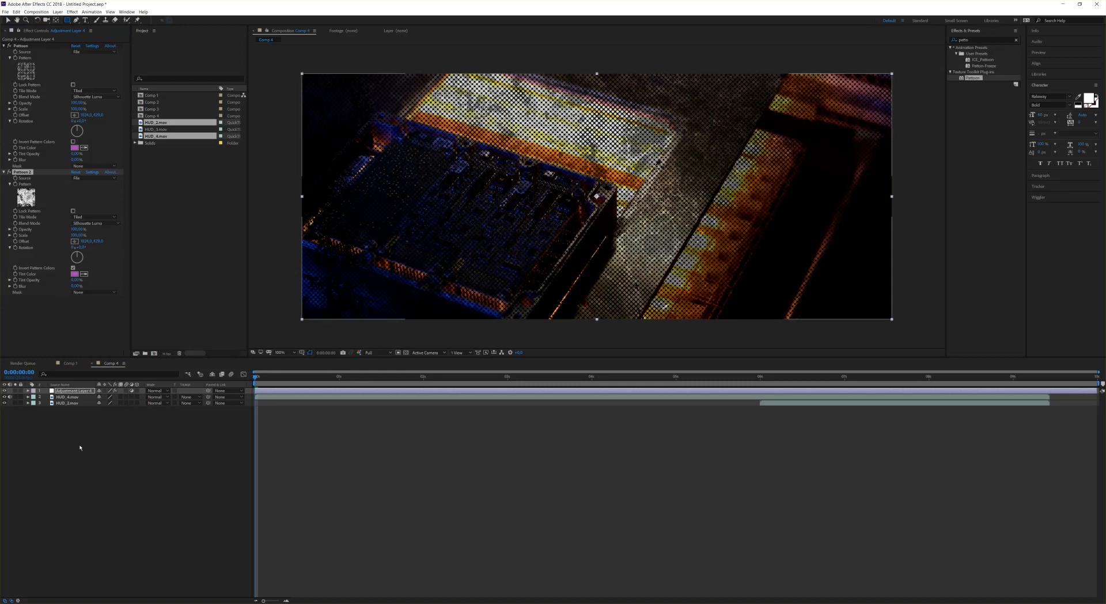
{"action": "mouse_move", "coordinate": [290, 59]}
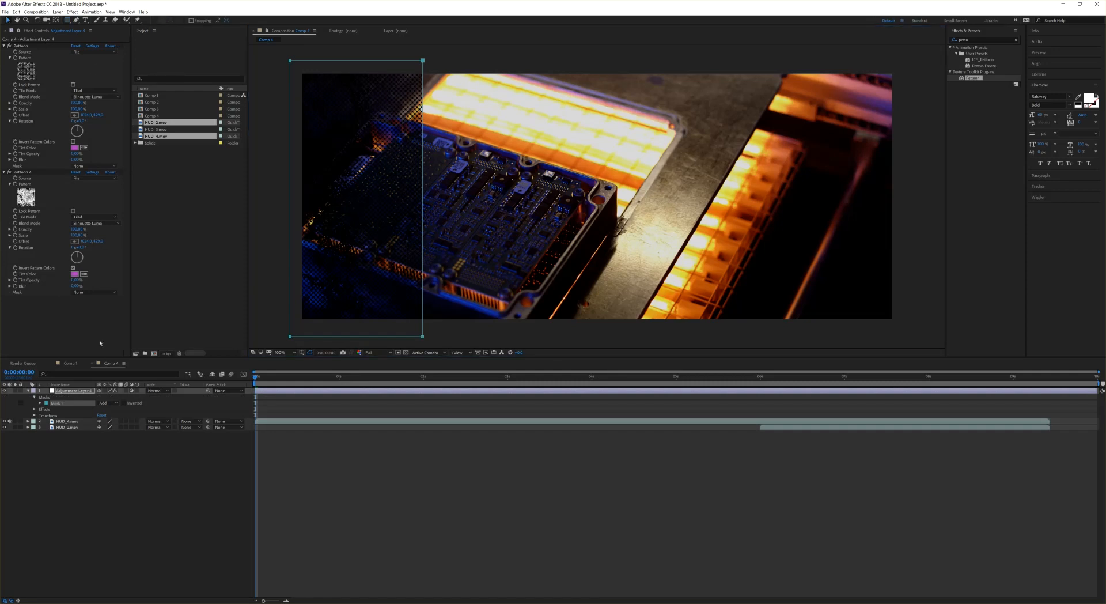
- Expand Mask 1 on Adjustment Layer 4 and enter a Mask Feather value
{"action": "left_click", "coordinate": [72, 391]}
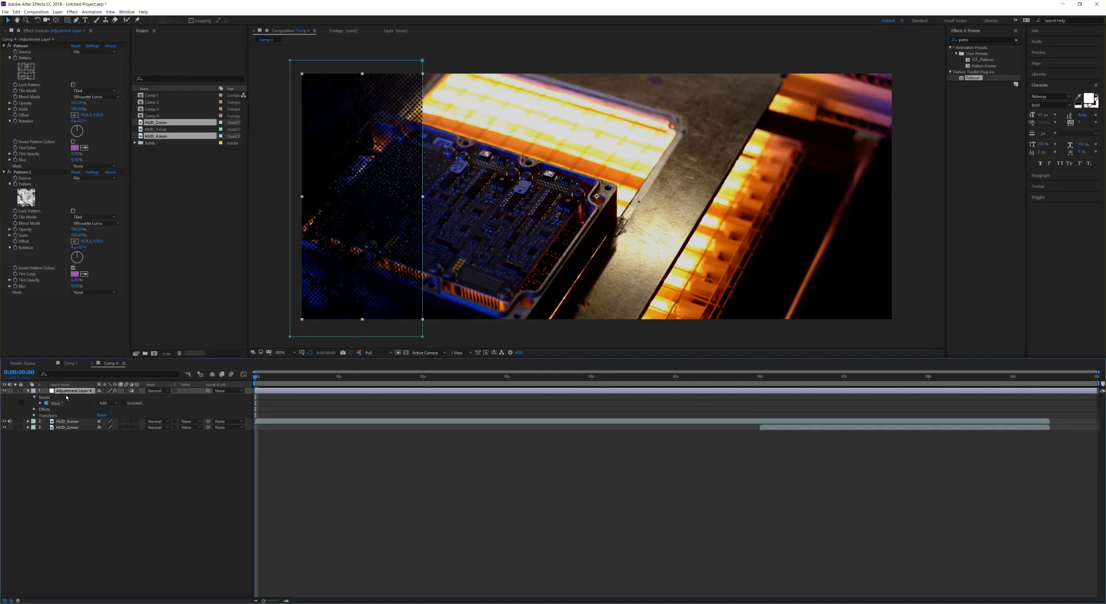
{"action": "left_click", "coordinate": [42, 403]}
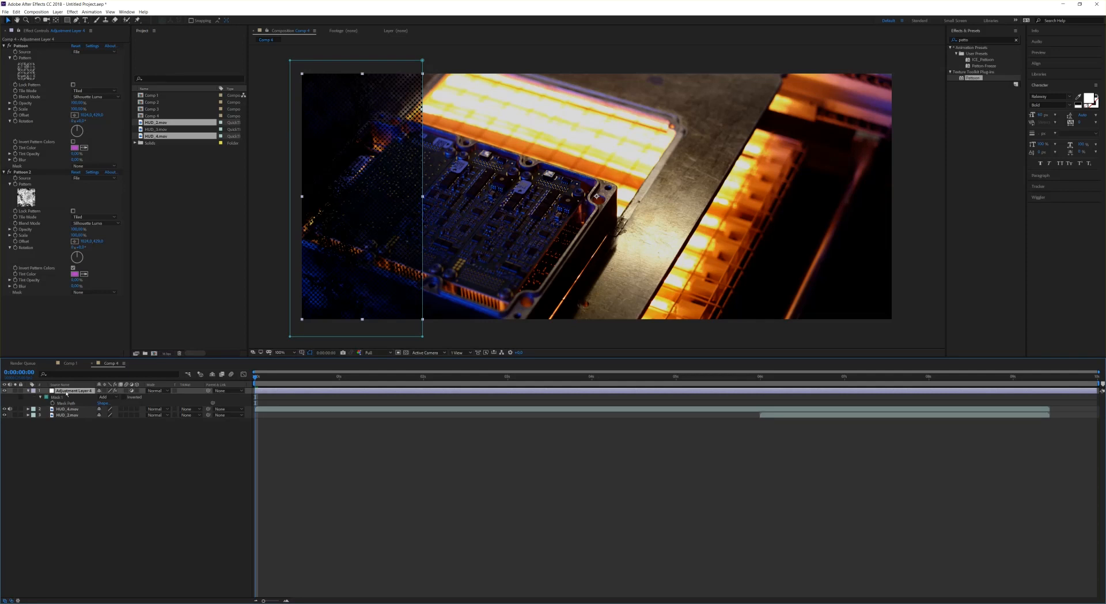
{"action": "left_click", "coordinate": [48, 396]}
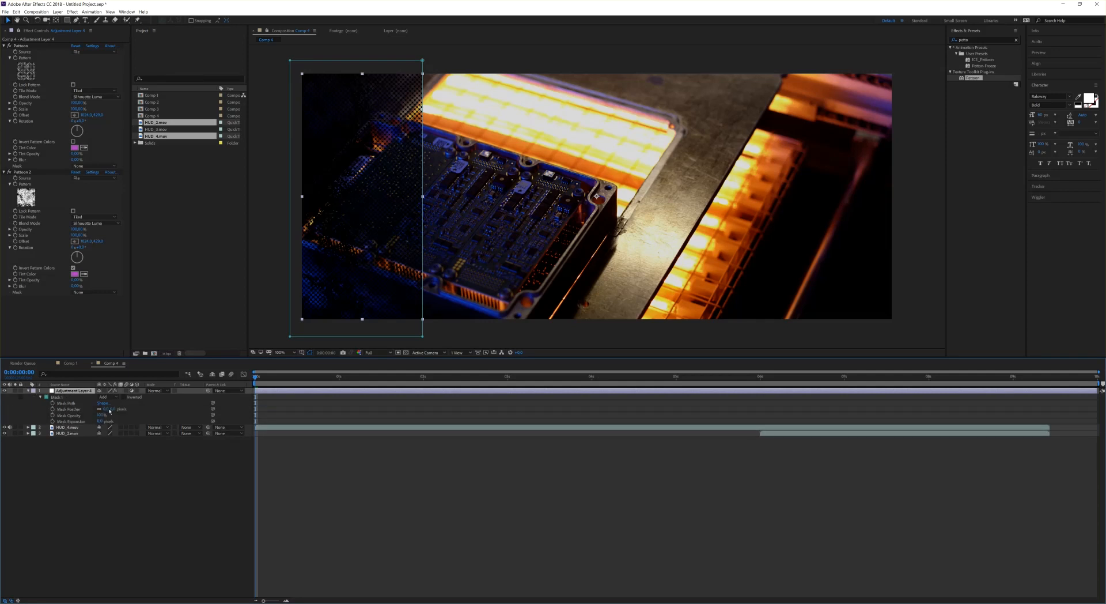
{"action": "double_click", "coordinate": [105, 408]}
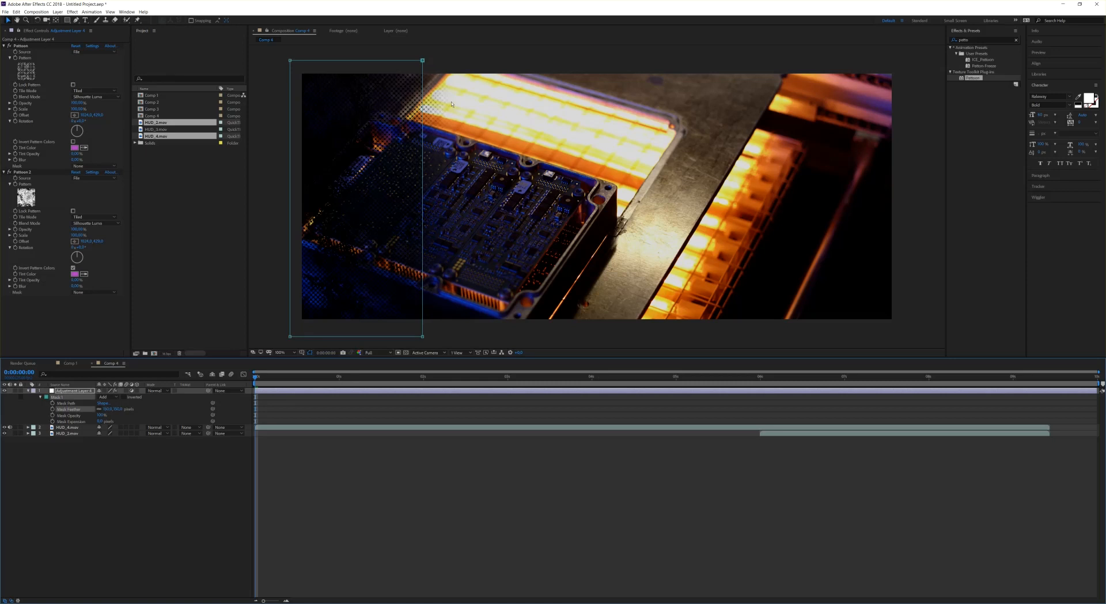
{"action": "mouse_move", "coordinate": [442, 172]}
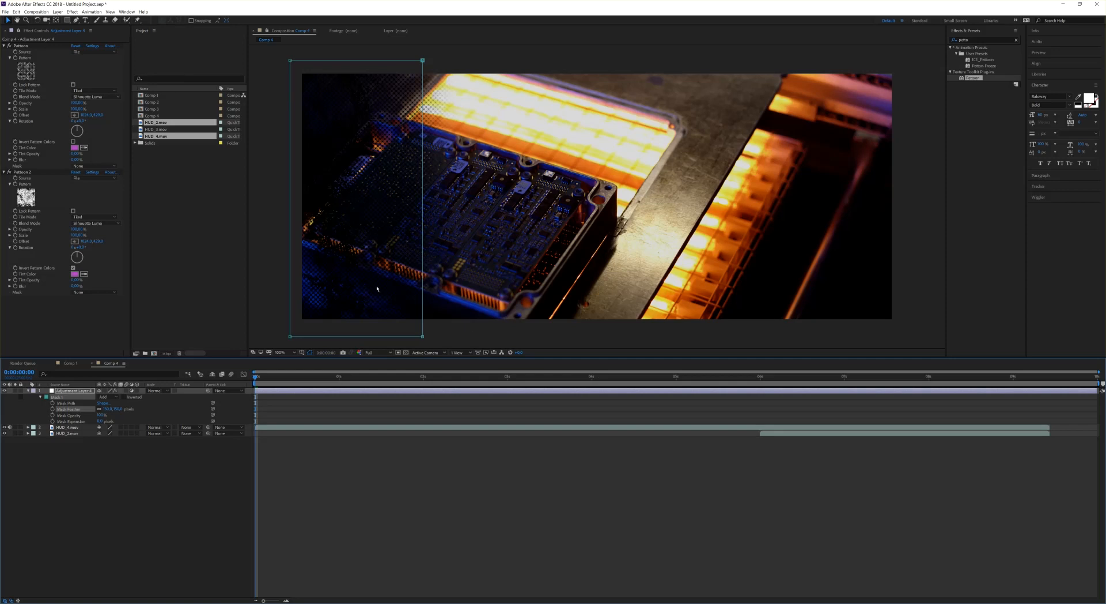
{"action": "mouse_move", "coordinate": [33, 52]}
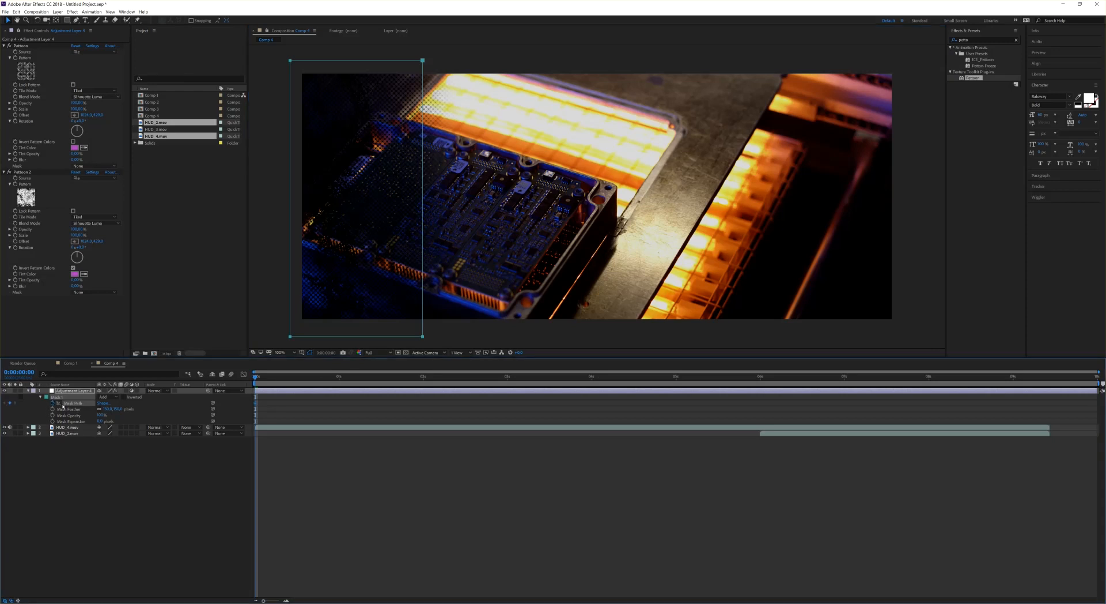
- Keyframe Mask Path from frame 0 so the mask stretches to the comp's right edge
{"action": "left_click", "coordinate": [267, 376]}
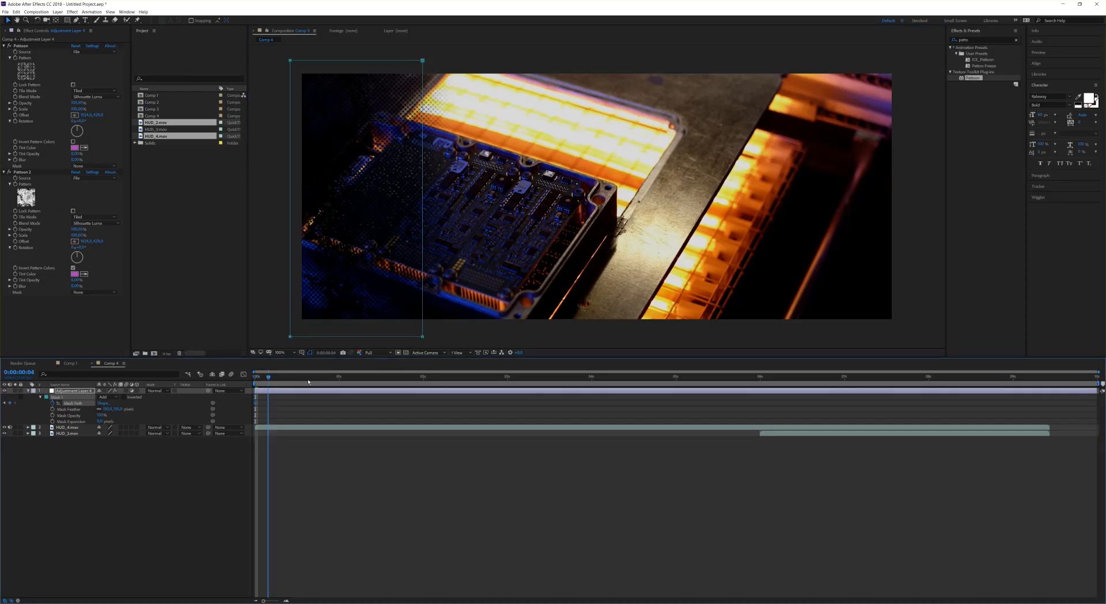
{"action": "left_click", "coordinate": [342, 375]}
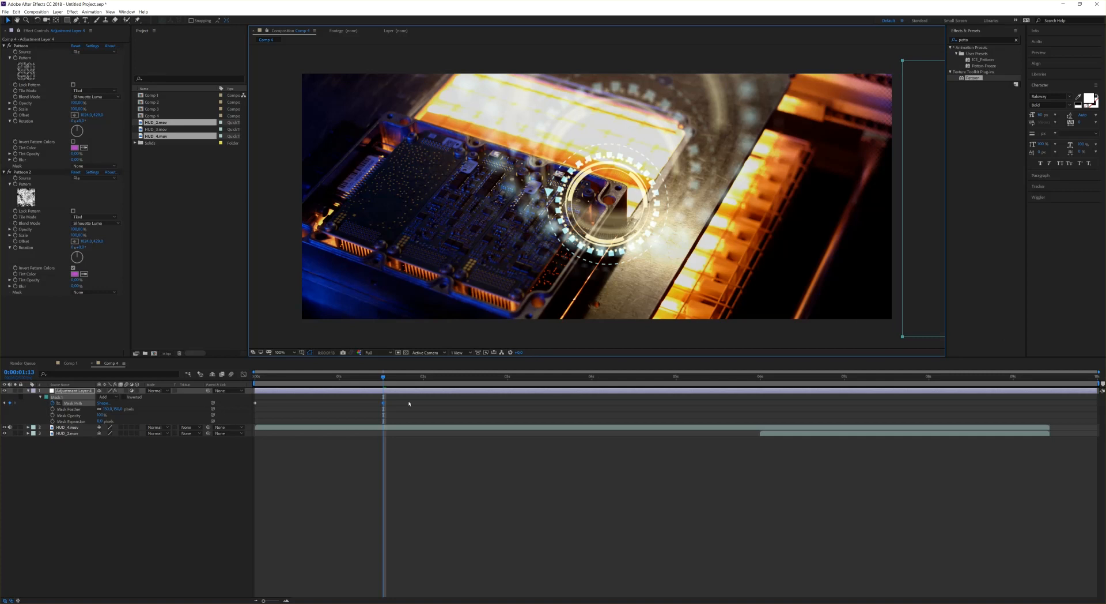
{"action": "left_click", "coordinate": [342, 376]}
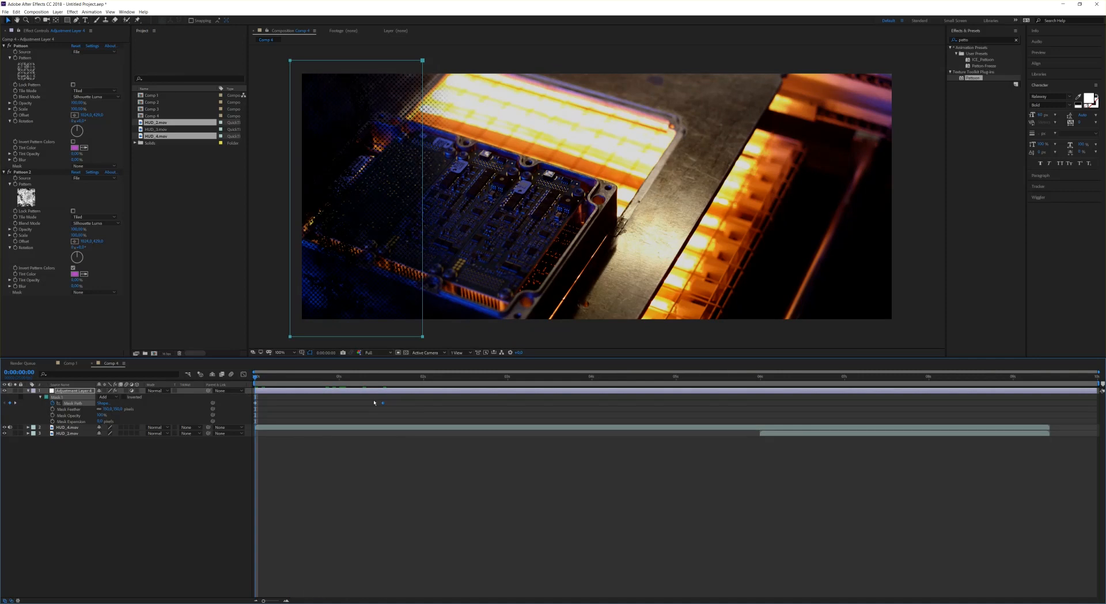
{"action": "mouse_move", "coordinate": [761, 381]}
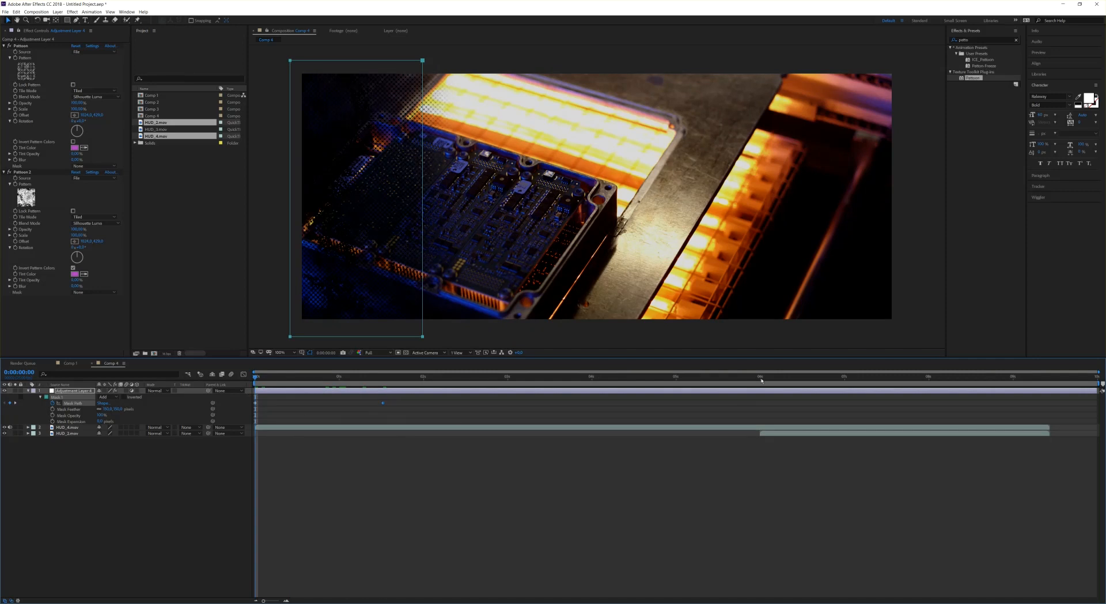
- Move the adjustment layer and its mask keyframes to start at 0:00:06:00
{"action": "left_click", "coordinate": [761, 375]}
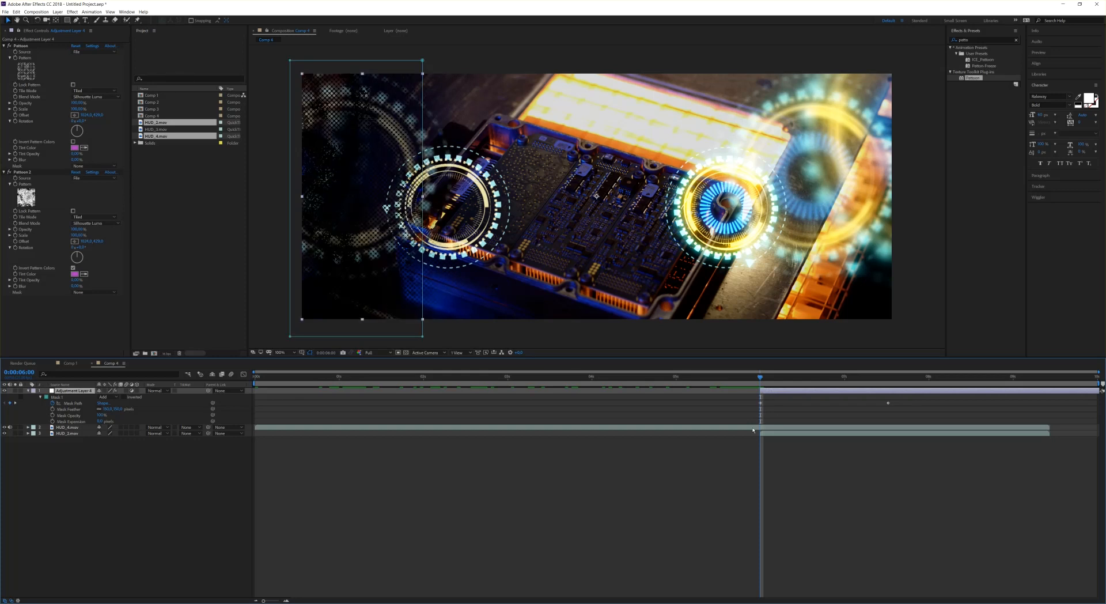
- Duplicate the HUD clip layer beneath the adjustment layer with Ctrl+D
{"action": "left_click", "coordinate": [66, 432]}
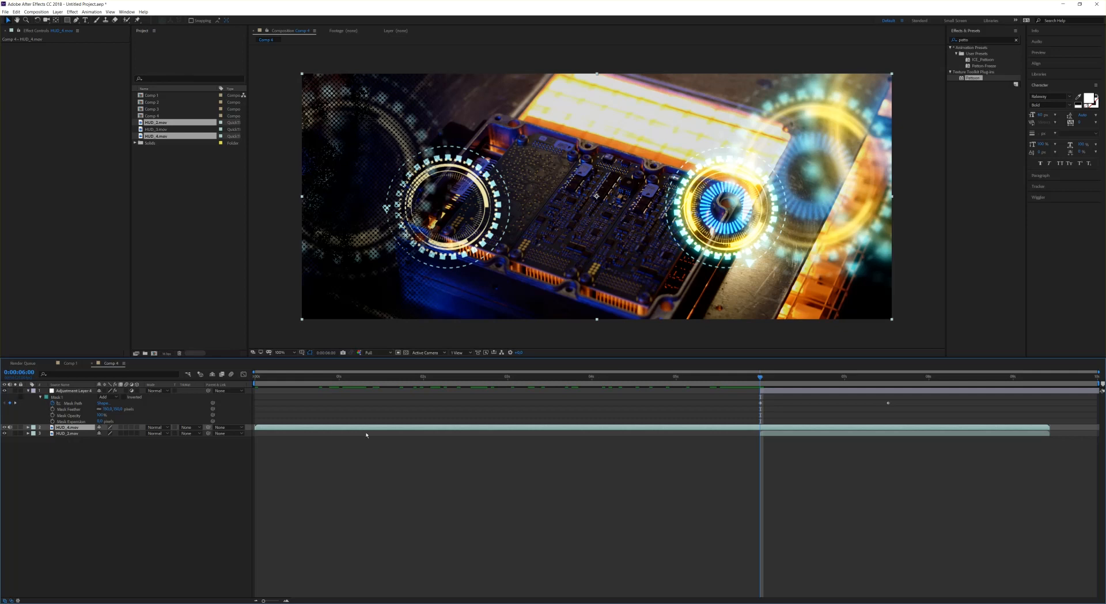
{"action": "mouse_move", "coordinate": [613, 440]}
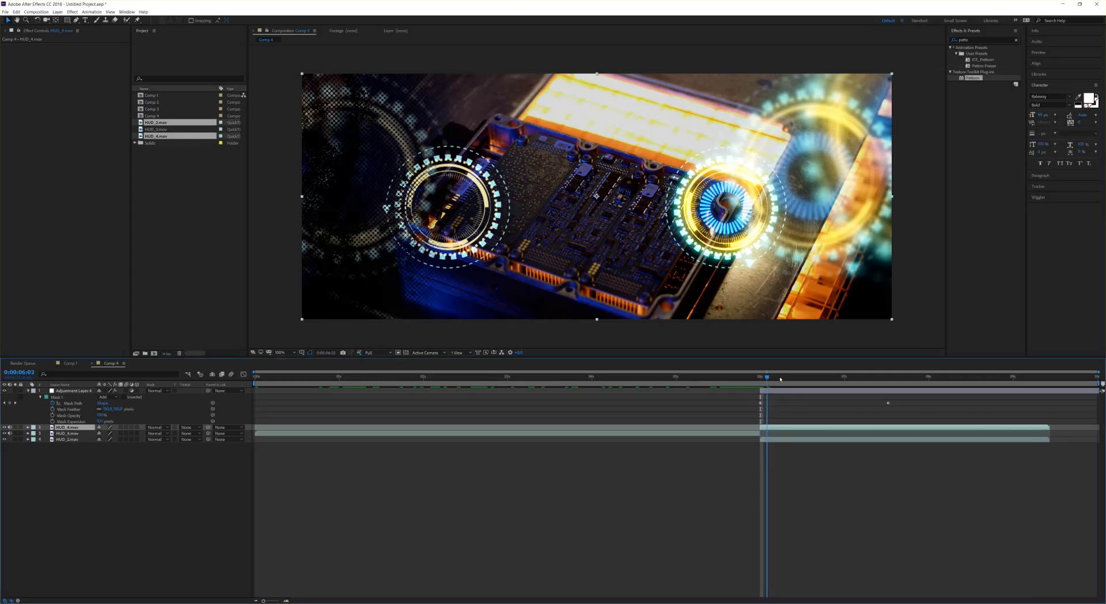
- Set the duplicated clip's TrkMat to Luma Matte "Adjustment Layer 4" and return to 6 seconds
{"action": "left_click", "coordinate": [789, 376]}
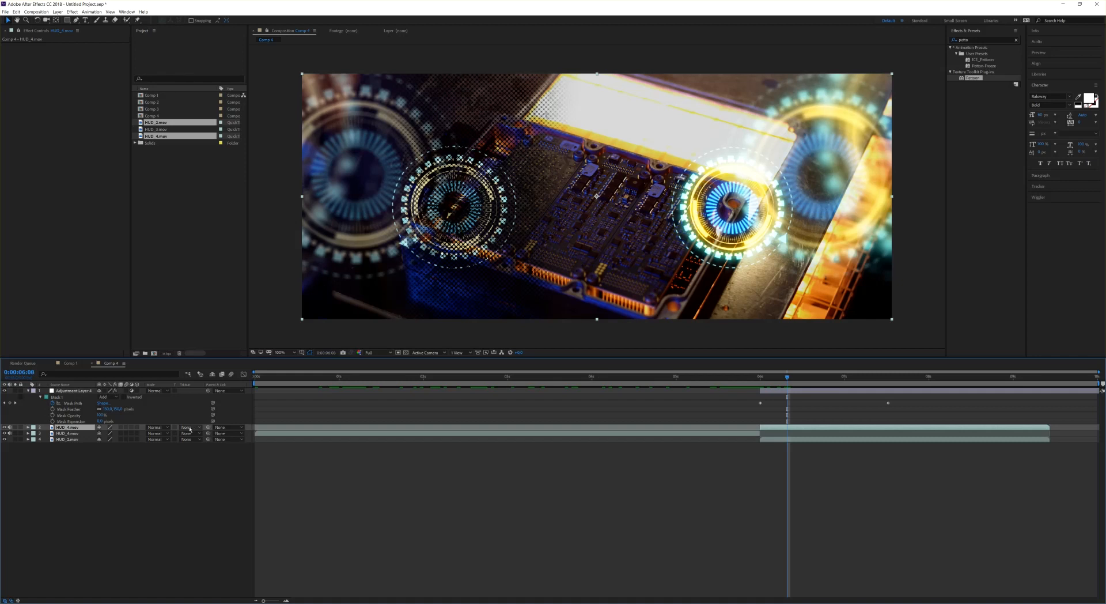
{"action": "left_click", "coordinate": [189, 427]}
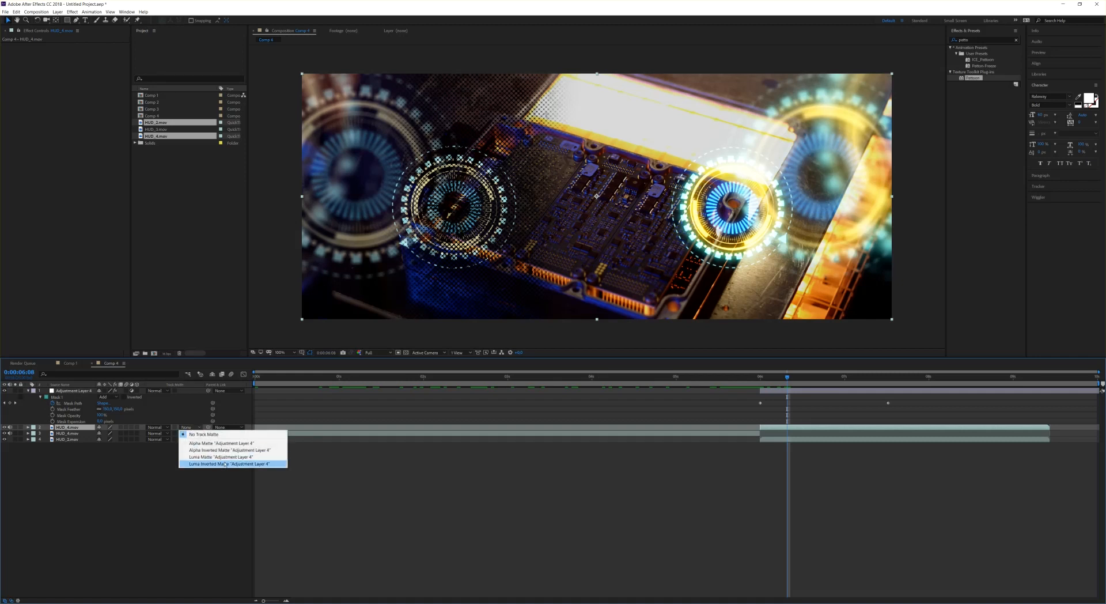
{"action": "mouse_move", "coordinate": [221, 456]}
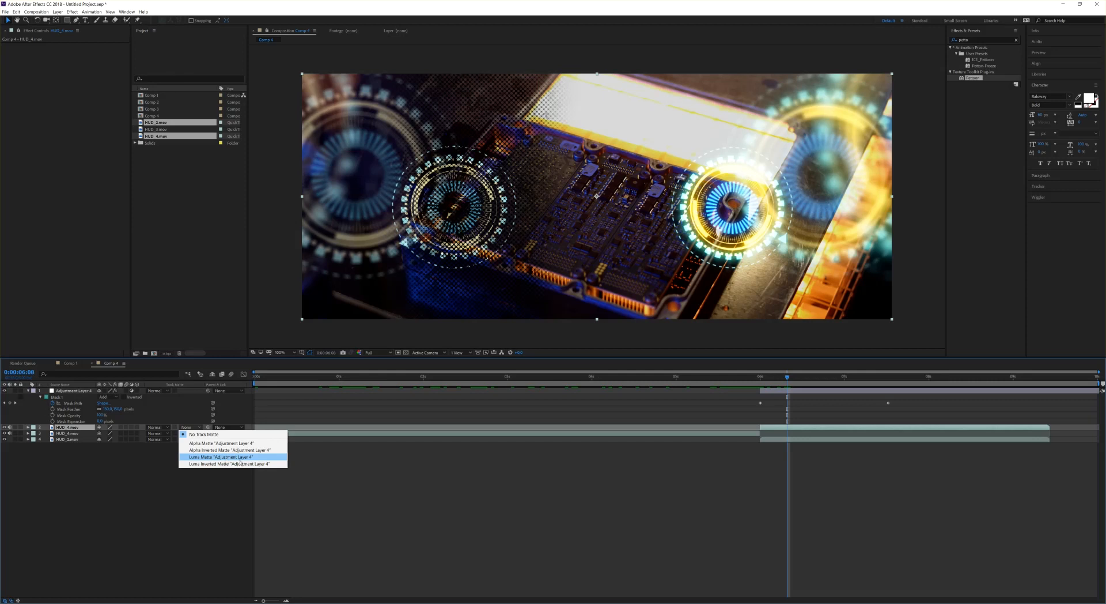
{"action": "left_click", "coordinate": [221, 456]}
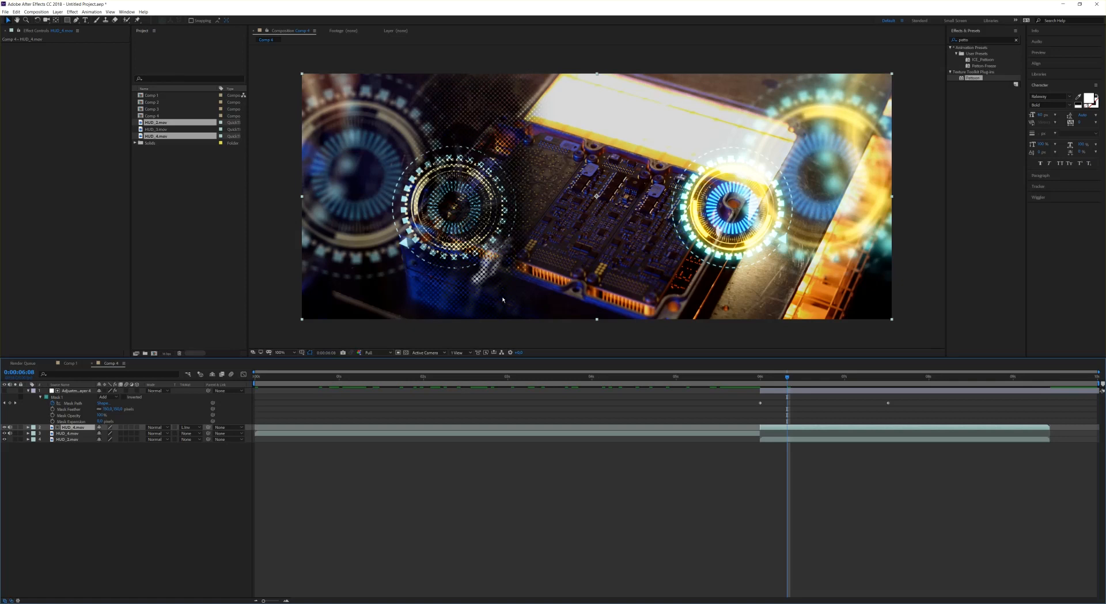
{"action": "mouse_move", "coordinate": [790, 380]}
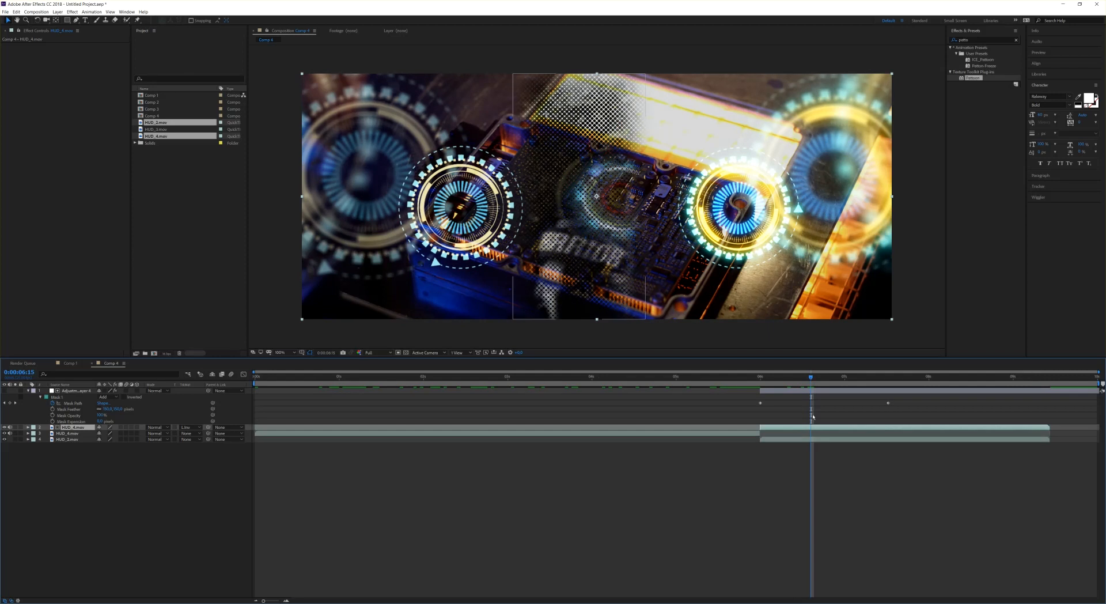
{"action": "mouse_move", "coordinate": [807, 443]}
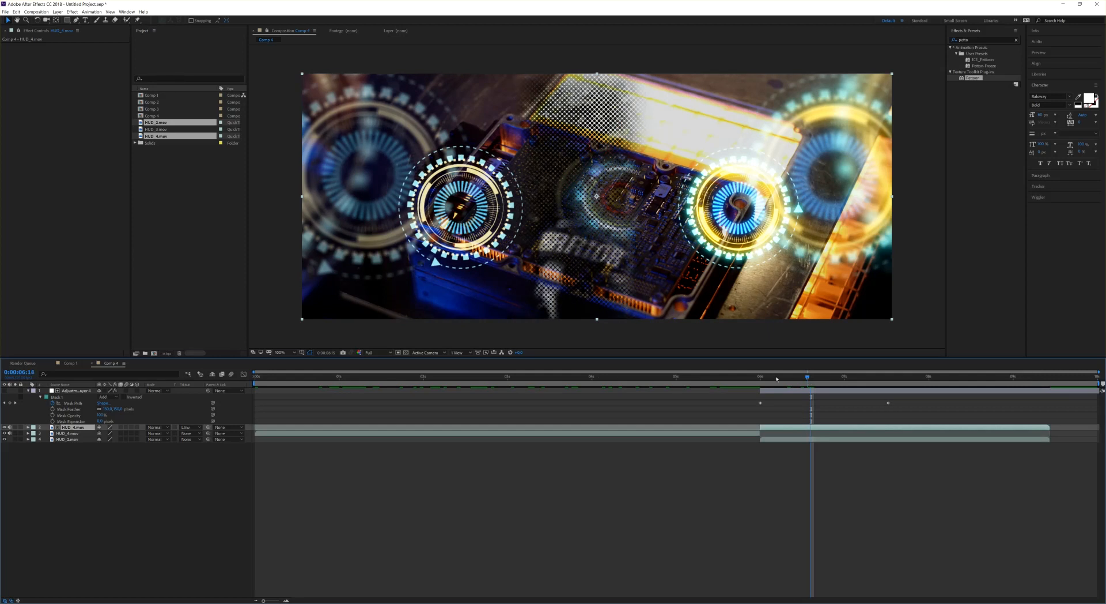
{"action": "left_click", "coordinate": [761, 376]}
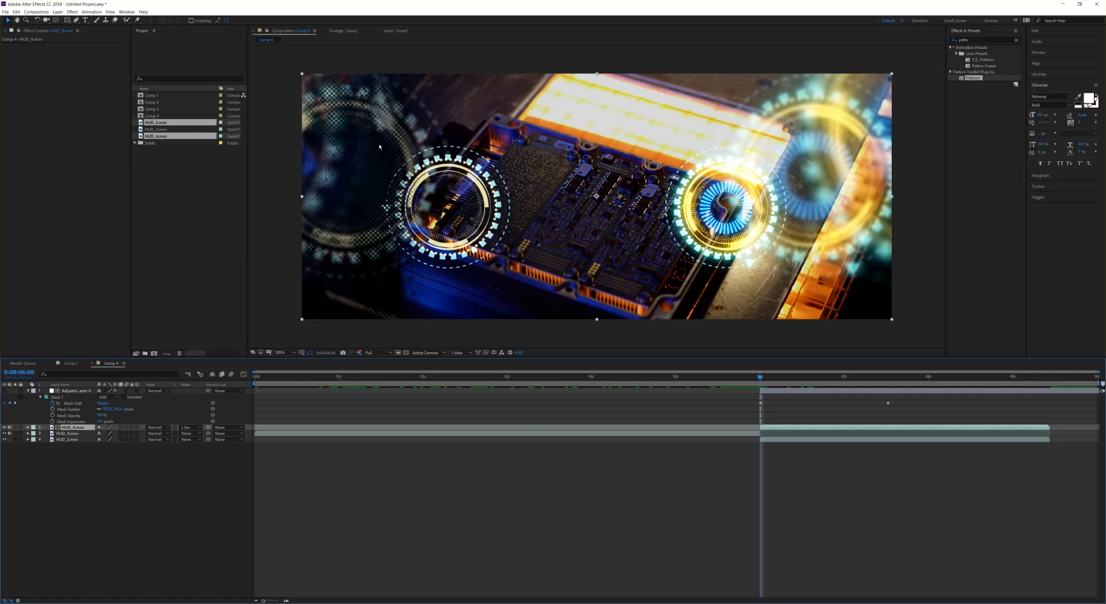
{"action": "mouse_move", "coordinate": [776, 439]}
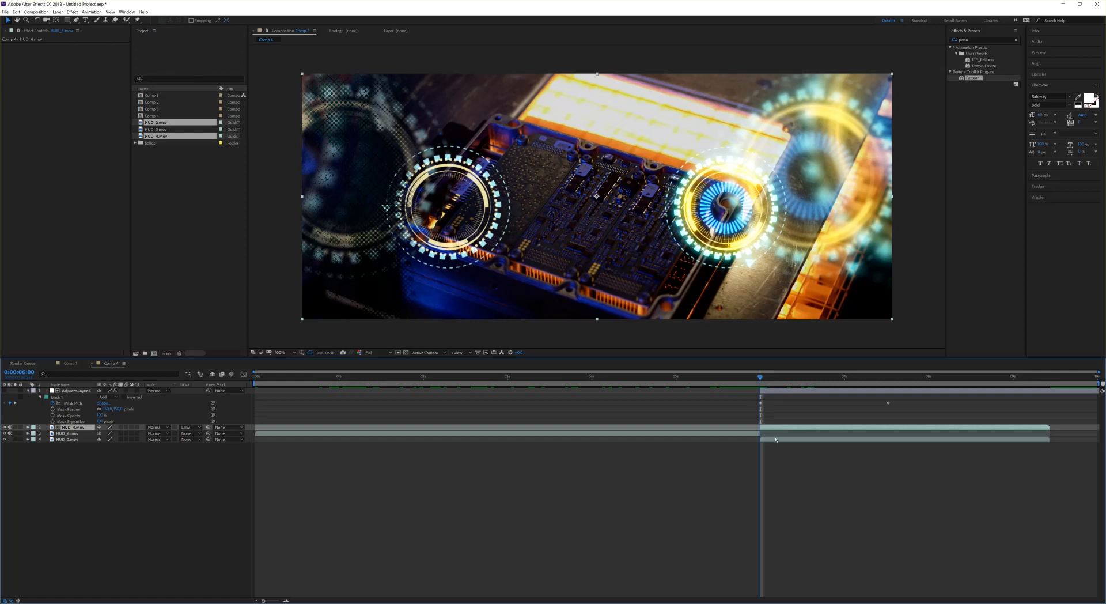
{"action": "mouse_move", "coordinate": [779, 432]}
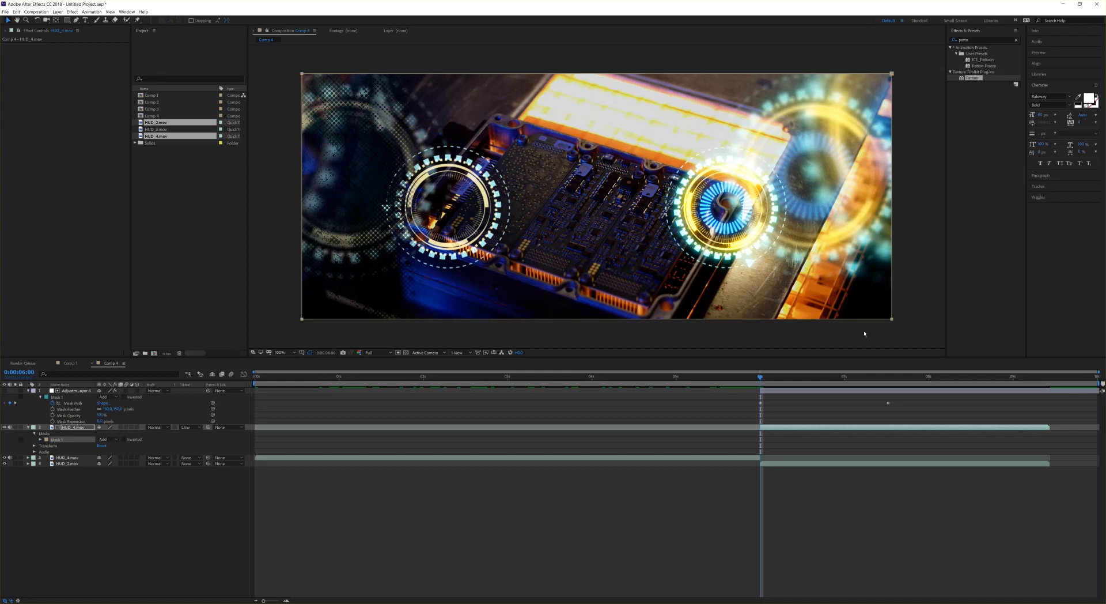
{"action": "mouse_move", "coordinate": [452, 438]}
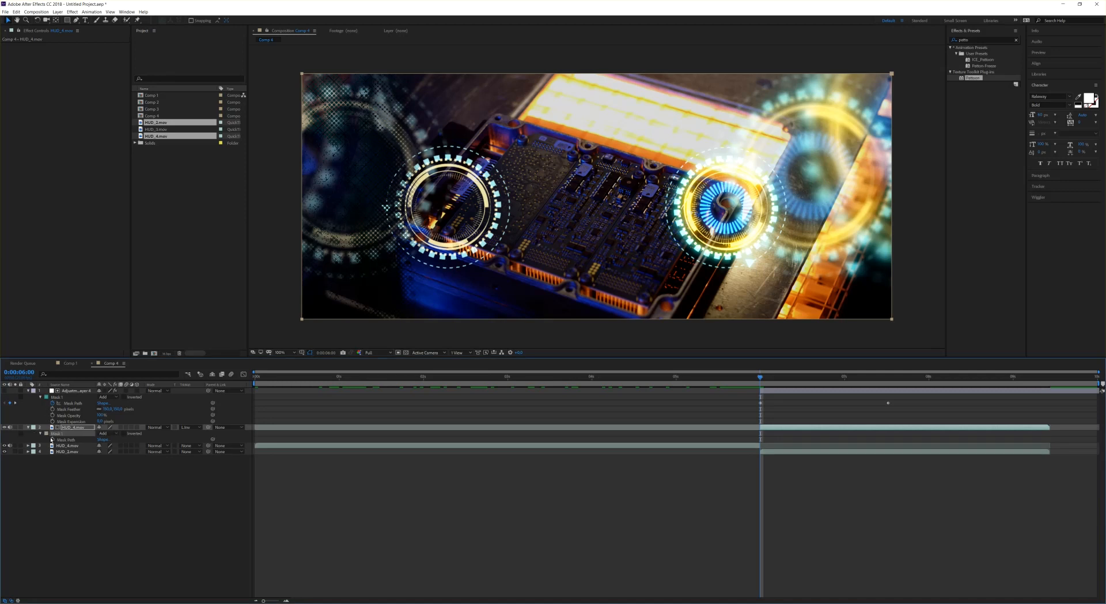
- Add a feathered Mask 1 to the duplicate clip, keyframed from 6s to about 7.5s
{"action": "left_click", "coordinate": [40, 433]}
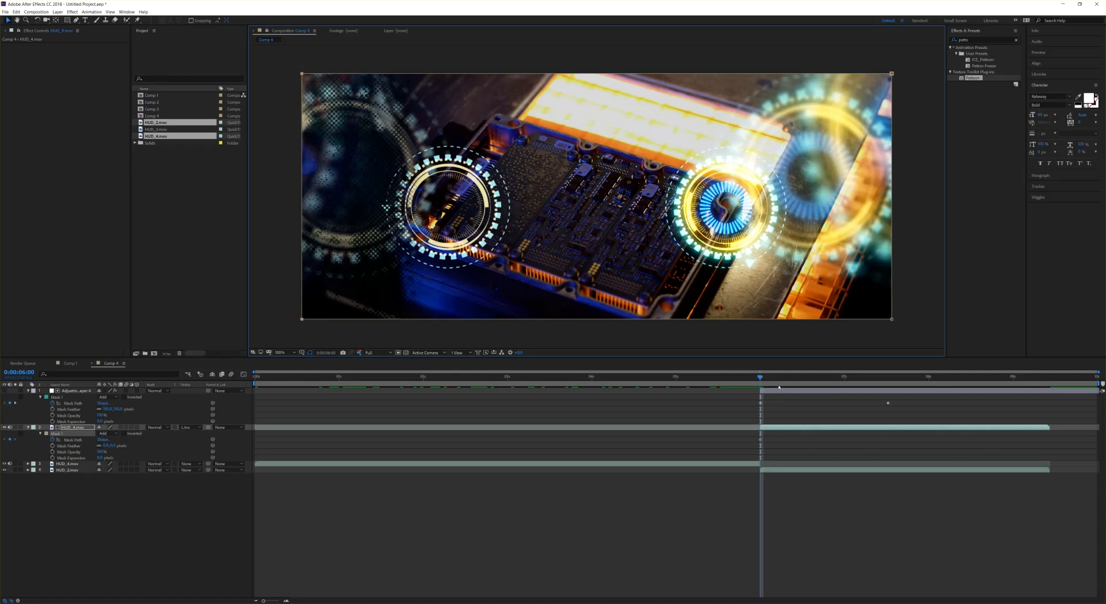
{"action": "left_click", "coordinate": [881, 375]}
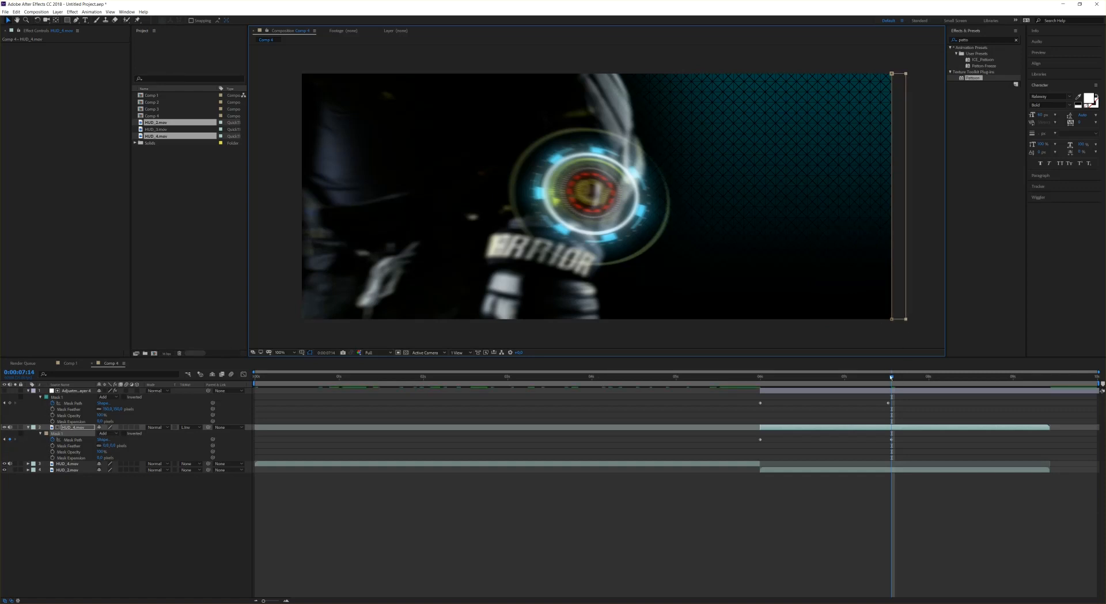
{"action": "left_click", "coordinate": [812, 375]}
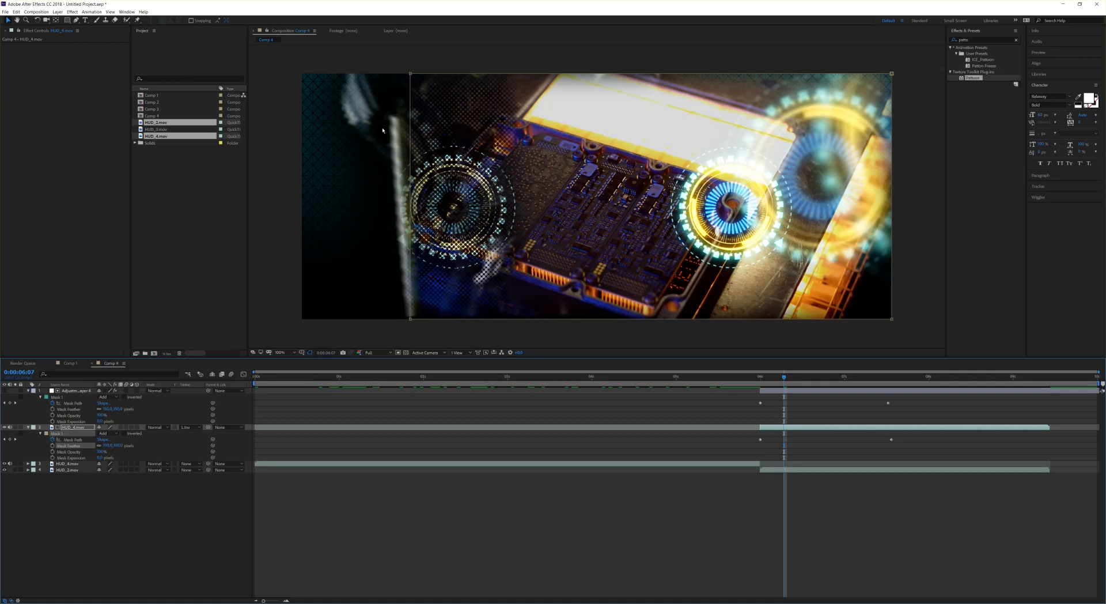
{"action": "mouse_move", "coordinate": [434, 320]}
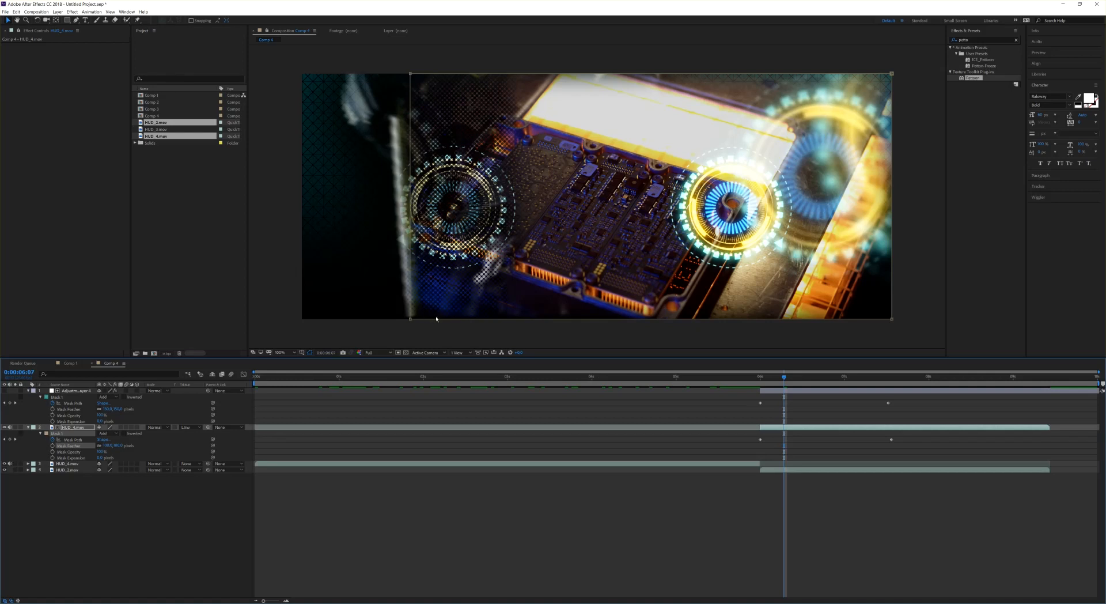
{"action": "mouse_move", "coordinate": [468, 256]}
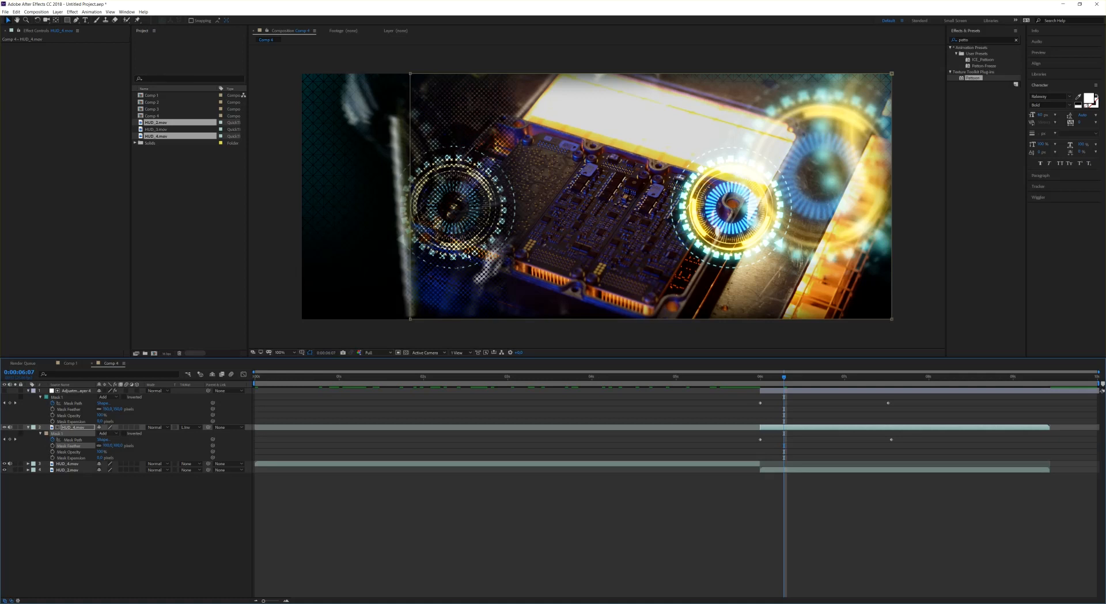
{"action": "mouse_move", "coordinate": [426, 294]}
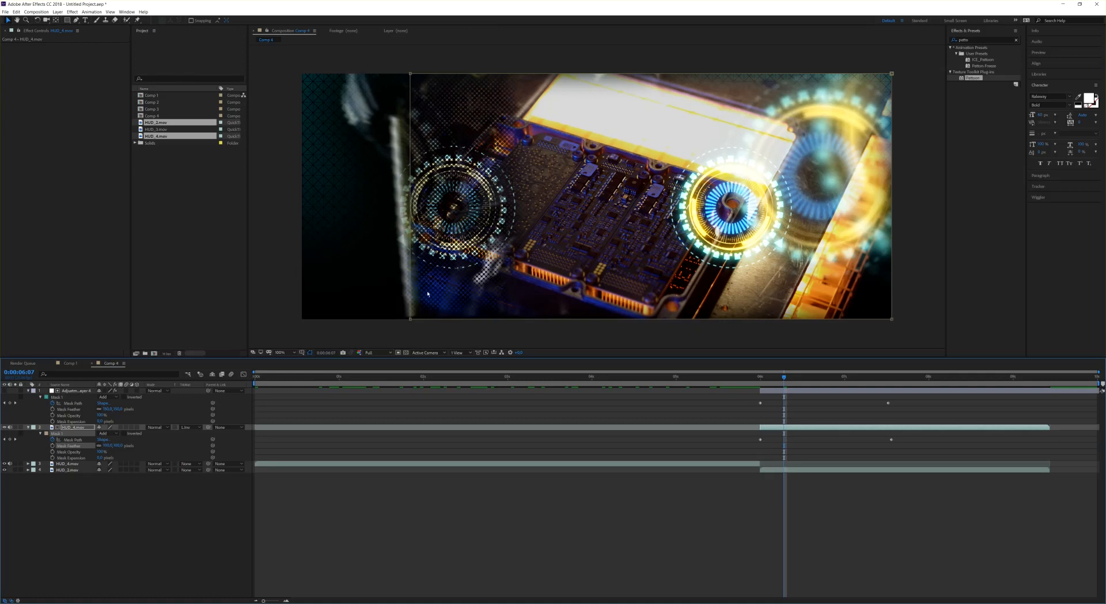
{"action": "mouse_move", "coordinate": [786, 379]}
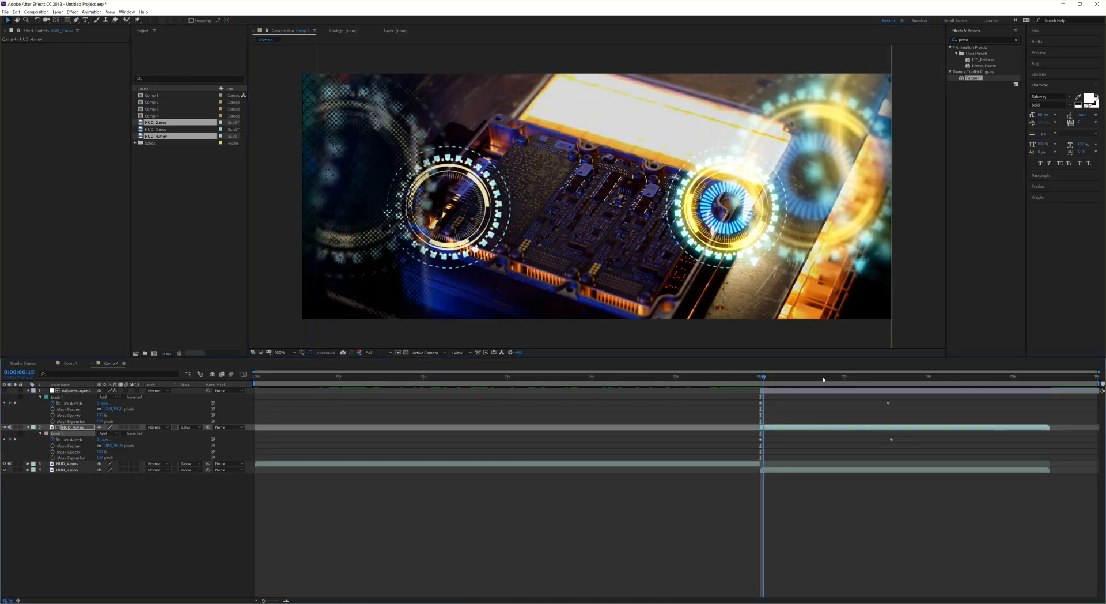
{"action": "left_click", "coordinate": [856, 376]}
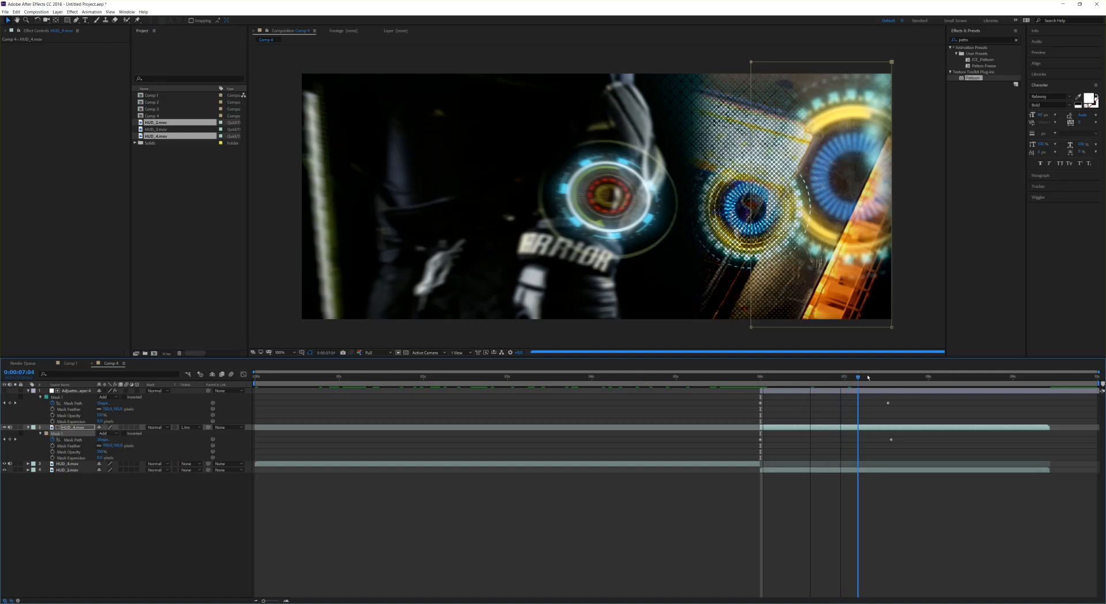
{"action": "left_click", "coordinate": [794, 376]}
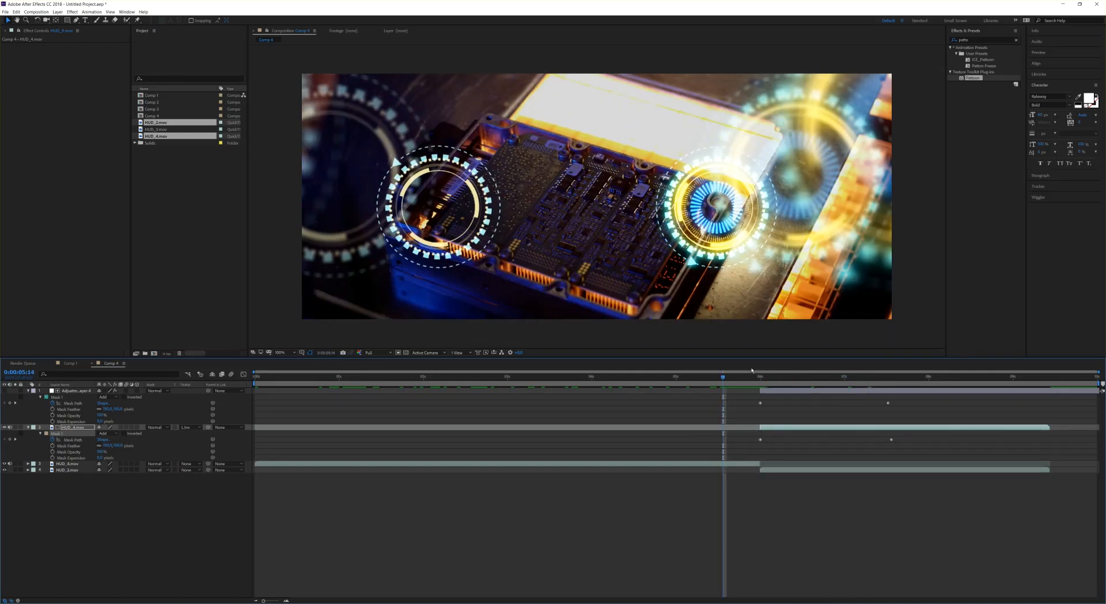
{"action": "left_click", "coordinate": [760, 376]}
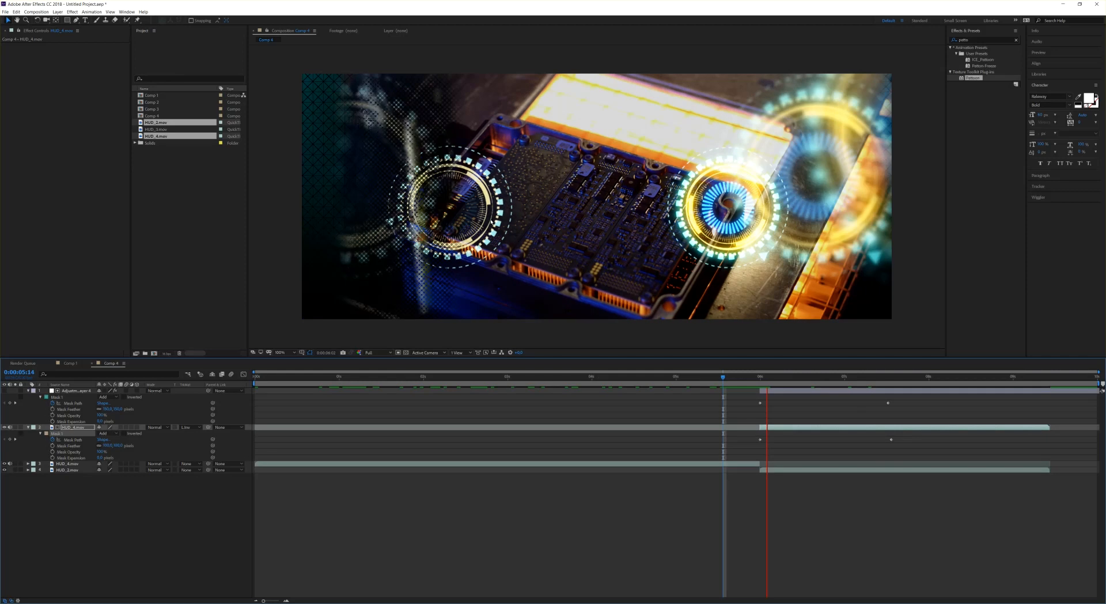
{"action": "left_click", "coordinate": [793, 376]}
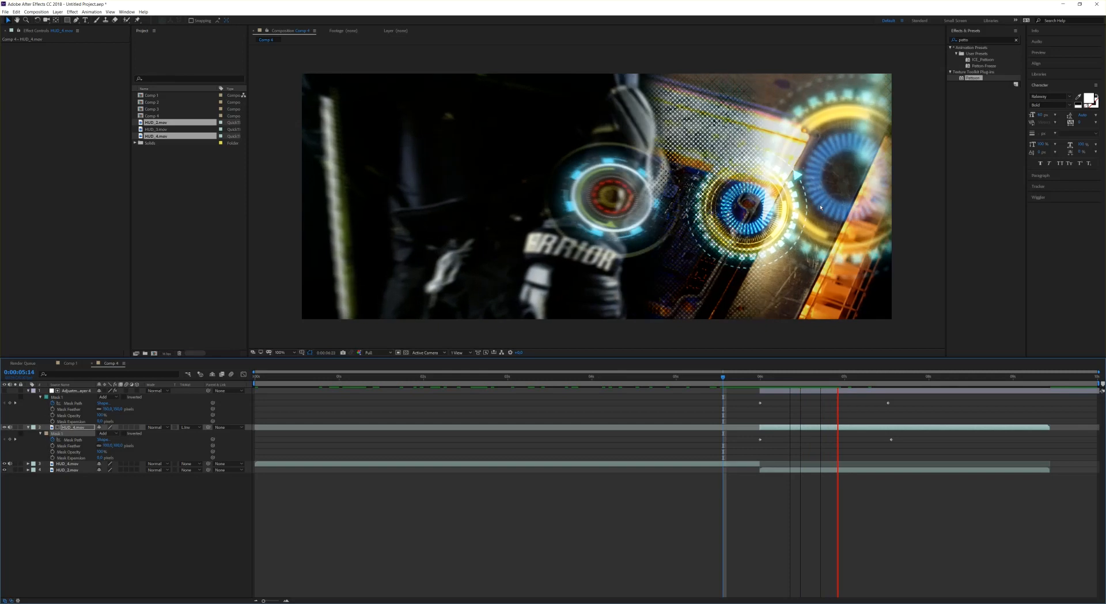
{"action": "left_click", "coordinate": [871, 393]}
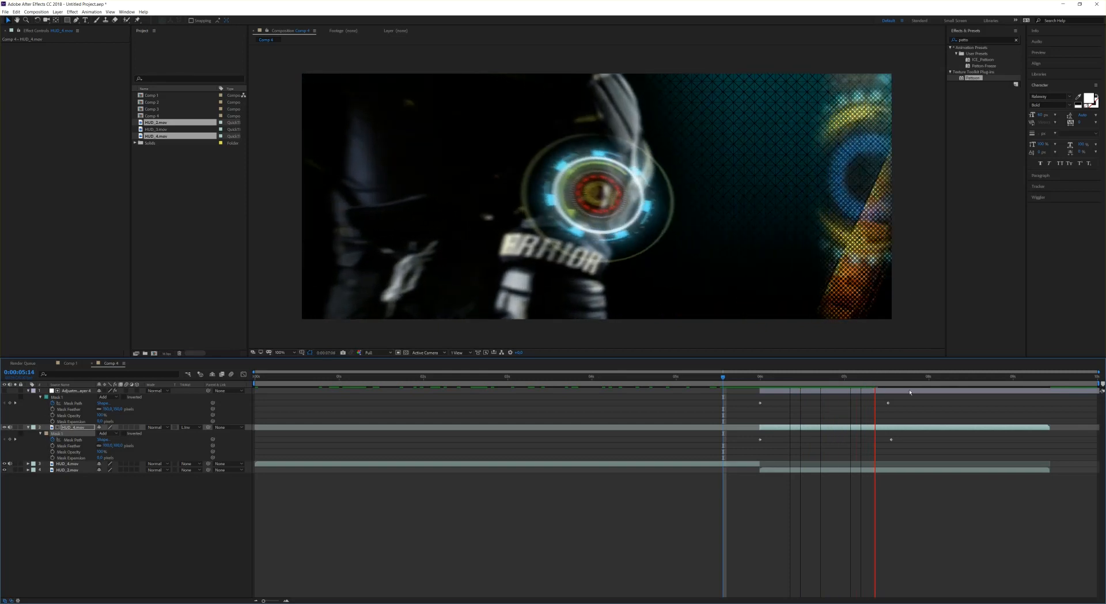
{"action": "left_click", "coordinate": [810, 376]}
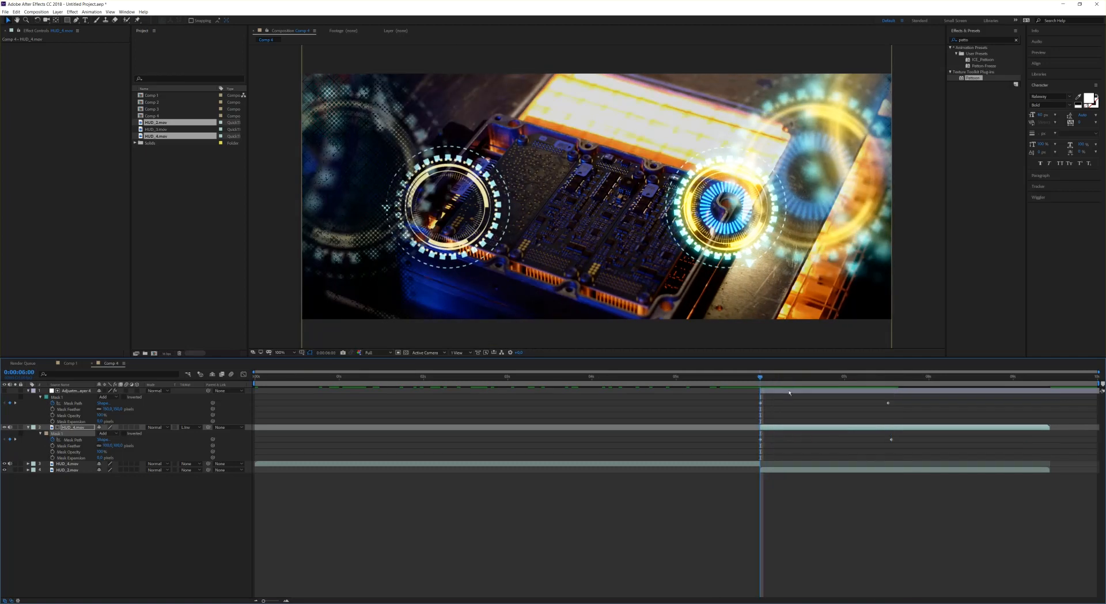
{"action": "mouse_move", "coordinate": [901, 137]}
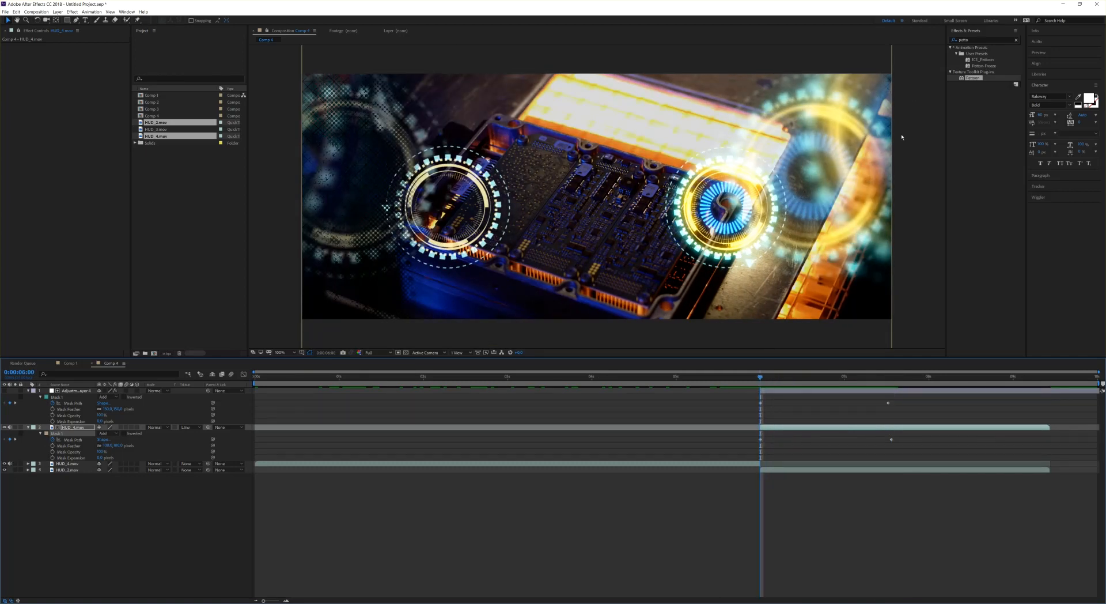
{"action": "left_click", "coordinate": [674, 376]}
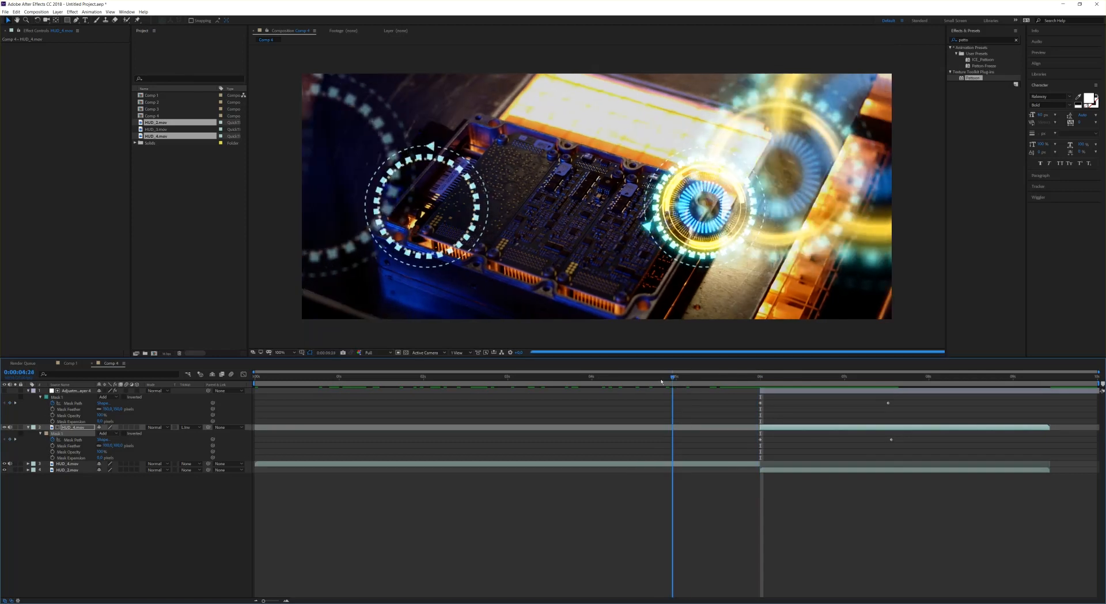
{"action": "left_click", "coordinate": [676, 376]}
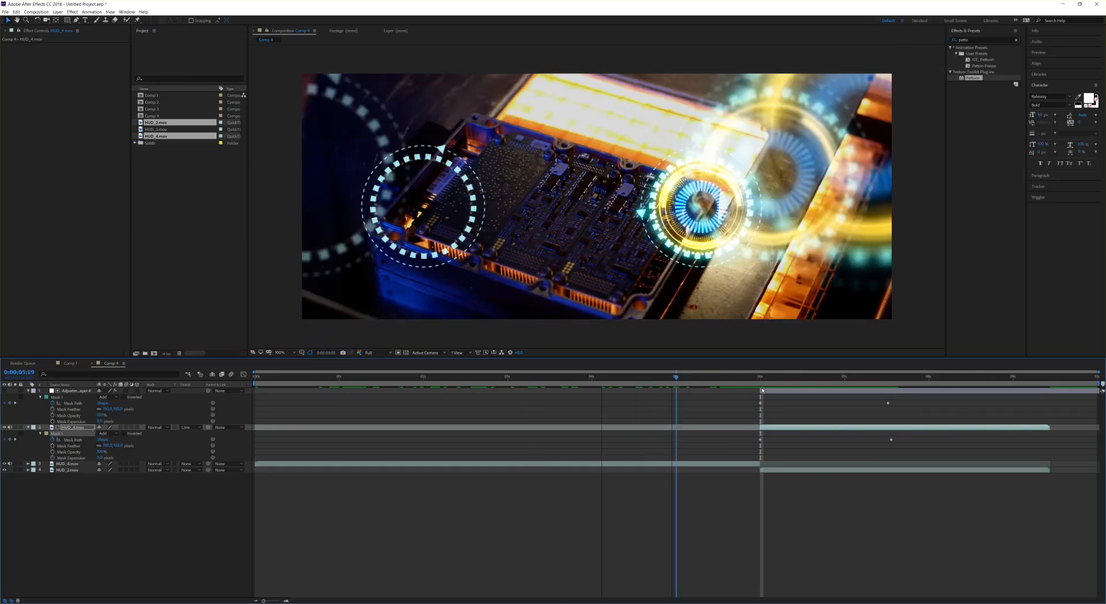
{"action": "left_click", "coordinate": [775, 377]}
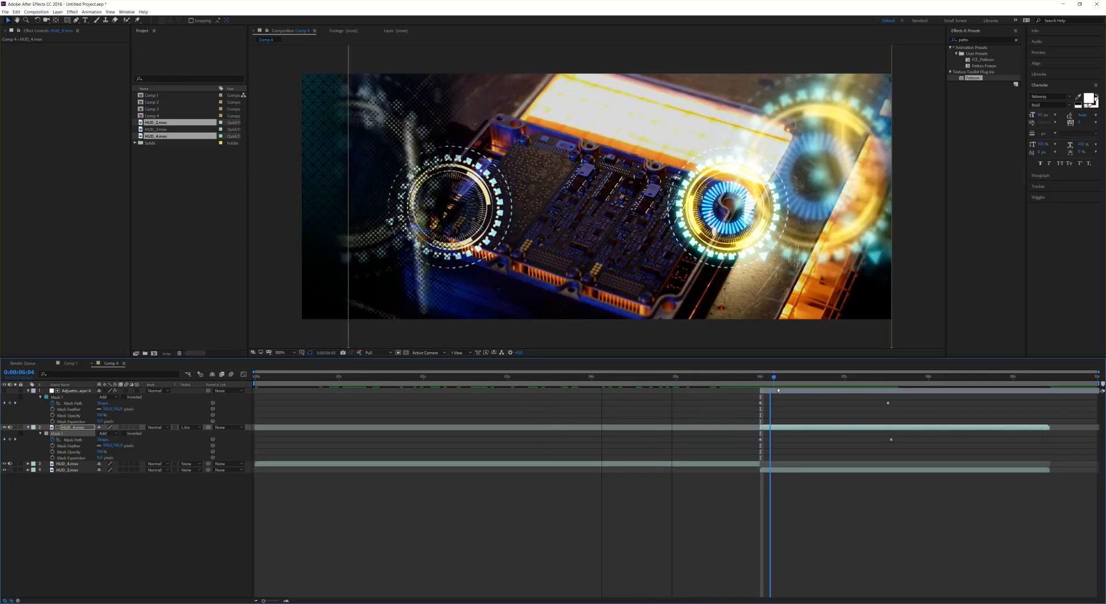
{"action": "left_click", "coordinate": [787, 377]}
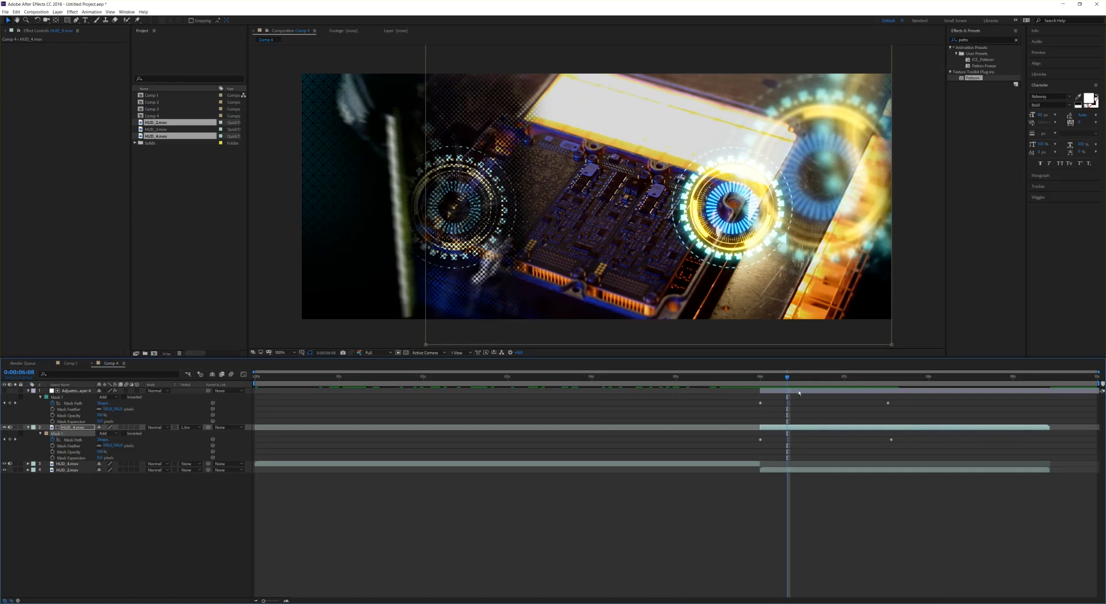
- Duplicate the Pattern effect twice, giving the copies a grunge splatter and another new texture
{"action": "left_click", "coordinate": [76, 391]}
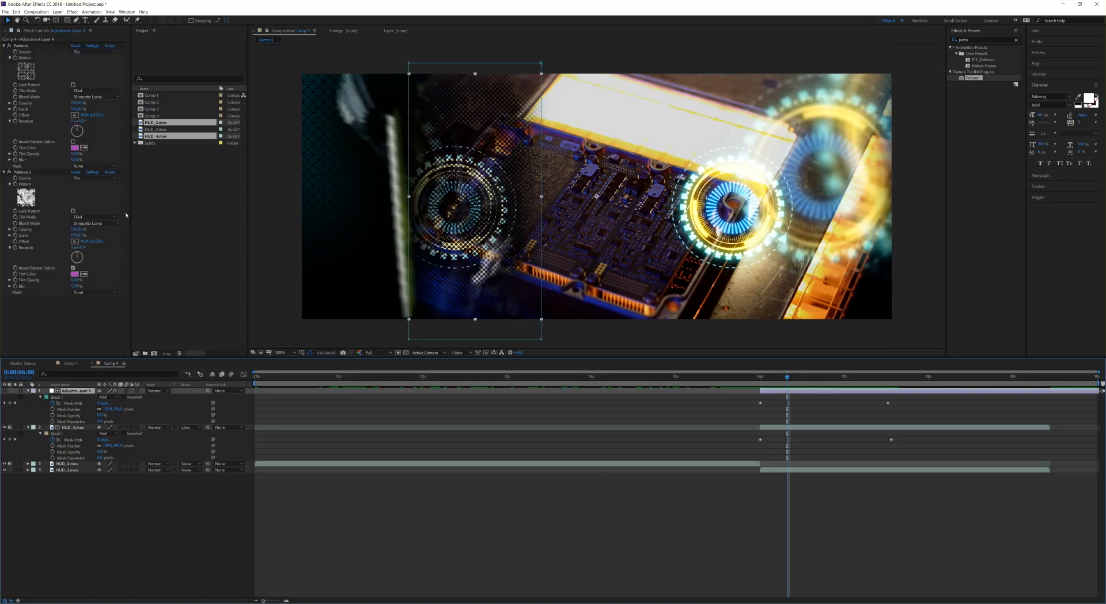
{"action": "left_click", "coordinate": [23, 172]}
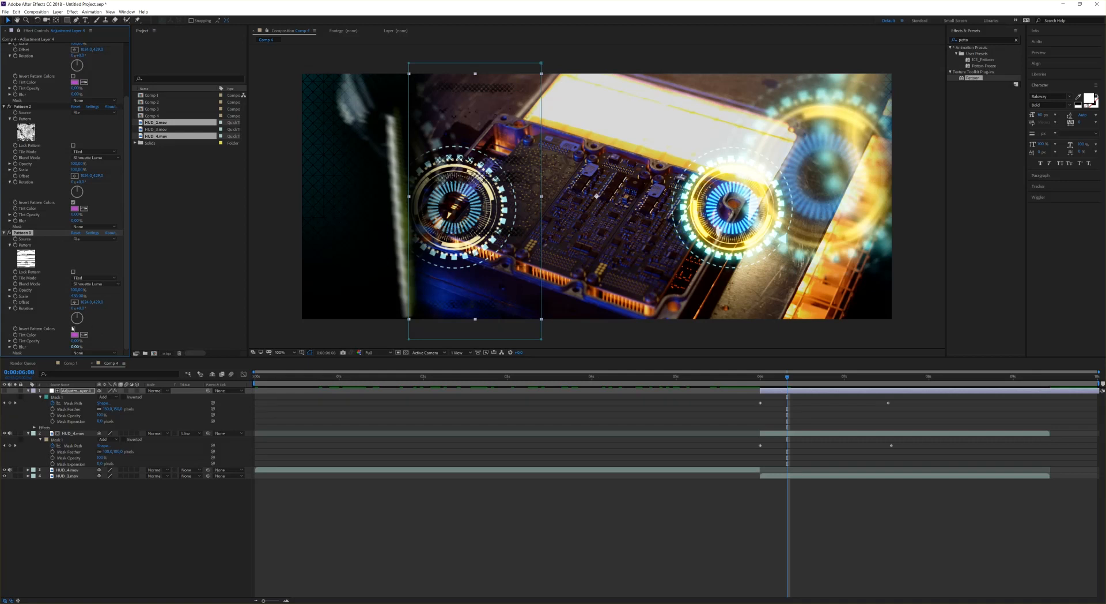
{"action": "left_click", "coordinate": [72, 328]}
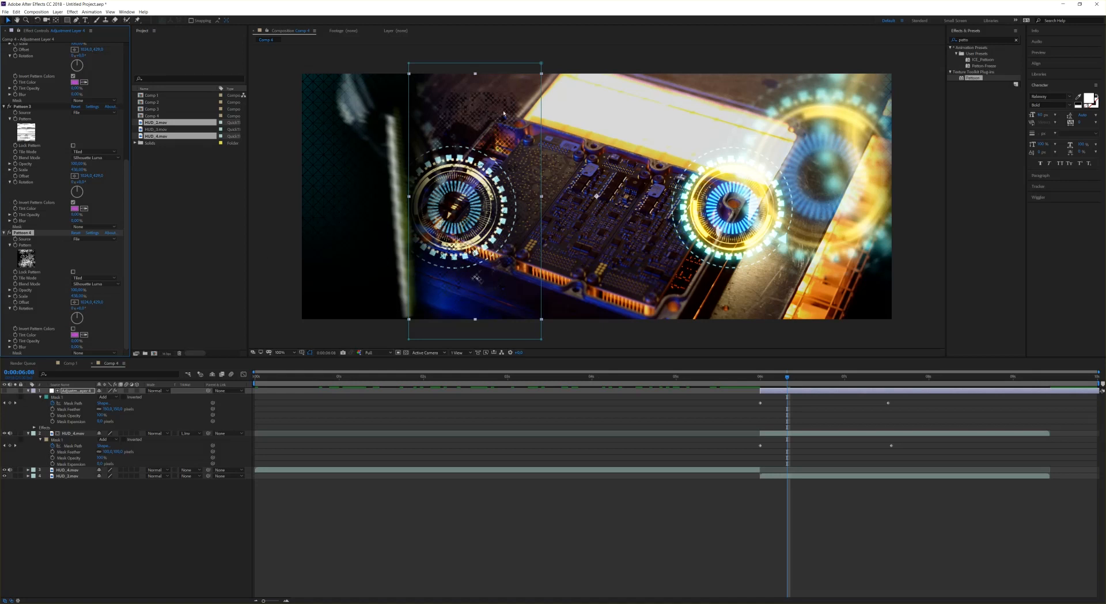
{"action": "mouse_move", "coordinate": [789, 382]}
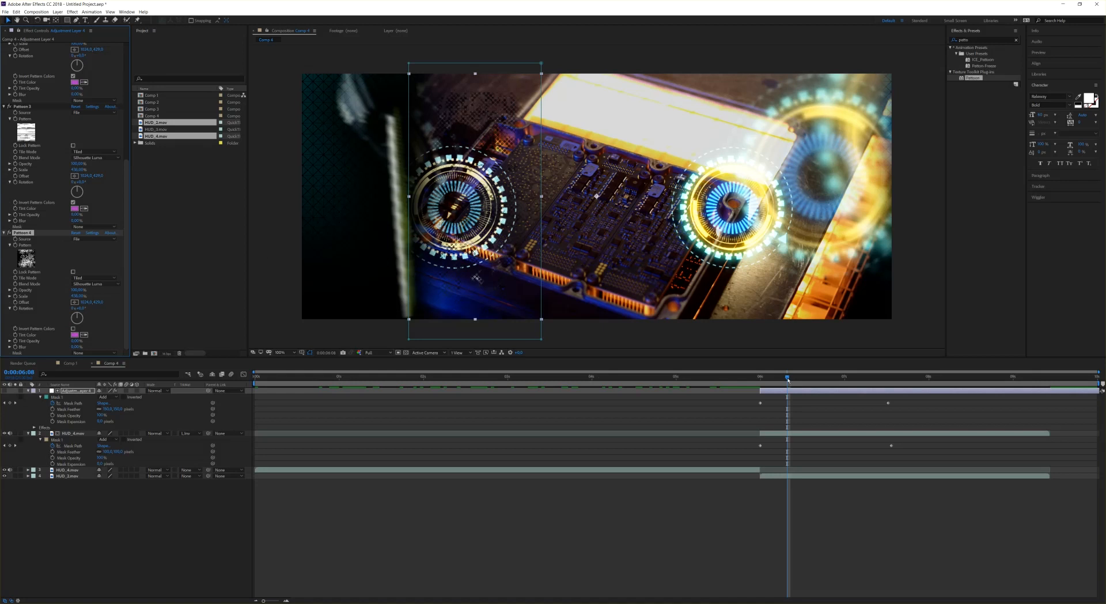
{"action": "left_click", "coordinate": [746, 376]}
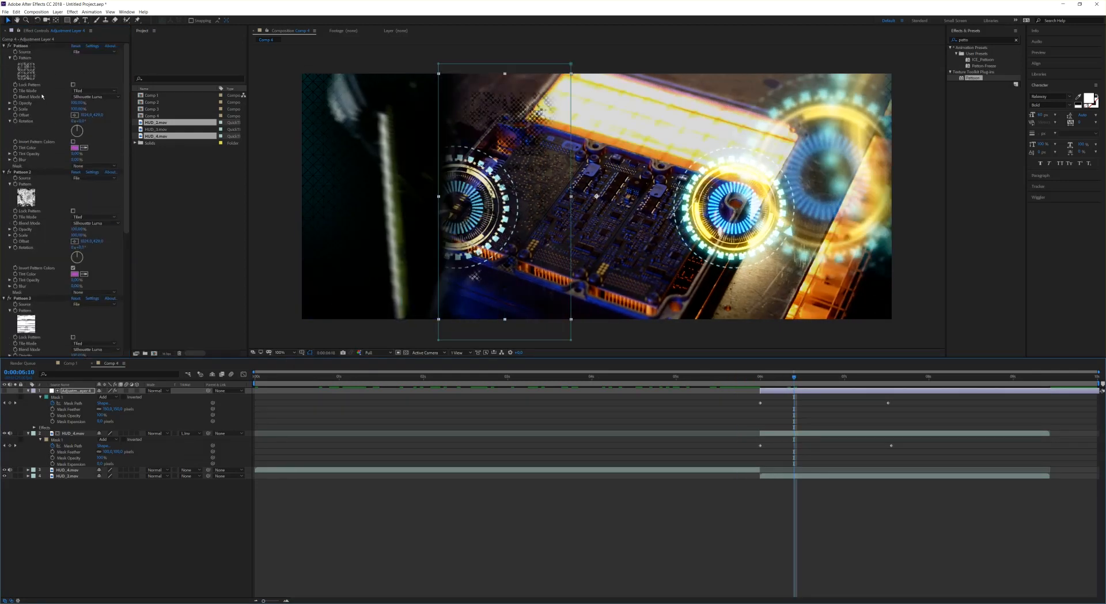
{"action": "left_click", "coordinate": [27, 70]}
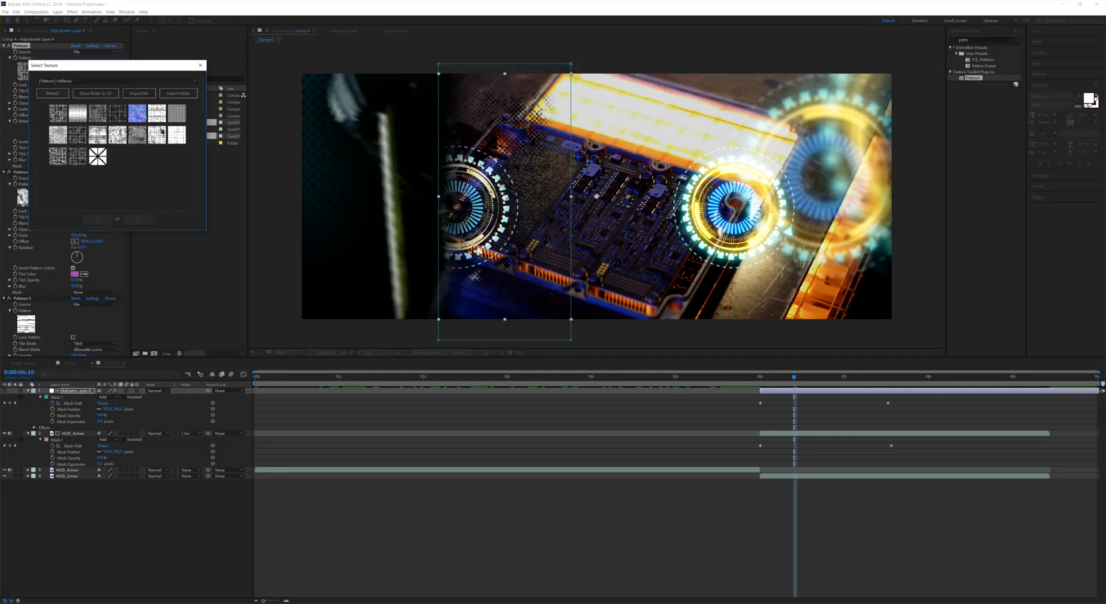
{"action": "left_click", "coordinate": [200, 64]}
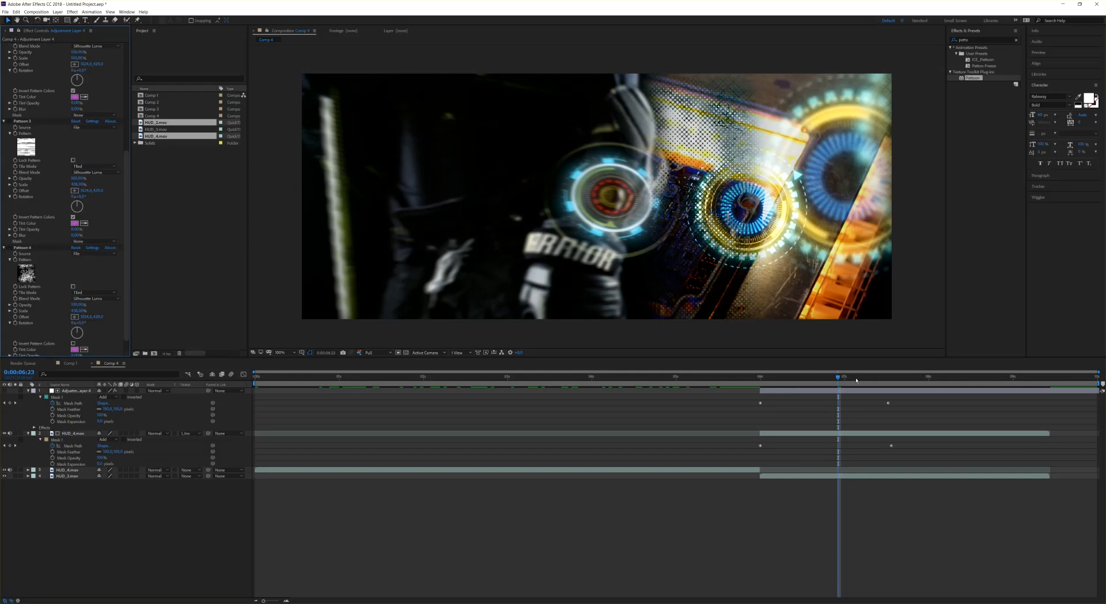
{"action": "left_click", "coordinate": [871, 376]}
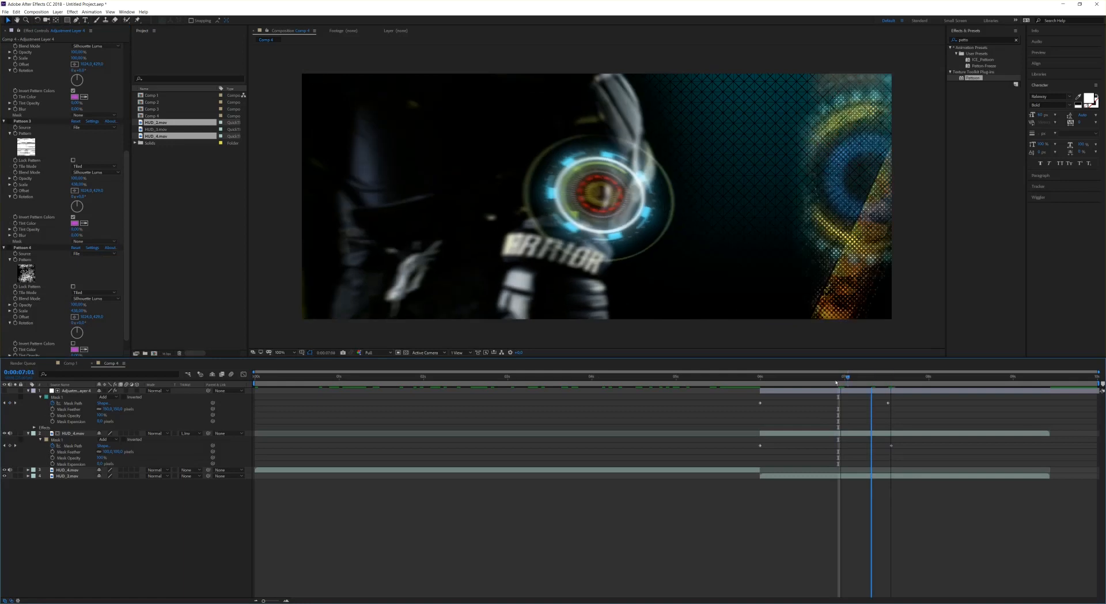
{"action": "left_click", "coordinate": [810, 376]}
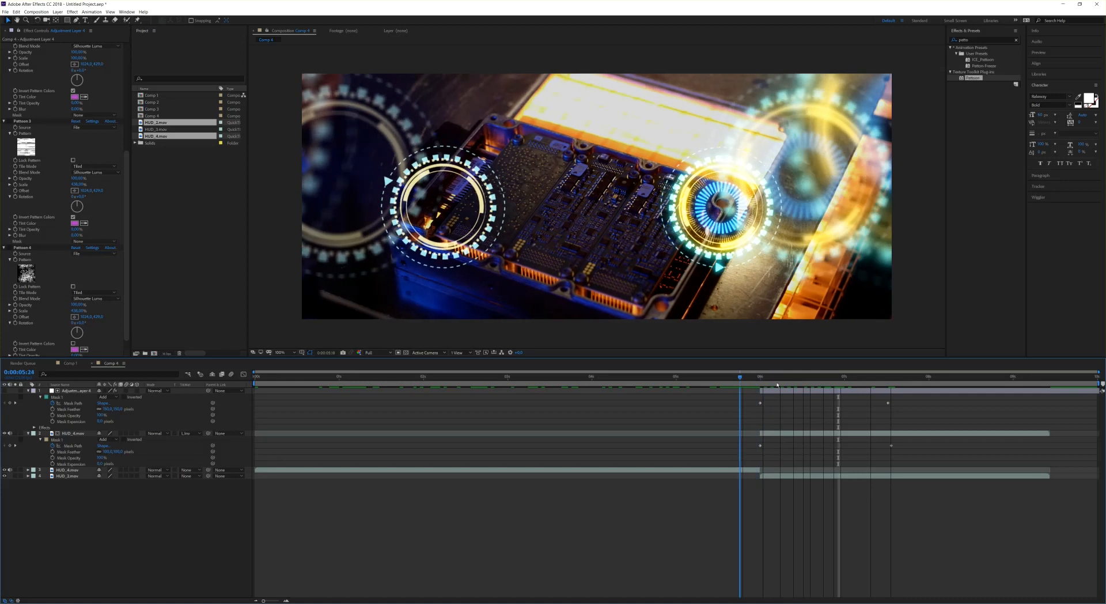
{"action": "left_click", "coordinate": [820, 376]}
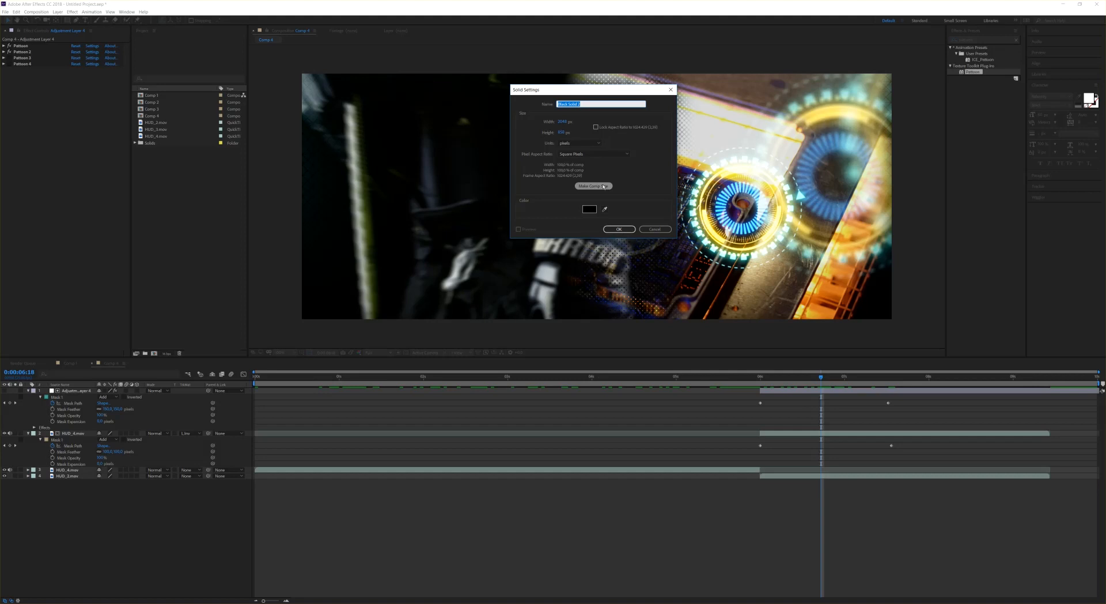
- Give Black Solid 1's Pattern effect a diagonal black-and-white stripe texture
{"action": "left_click", "coordinate": [618, 229]}
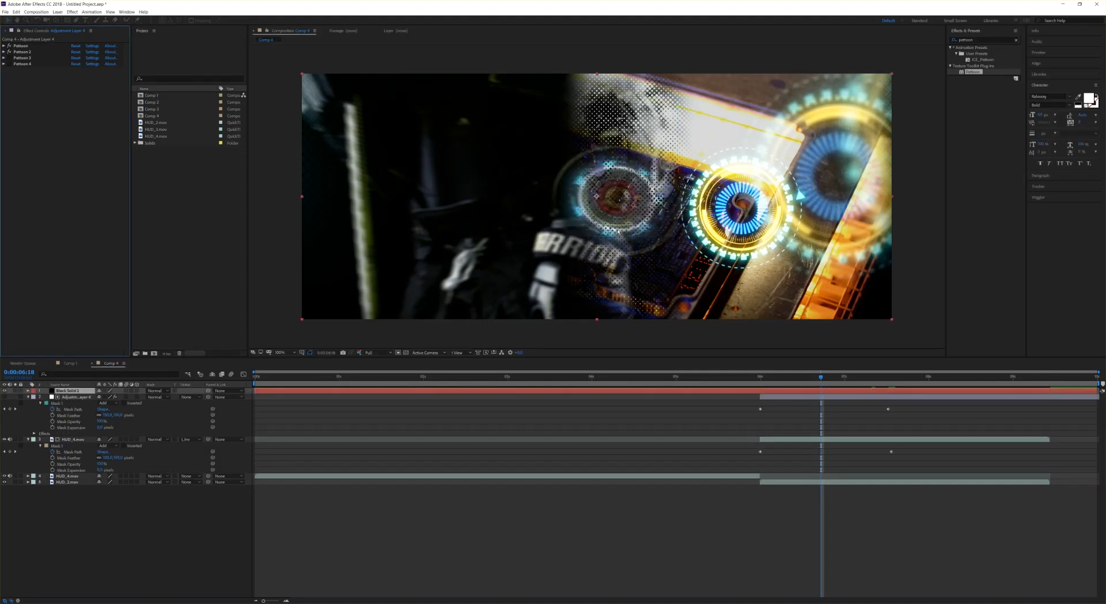
{"action": "left_click", "coordinate": [70, 390]}
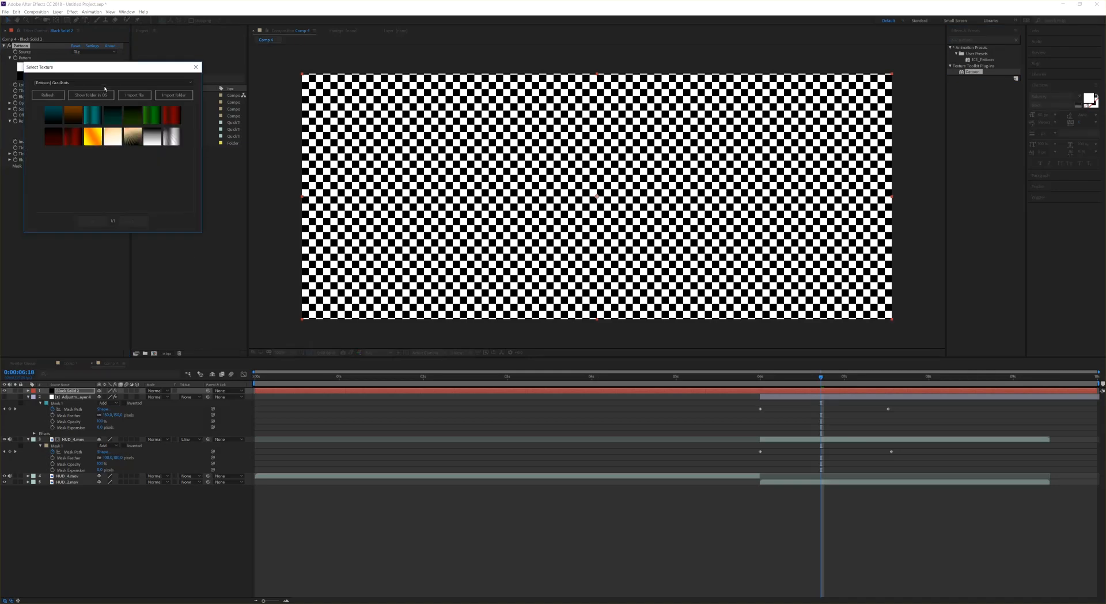
{"action": "left_click", "coordinate": [109, 83]}
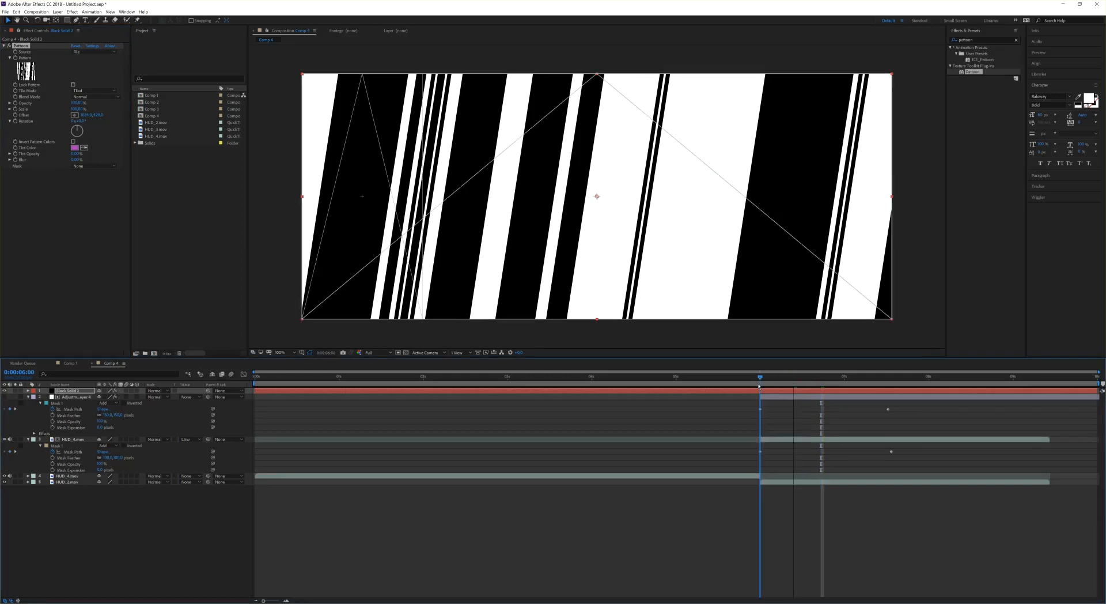
- Keyframe the stripe pattern's Offset at two times so the stripes shift
{"action": "left_click", "coordinate": [757, 376]}
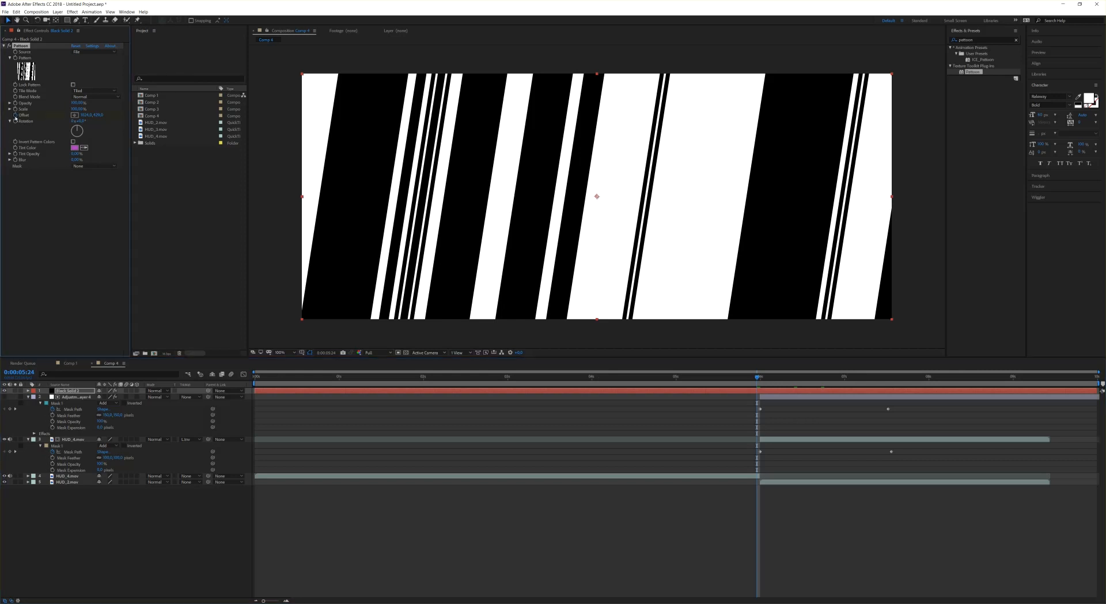
{"action": "left_click", "coordinate": [854, 375]}
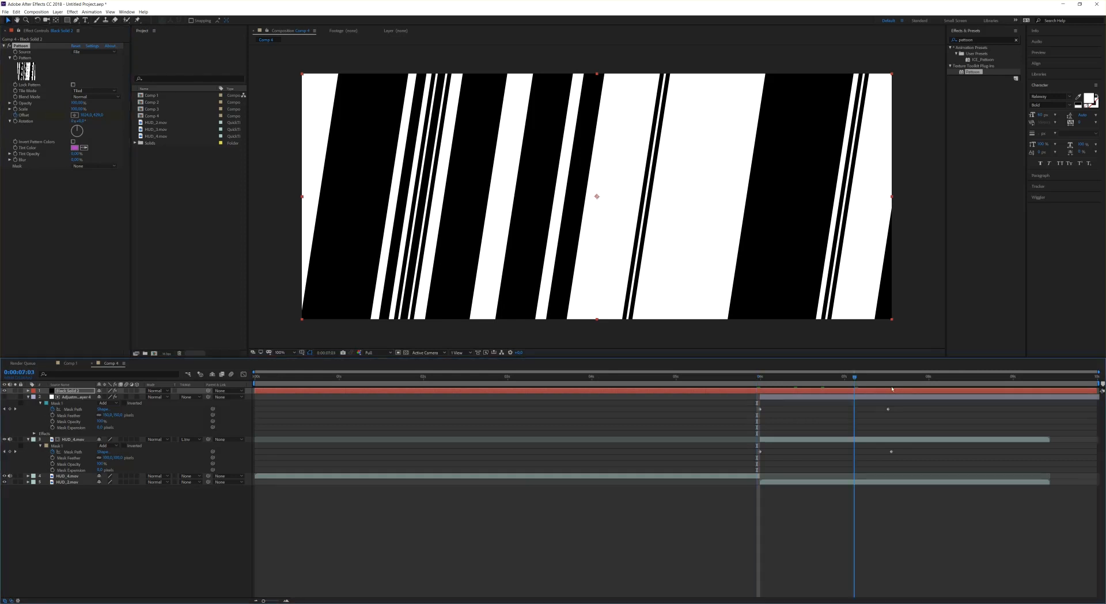
{"action": "left_click", "coordinate": [896, 376]}
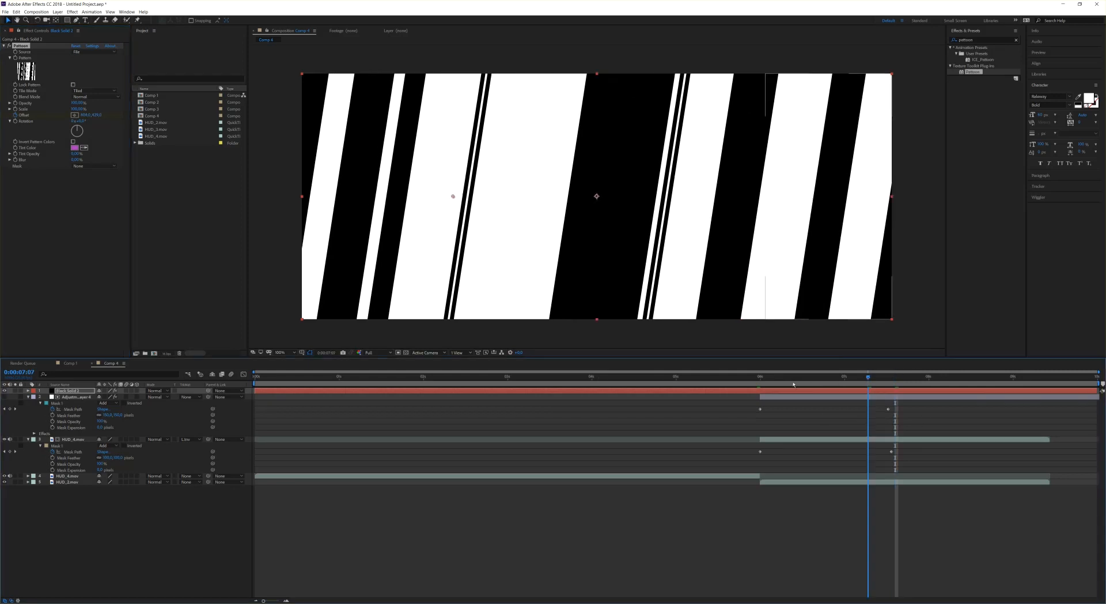
- Hide the stripe solid and find the Displacement Map effect in Effects & Presets
{"action": "left_click", "coordinate": [751, 375]}
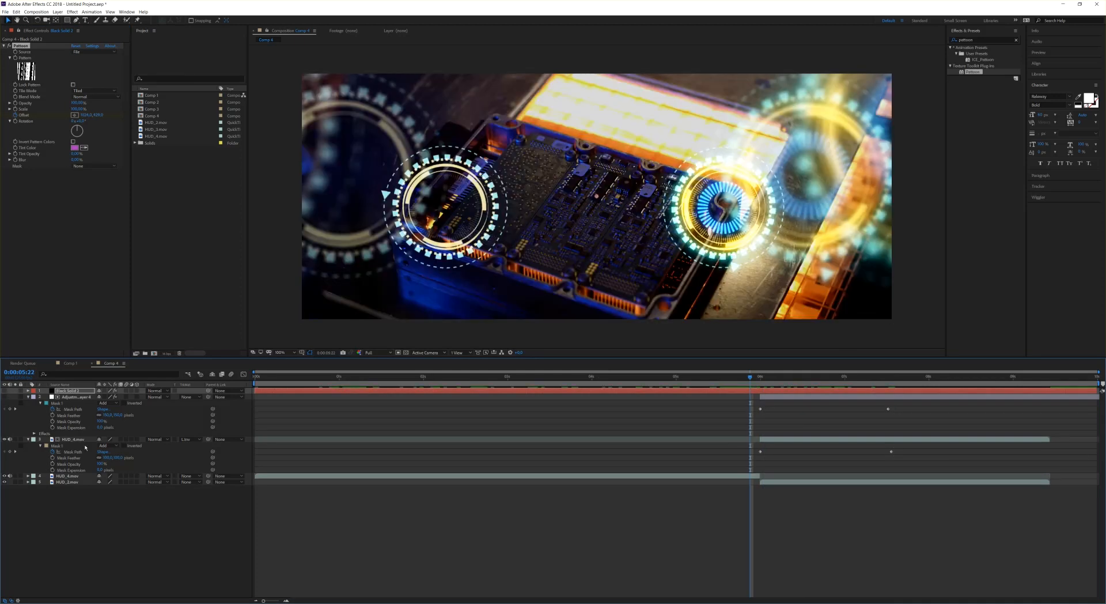
{"action": "left_click", "coordinate": [74, 397]}
{"action": "type", "text": "displace"}
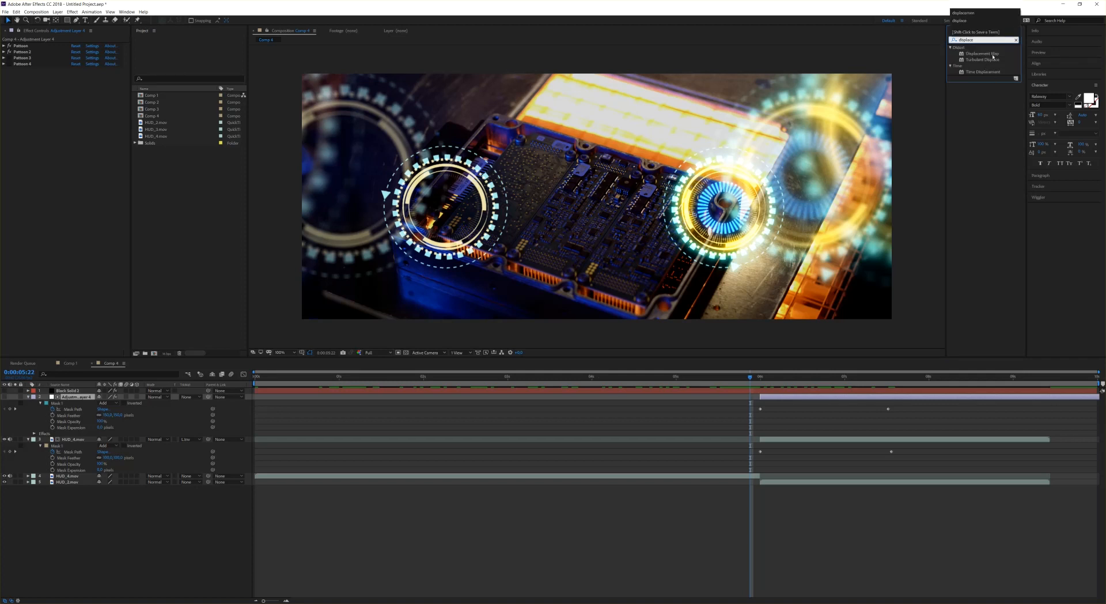
{"action": "left_click", "coordinate": [982, 53]}
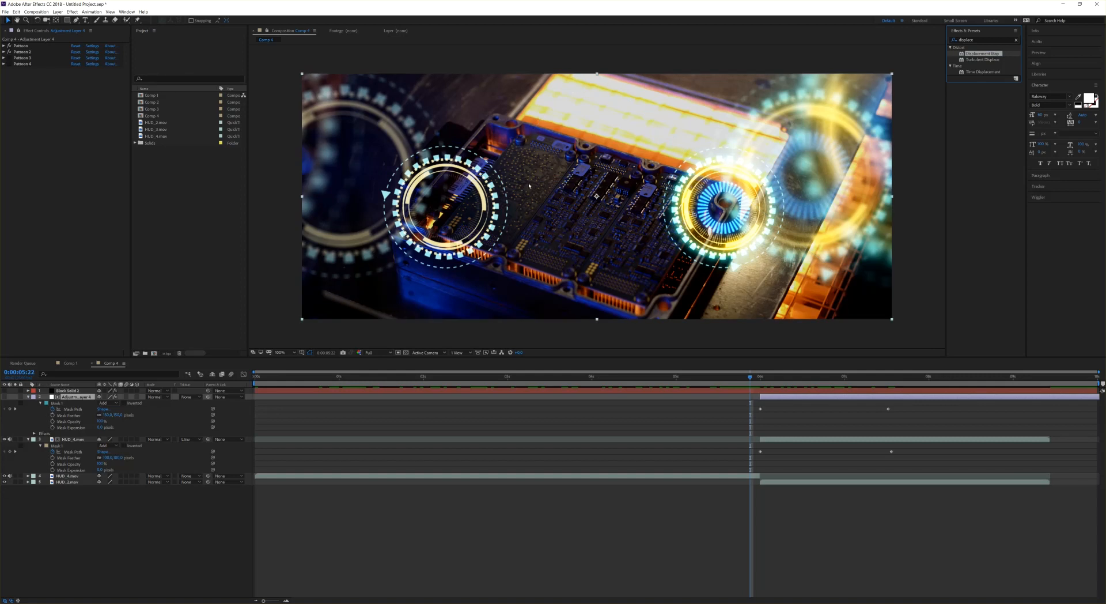
{"action": "left_click", "coordinate": [73, 476]}
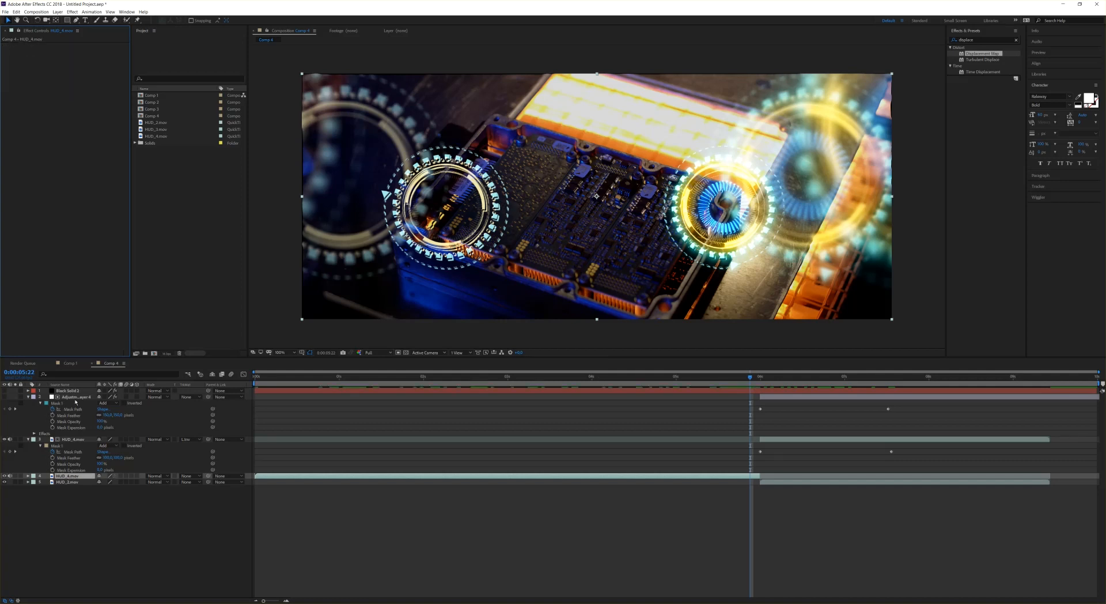
- Apply Displacement Map to Adjustment Layer 4 with Black Solid 1 as the map layer
{"action": "left_click", "coordinate": [73, 396]}
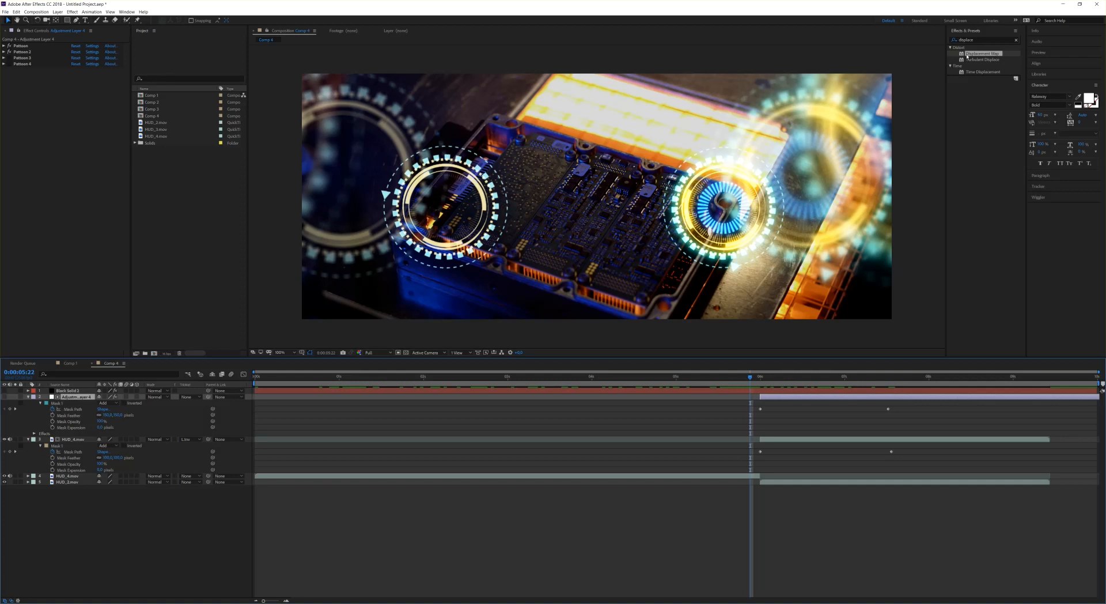
{"action": "left_click", "coordinate": [4, 69]}
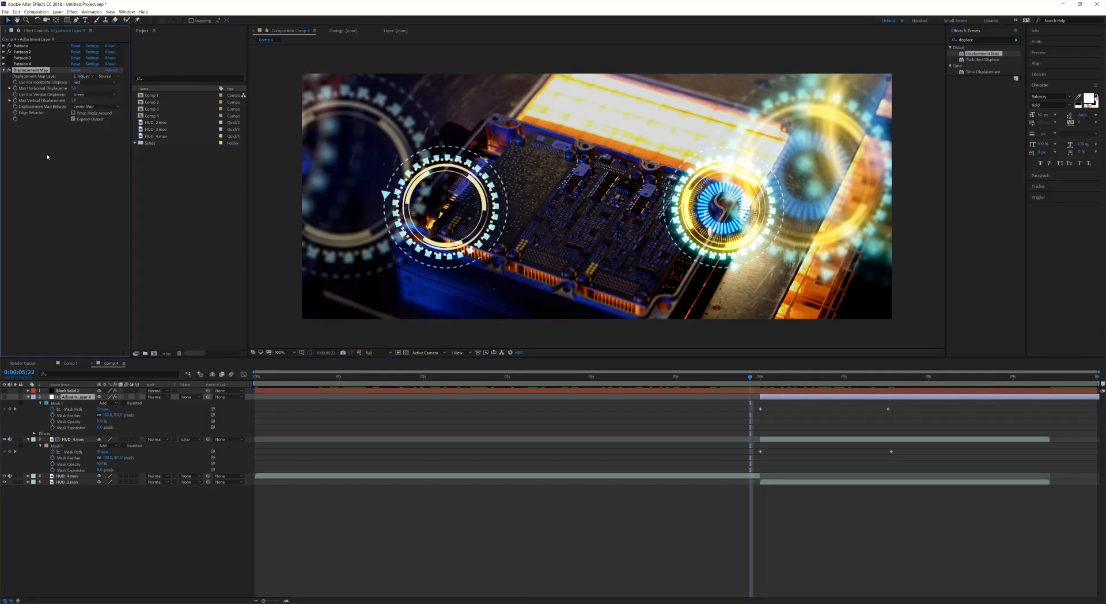
{"action": "left_click", "coordinate": [92, 77]}
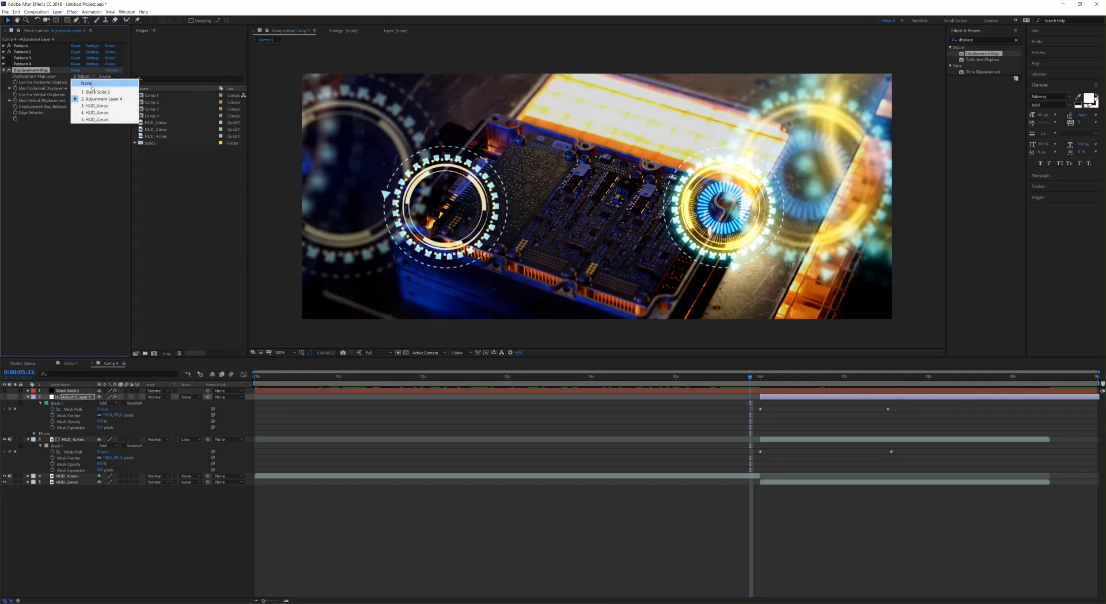
{"action": "left_click", "coordinate": [99, 91]}
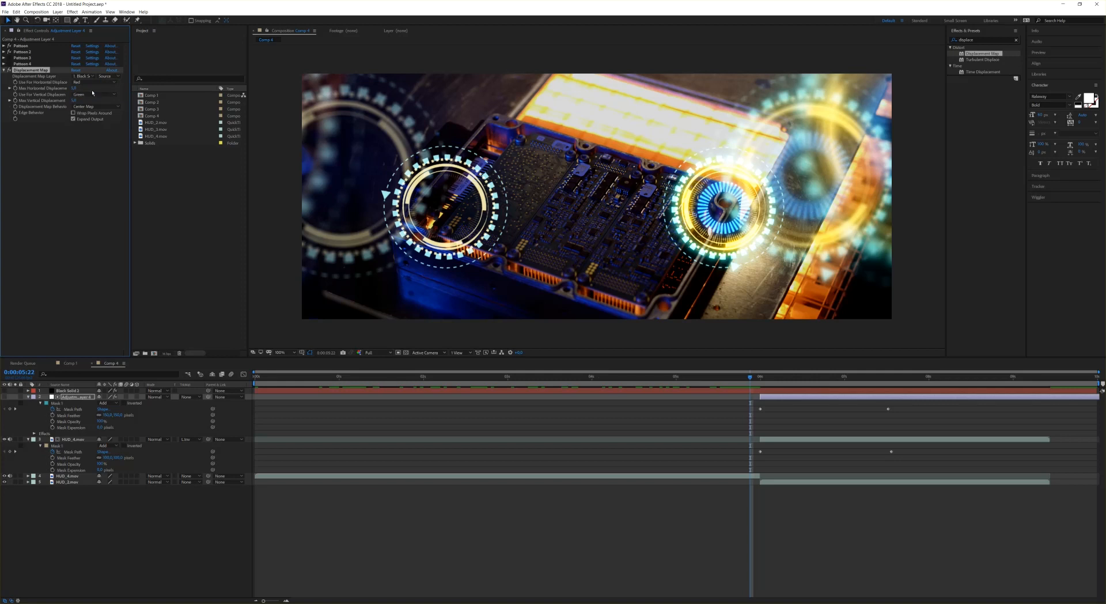
{"action": "left_click", "coordinate": [798, 375]}
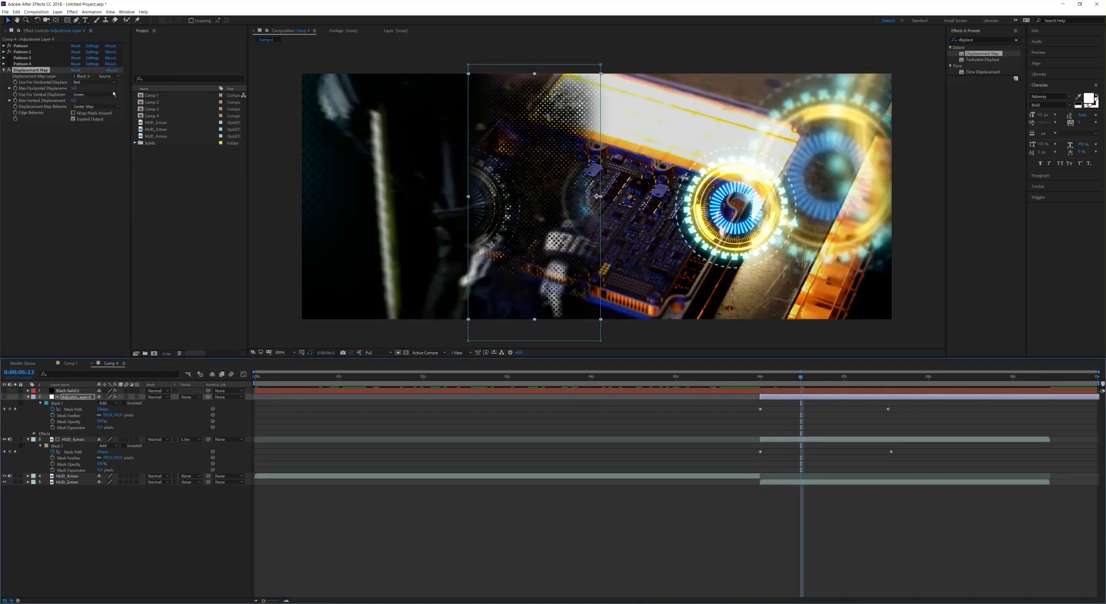
- Set horizontal displacement to Luminance and start choosing the vertical channel
{"action": "left_click", "coordinate": [105, 76]}
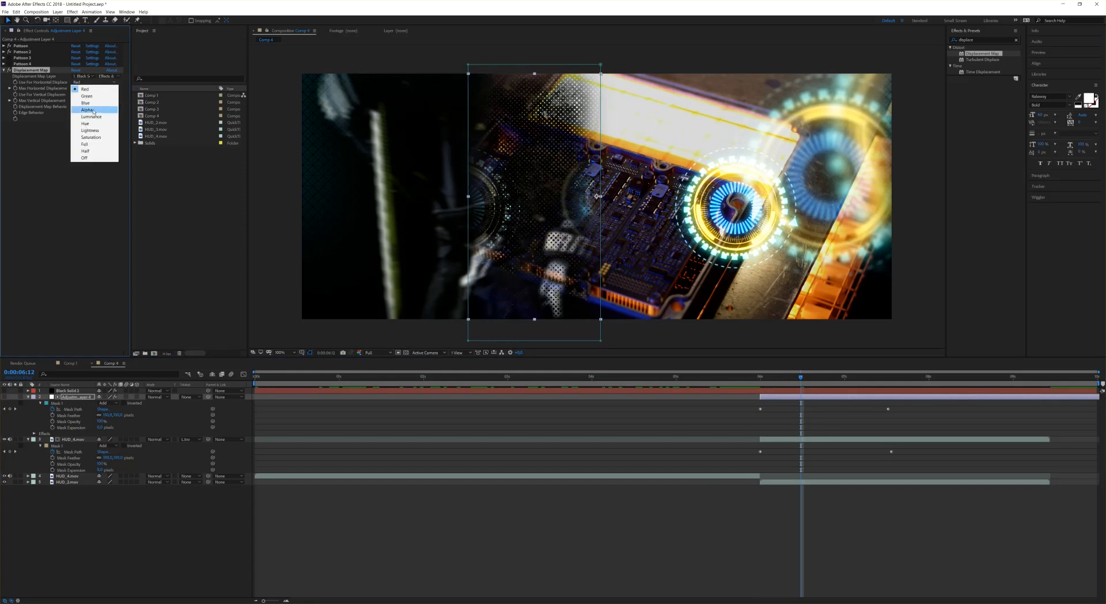
{"action": "left_click", "coordinate": [91, 116]}
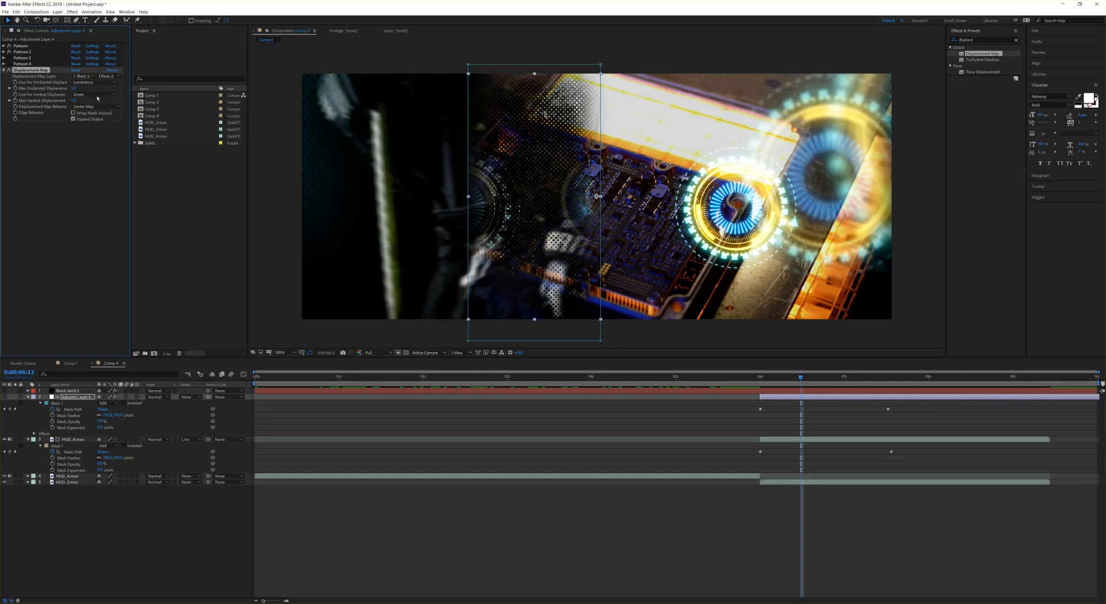
{"action": "left_click", "coordinate": [92, 95]}
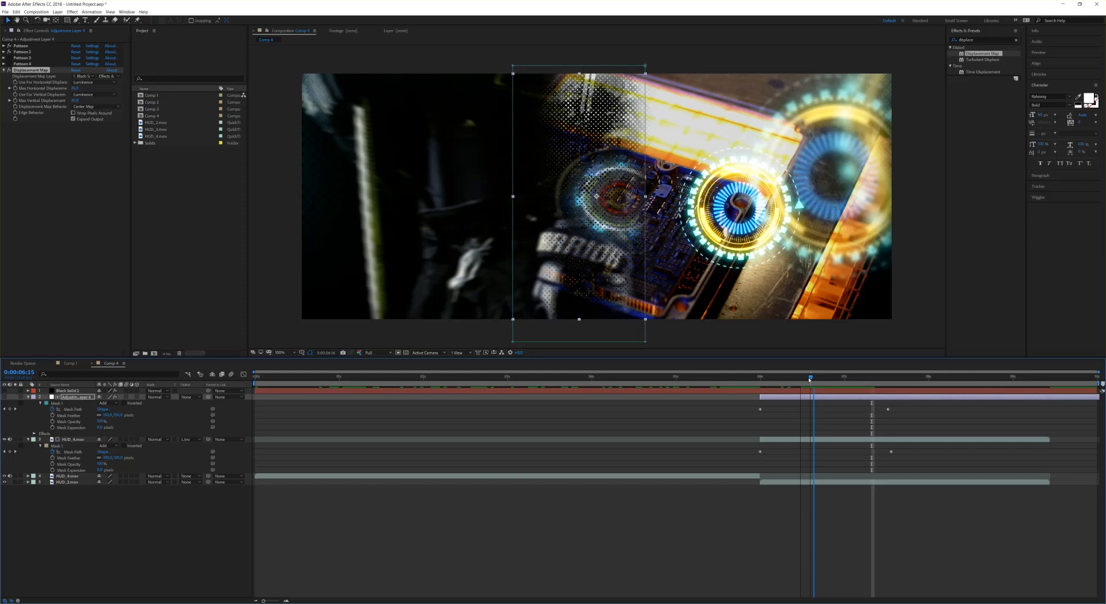
{"action": "left_click", "coordinate": [817, 375]}
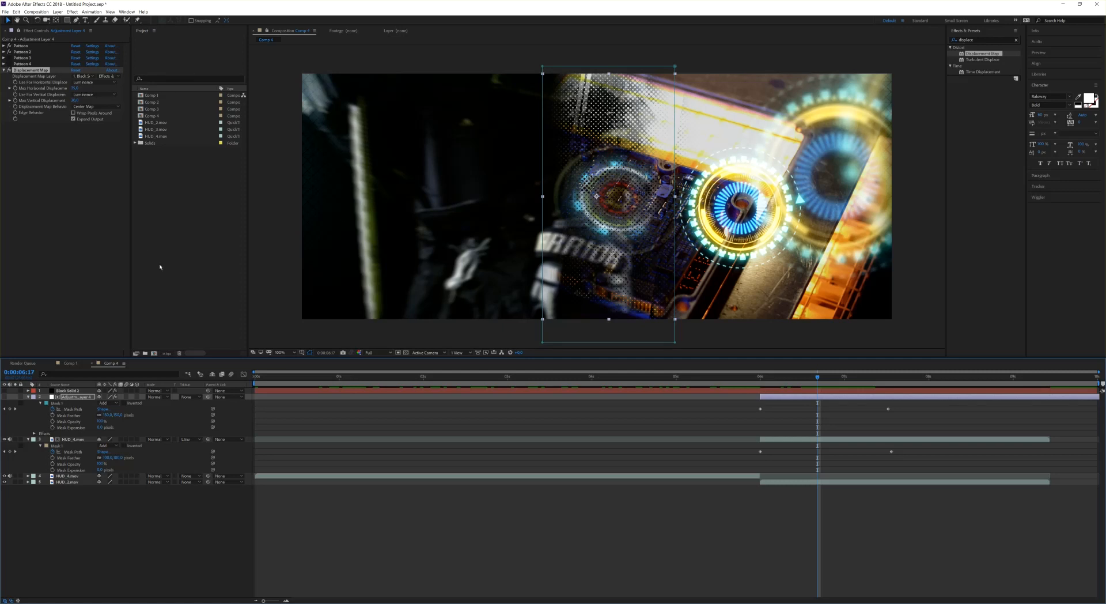
{"action": "mouse_move", "coordinate": [87, 292]}
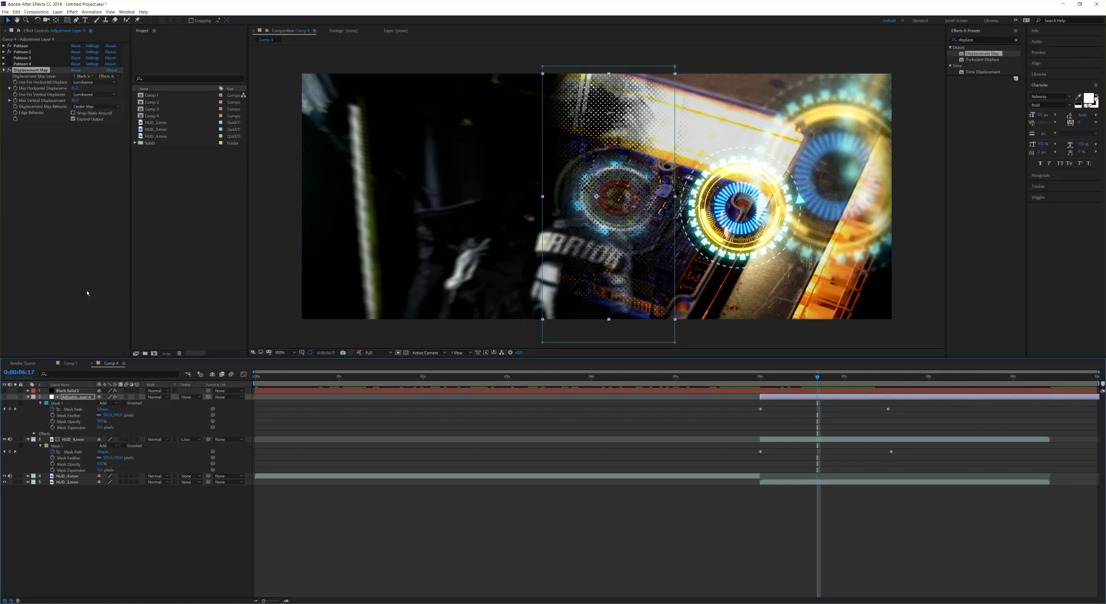
{"action": "mouse_move", "coordinate": [878, 415]}
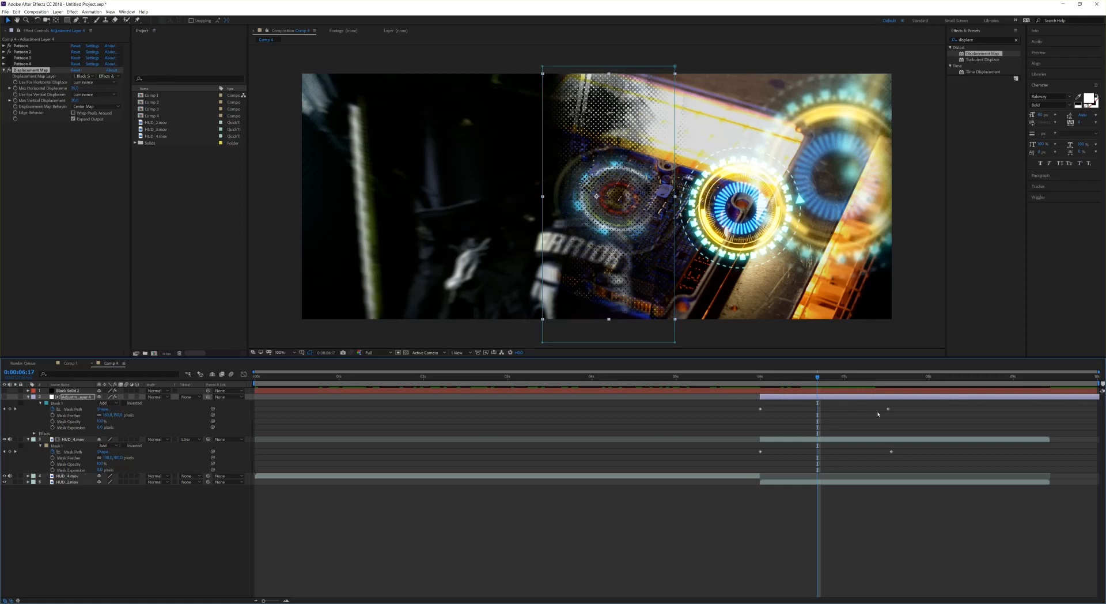
{"action": "left_click", "coordinate": [832, 376]}
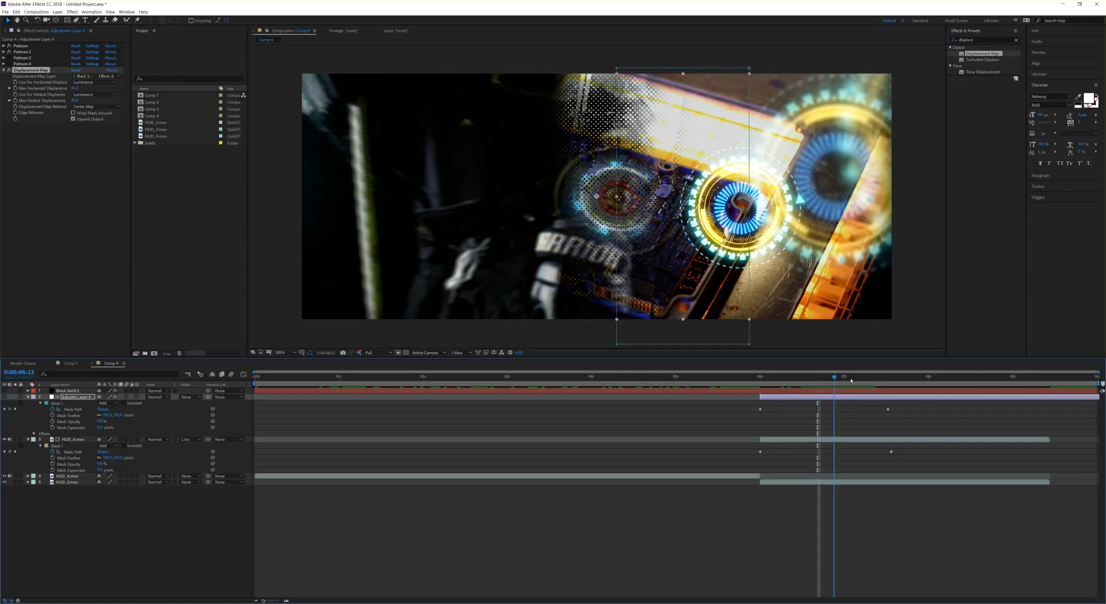
{"action": "left_click", "coordinate": [834, 376]}
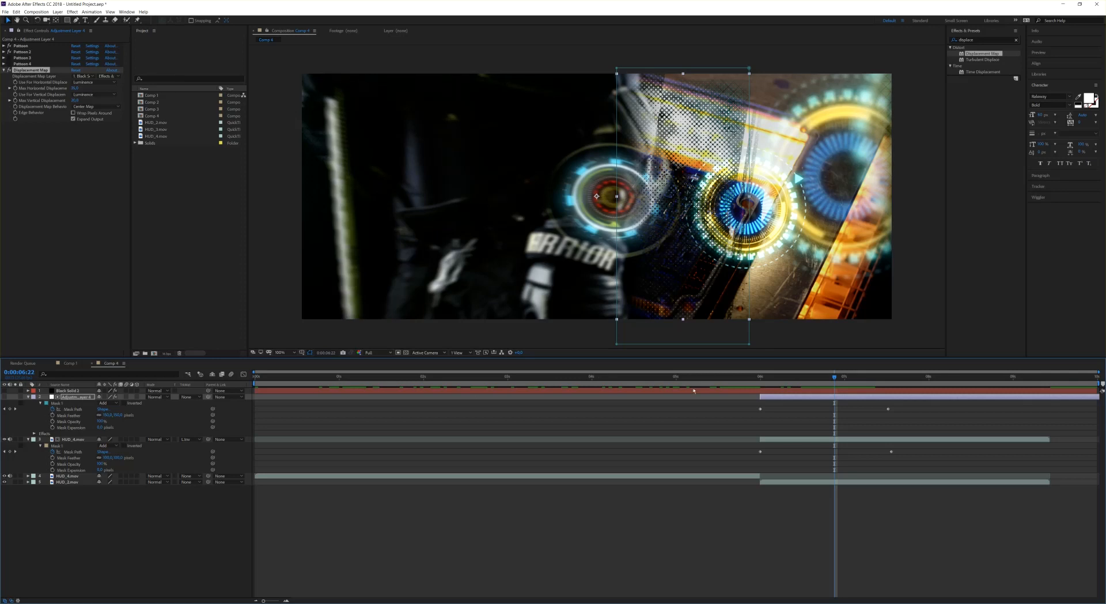
{"action": "mouse_move", "coordinate": [628, 144]}
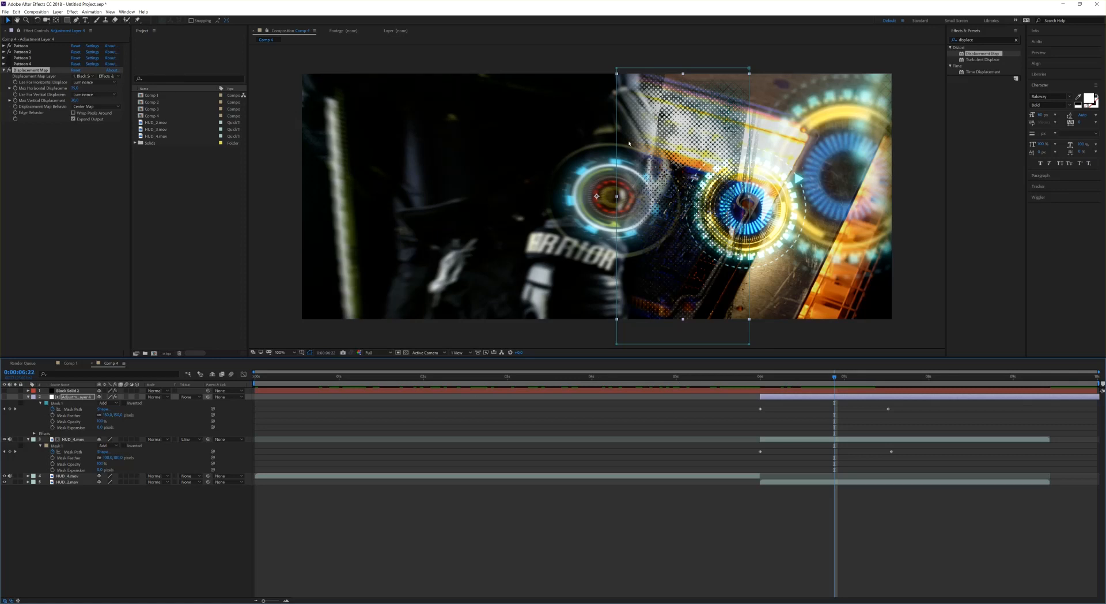
{"action": "mouse_move", "coordinate": [648, 278]}
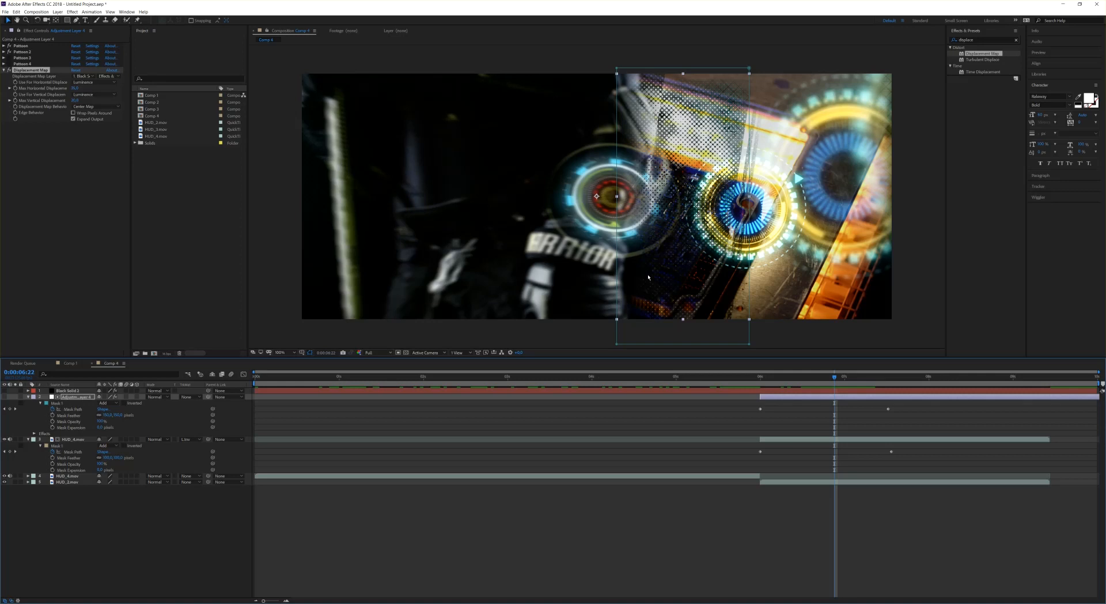